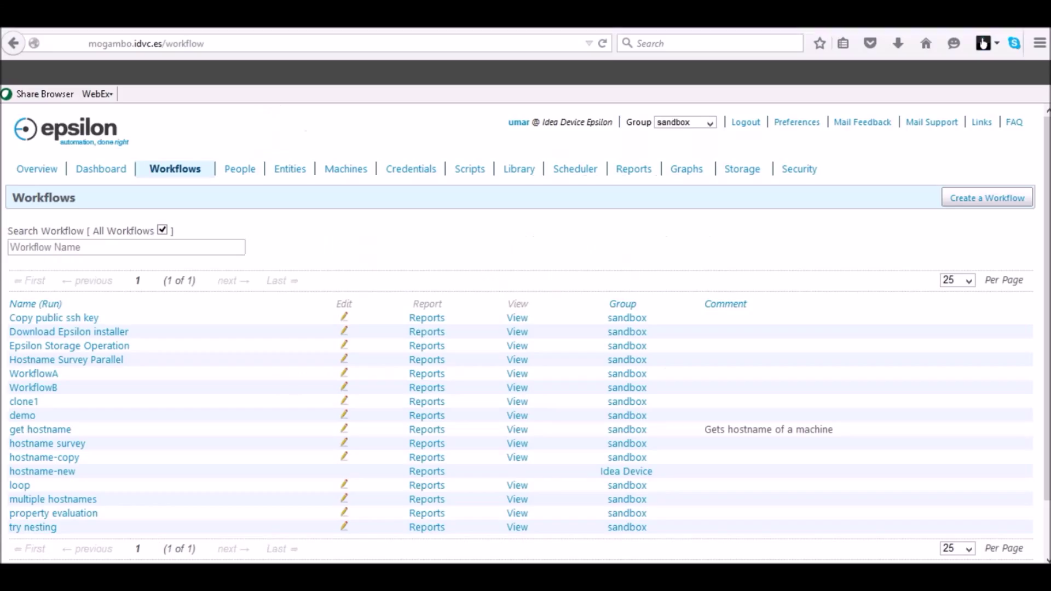
mouse_move(986, 197)
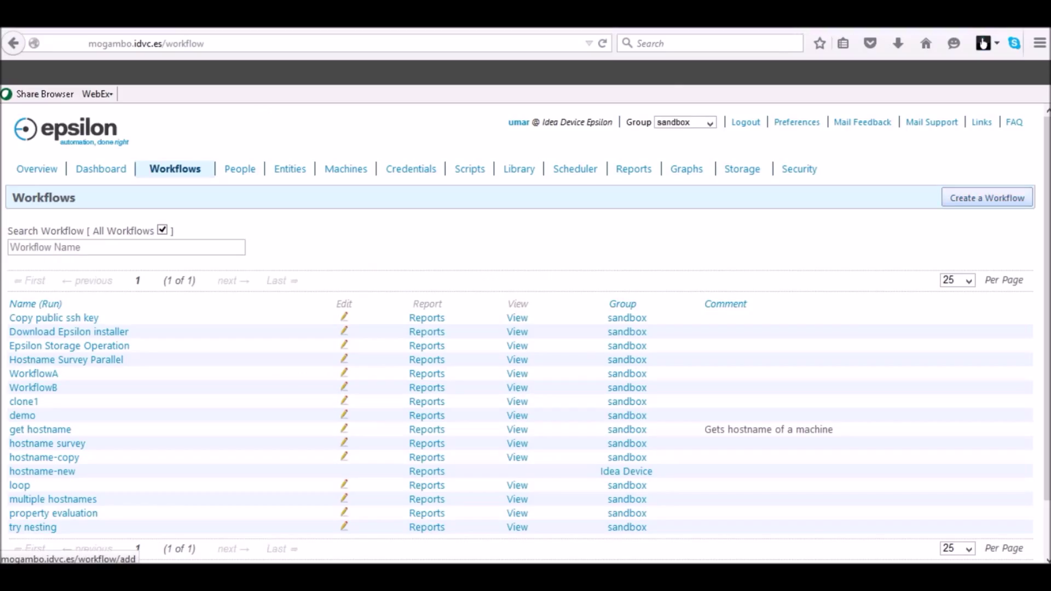
Create a workflow named Get hostname and save it to continue editing
click(986, 197)
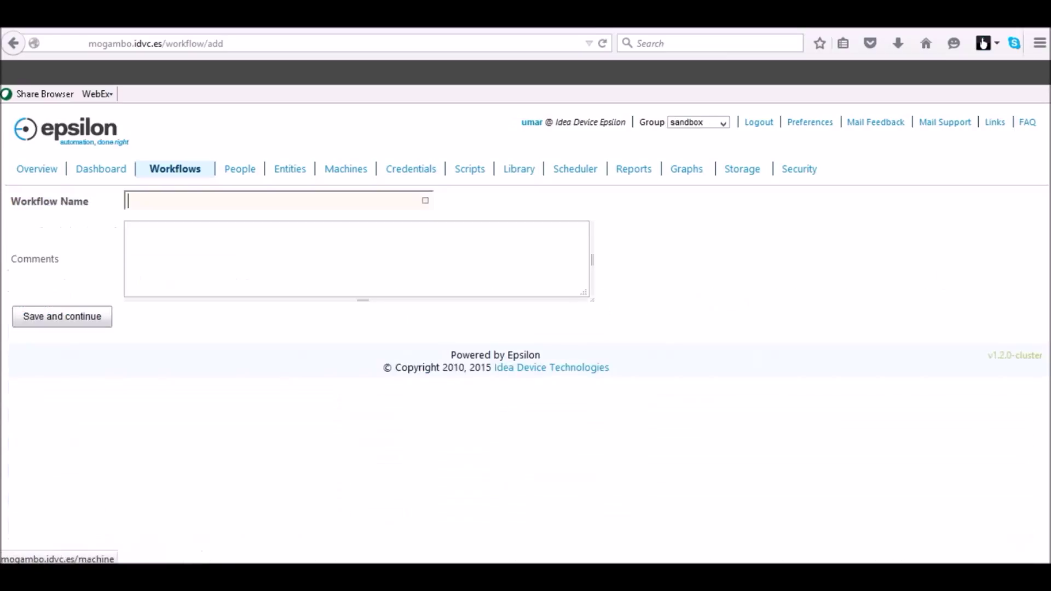
text(Get hostname)
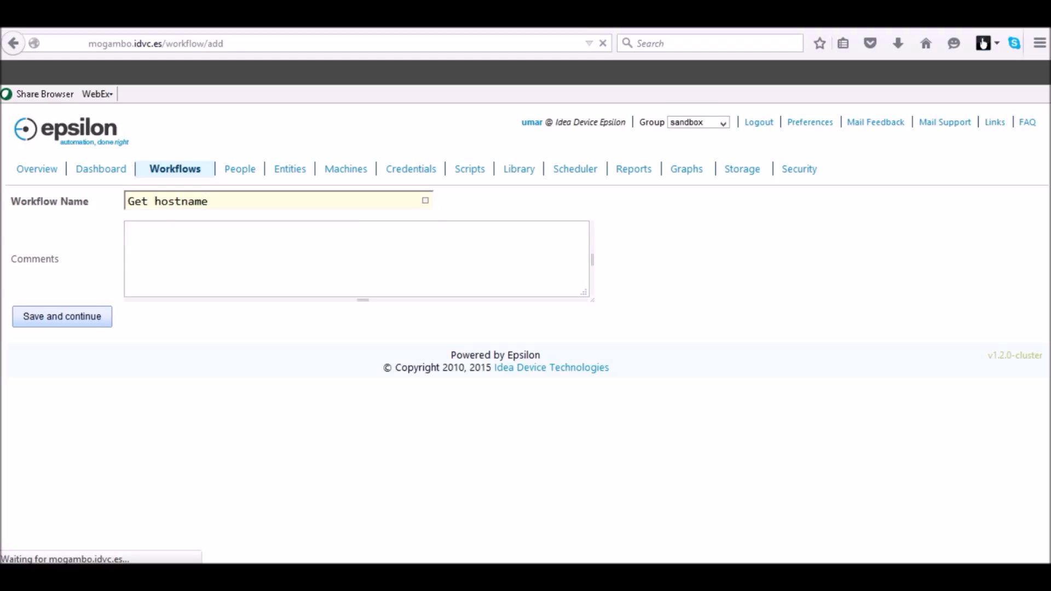
click(61, 317)
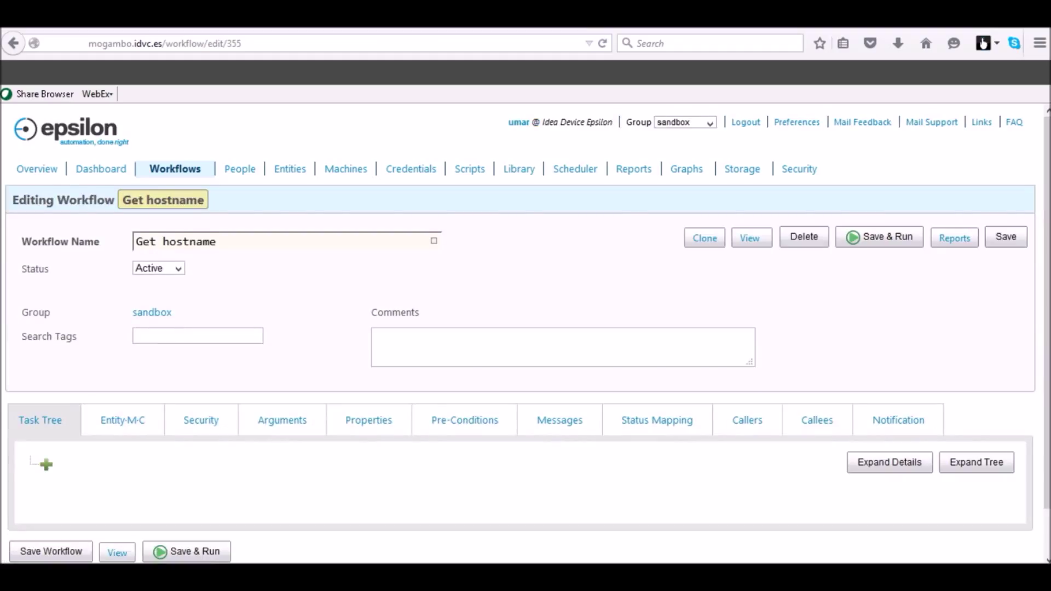
Add a Run Shell task named do_hostname to the task tree
click(44, 465)
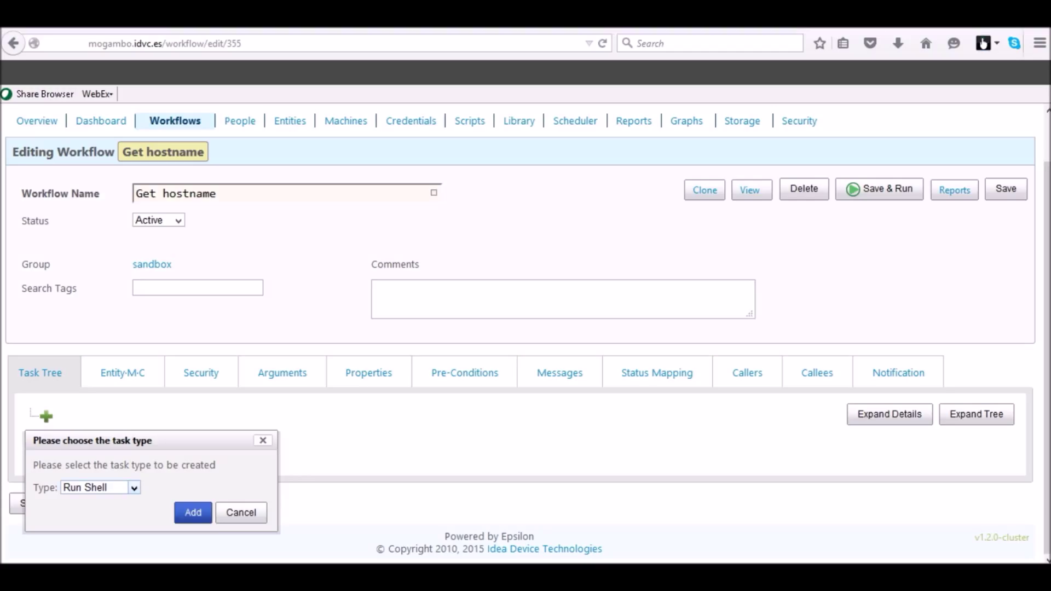
click(192, 512)
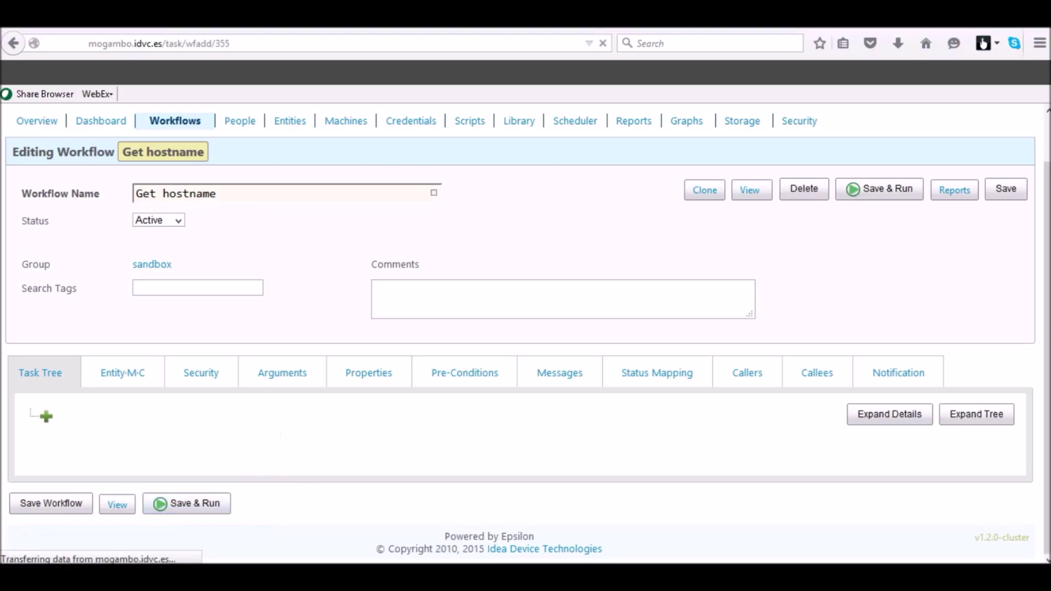
click(45, 415)
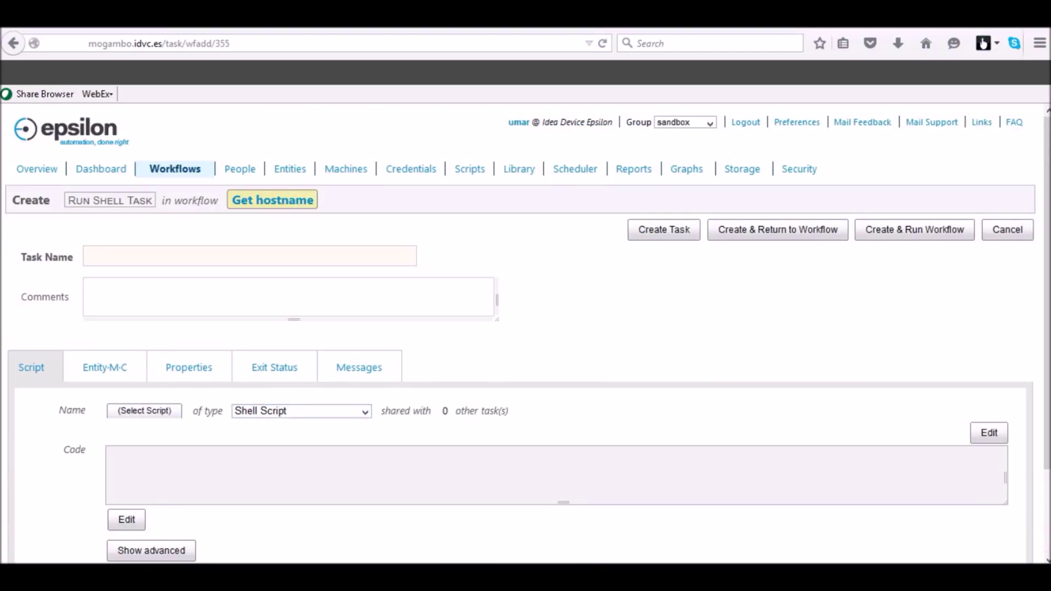
click(125, 520)
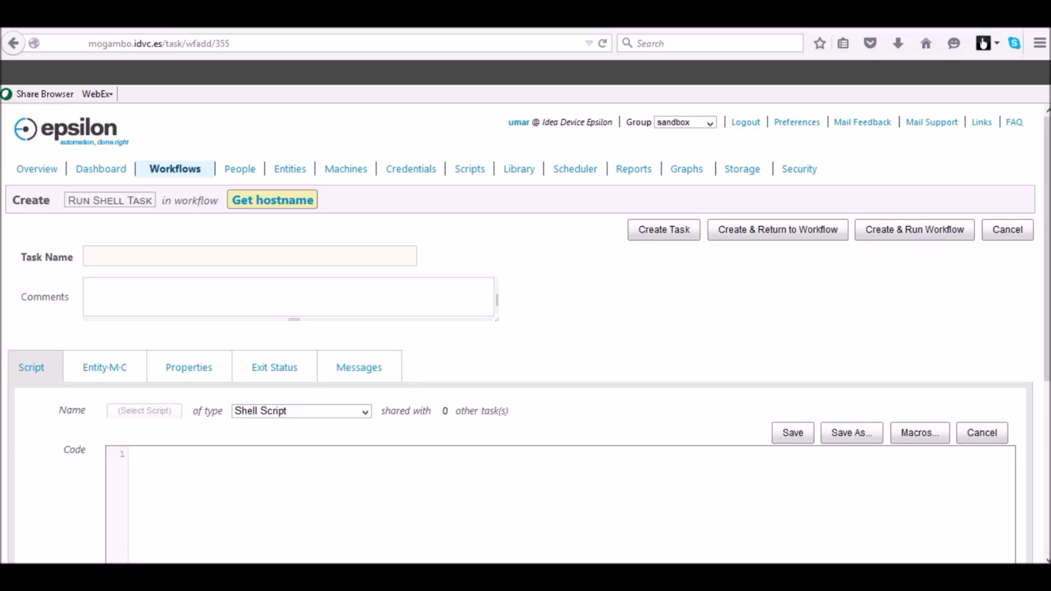
Write the #!/bin/sh script running hostname @@{option}@@ and return to the workflow
text(#!/)
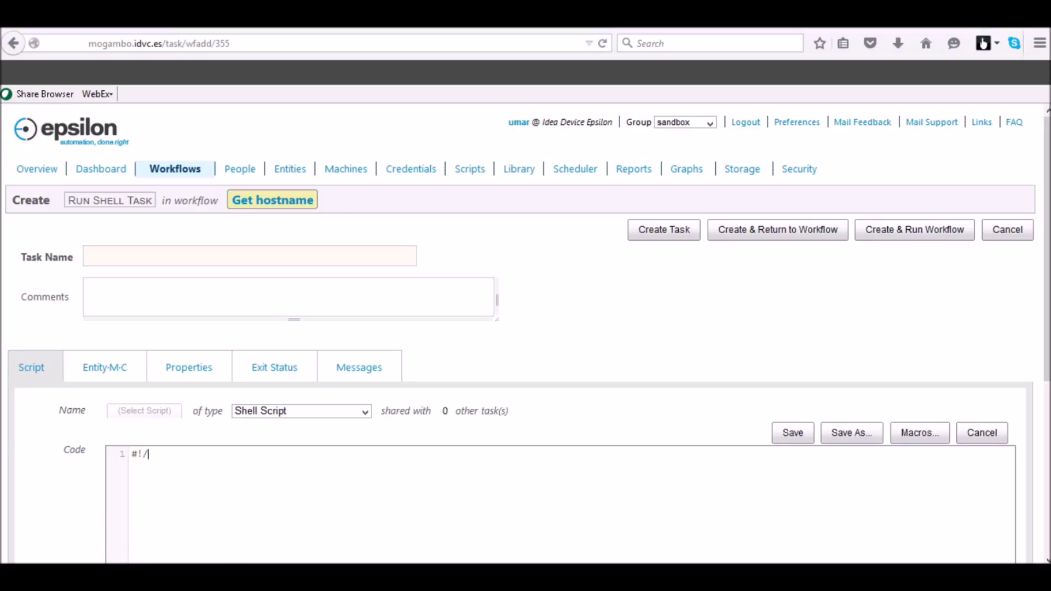
text(bin/sh)
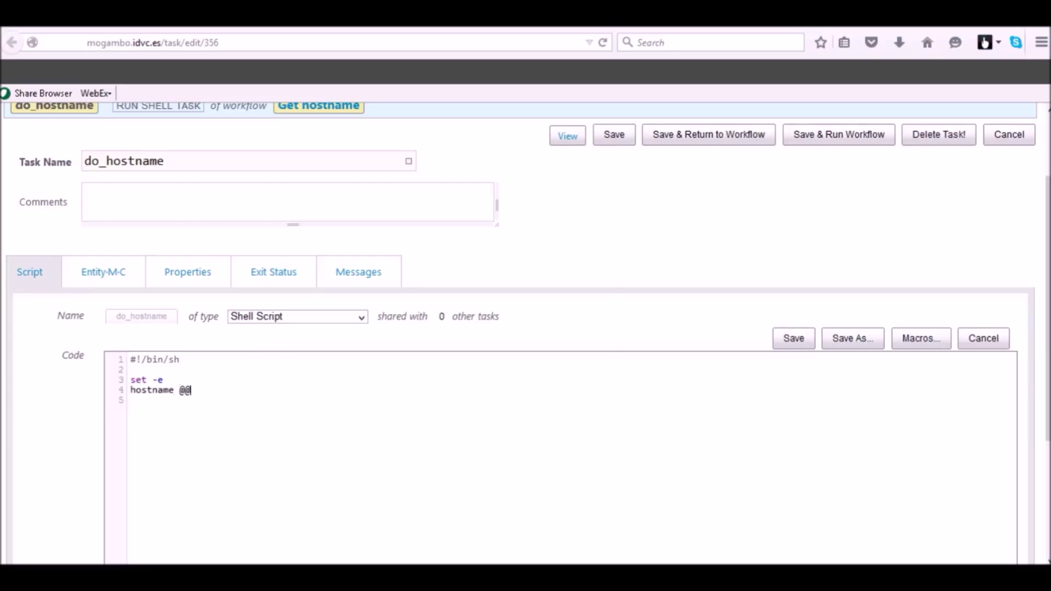
text({)
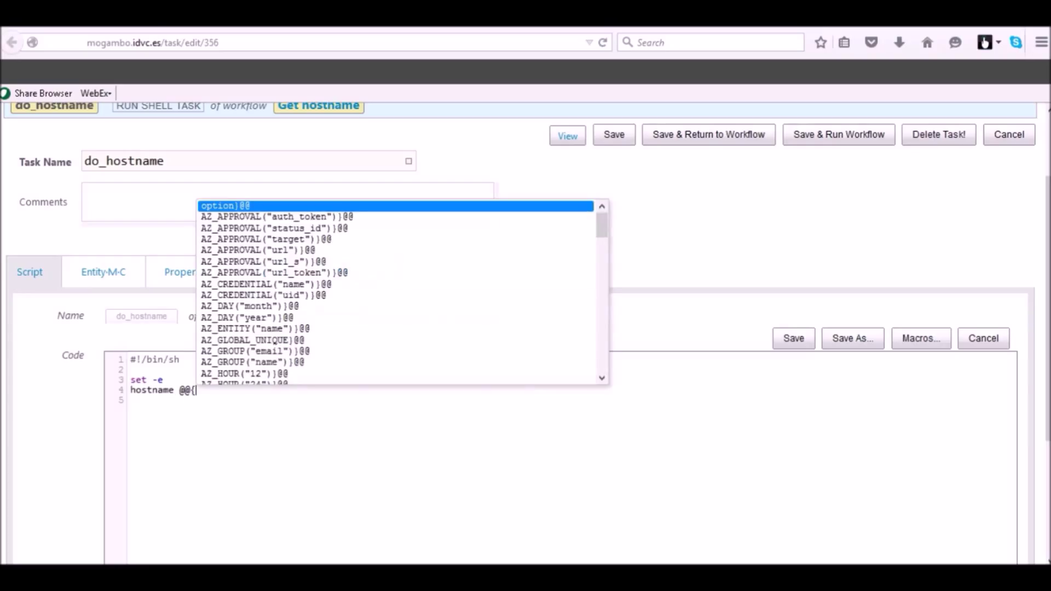
click(225, 206)
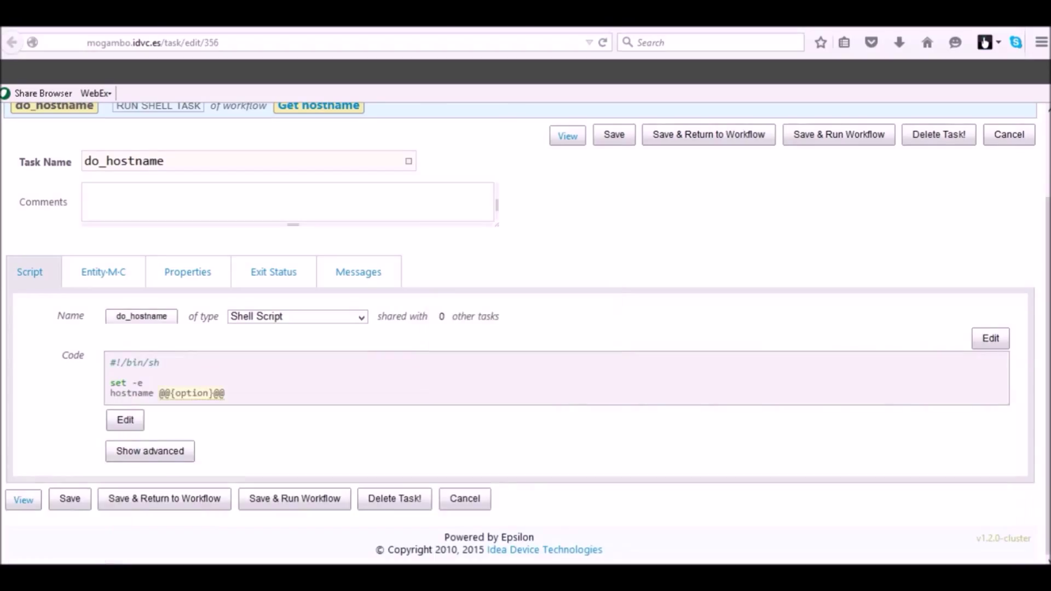
click(164, 498)
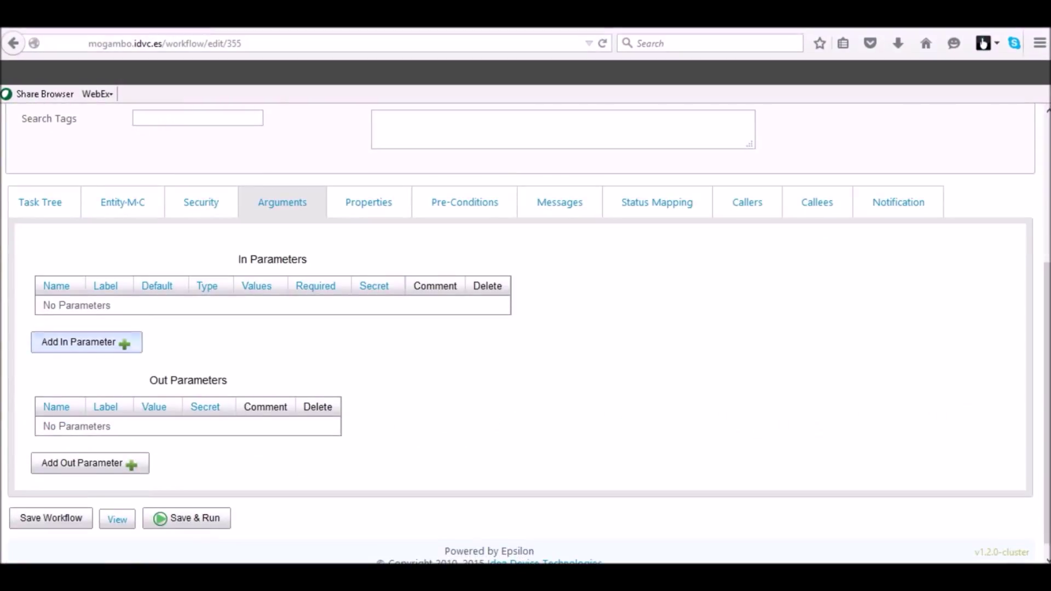
Add an input parameter named option with the label Enter option
click(82, 342)
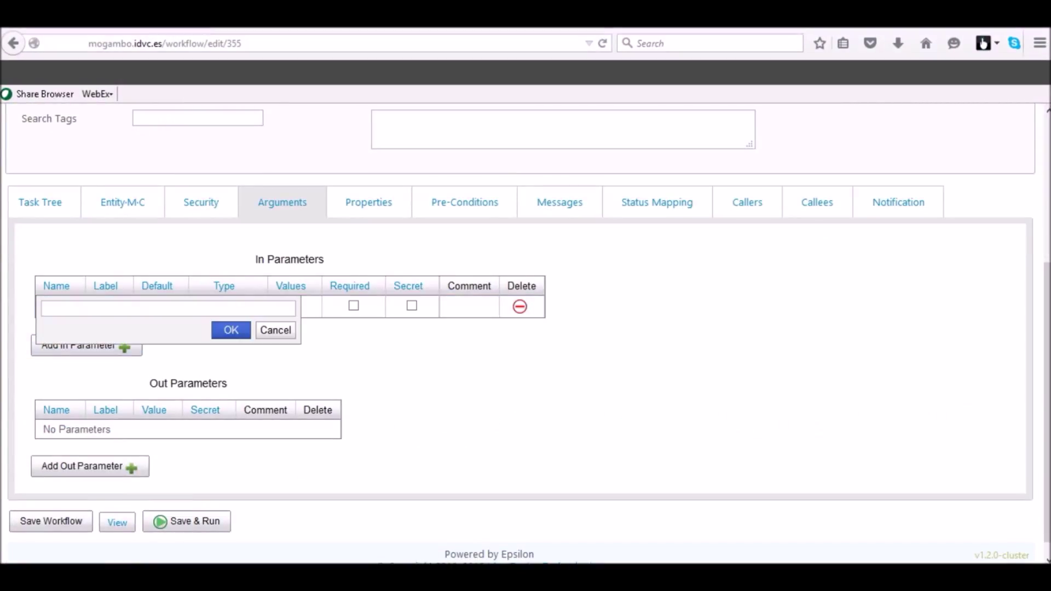
text(option)
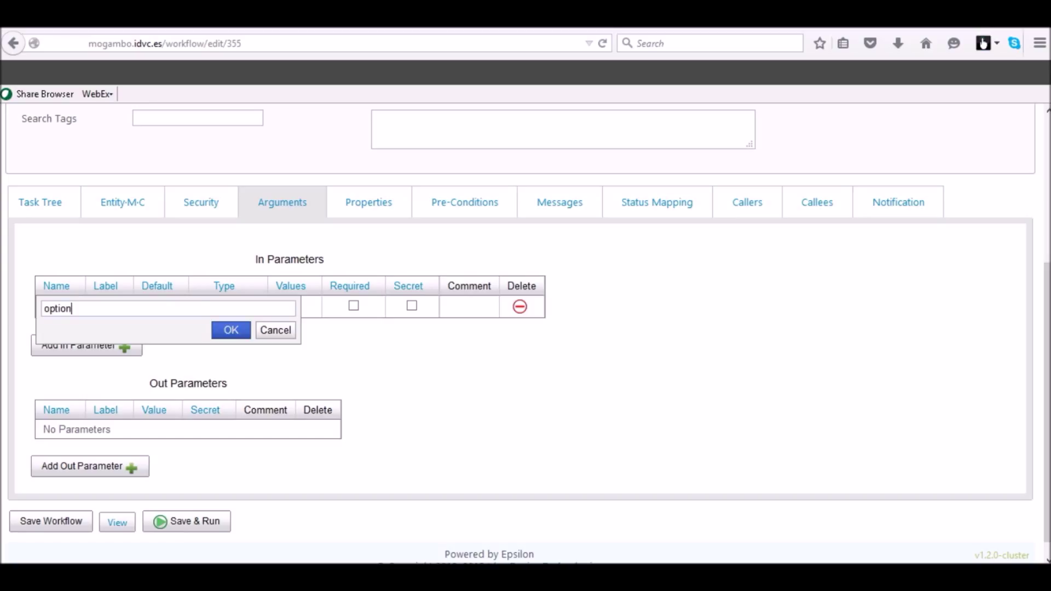
click(230, 330)
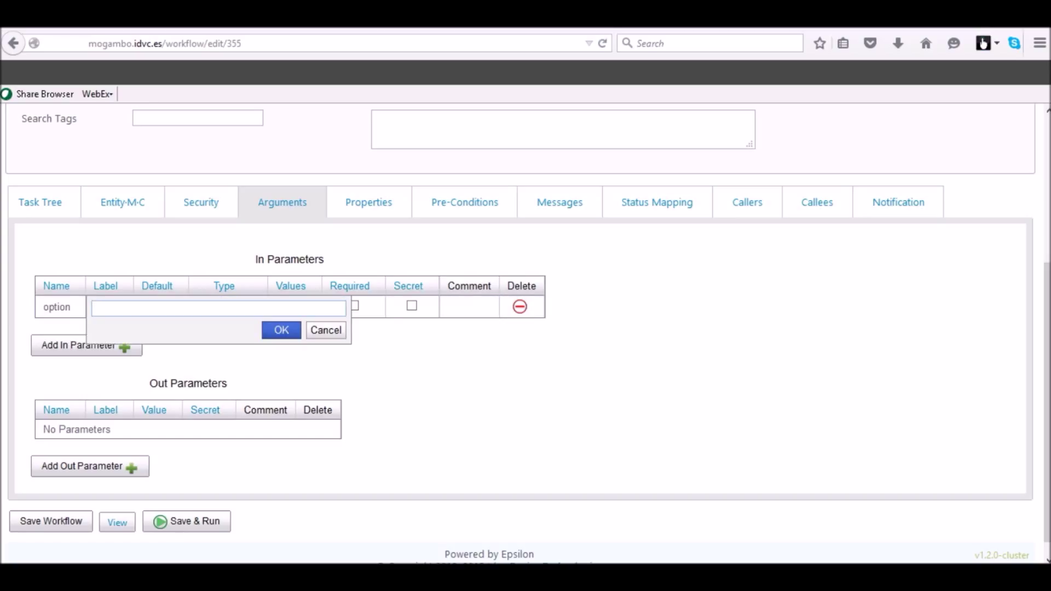
text(Enter)
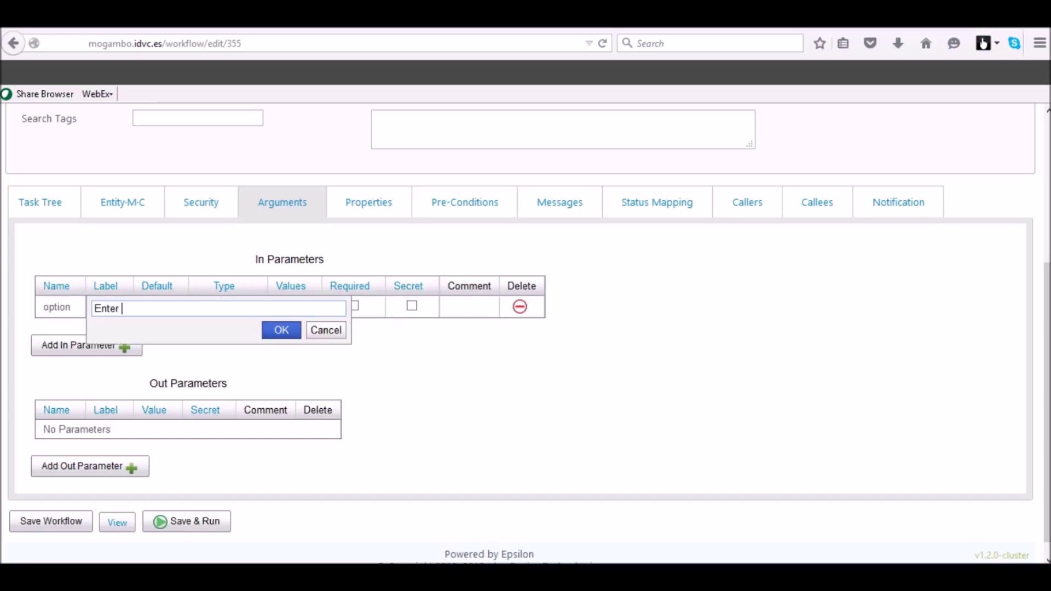
text(option)
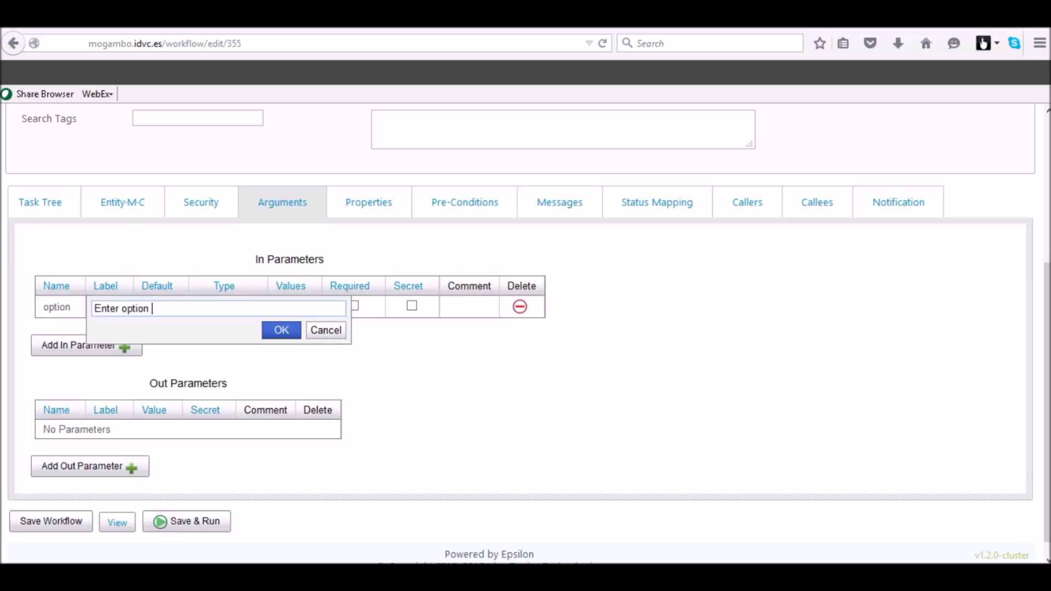
click(281, 330)
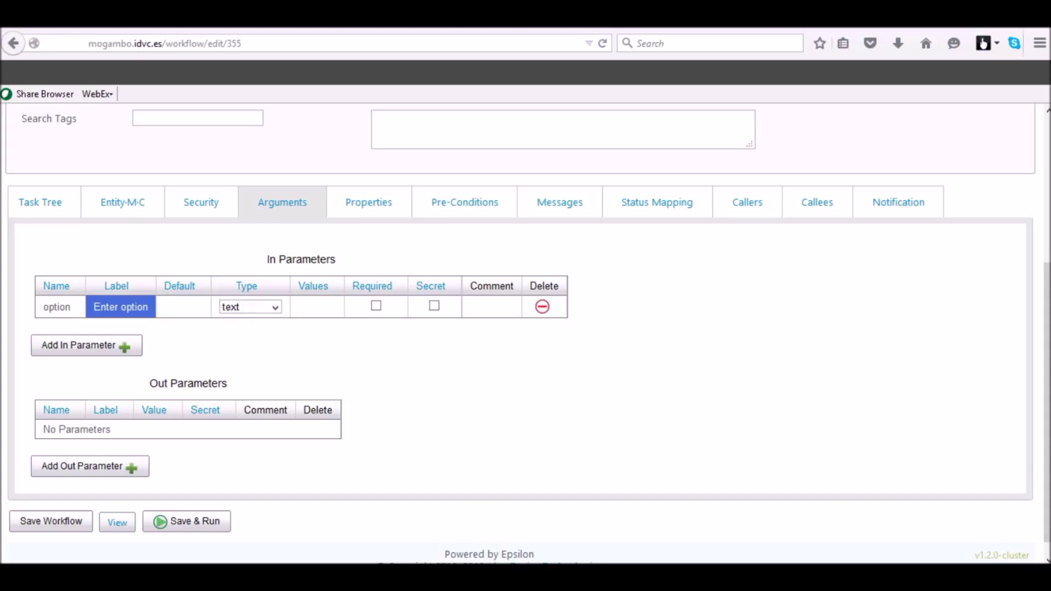
Make option a required list parameter with allowed values -f,-s
click(251, 306)
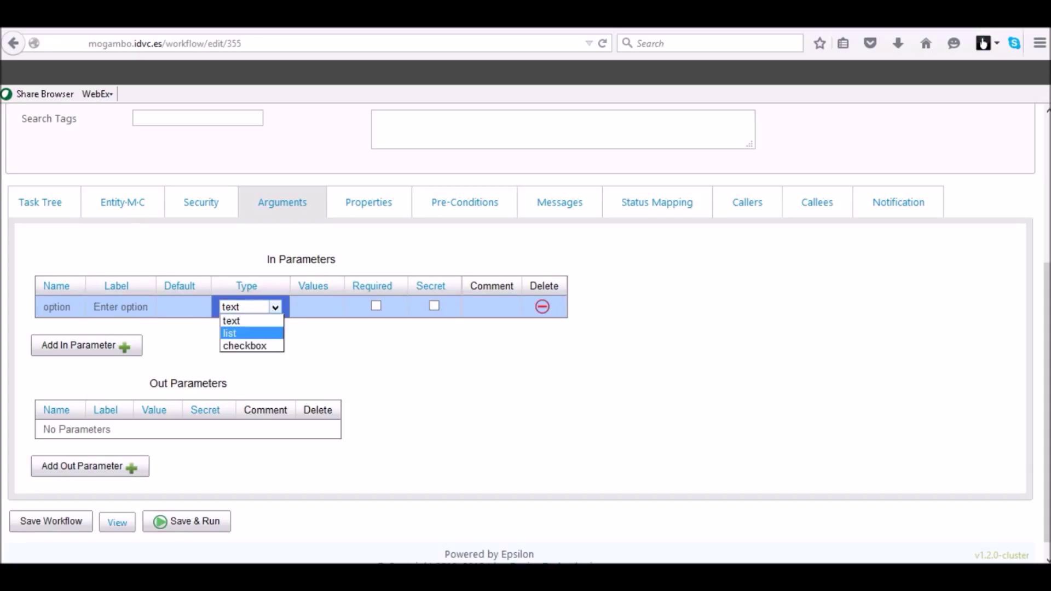
click(229, 334)
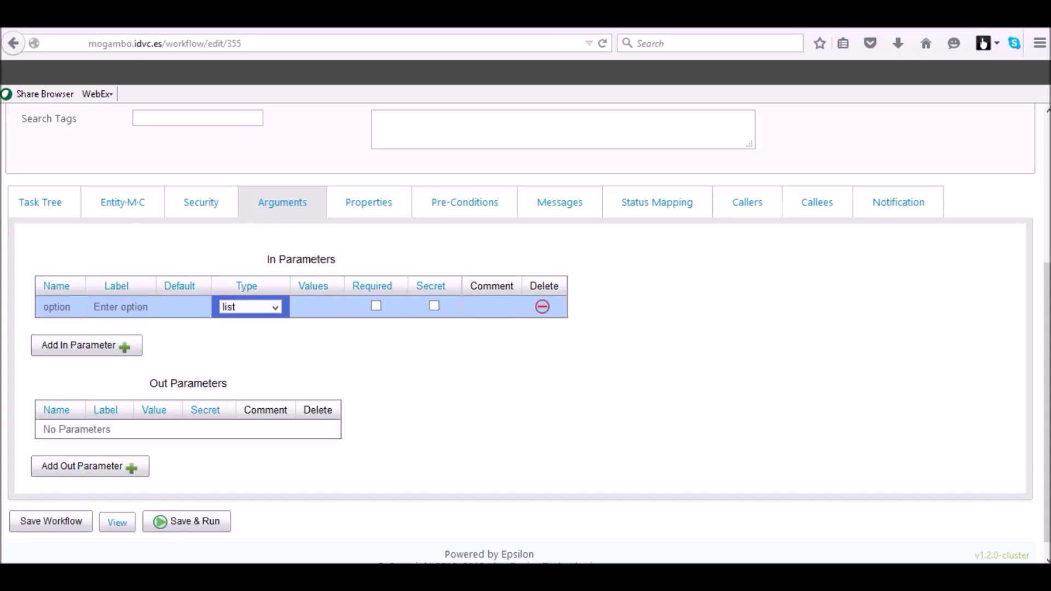
click(375, 306)
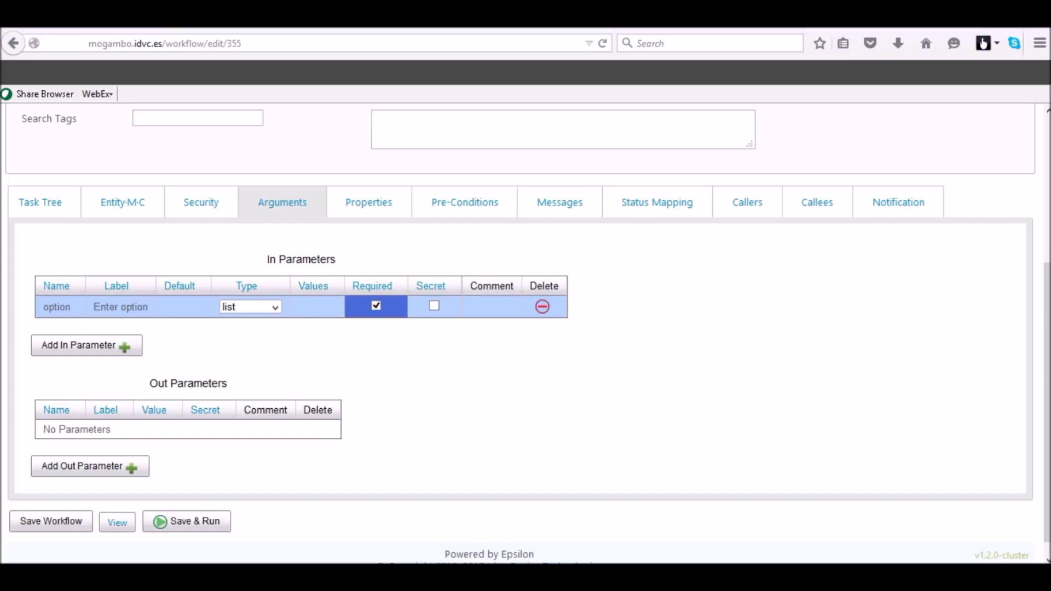
click(312, 306)
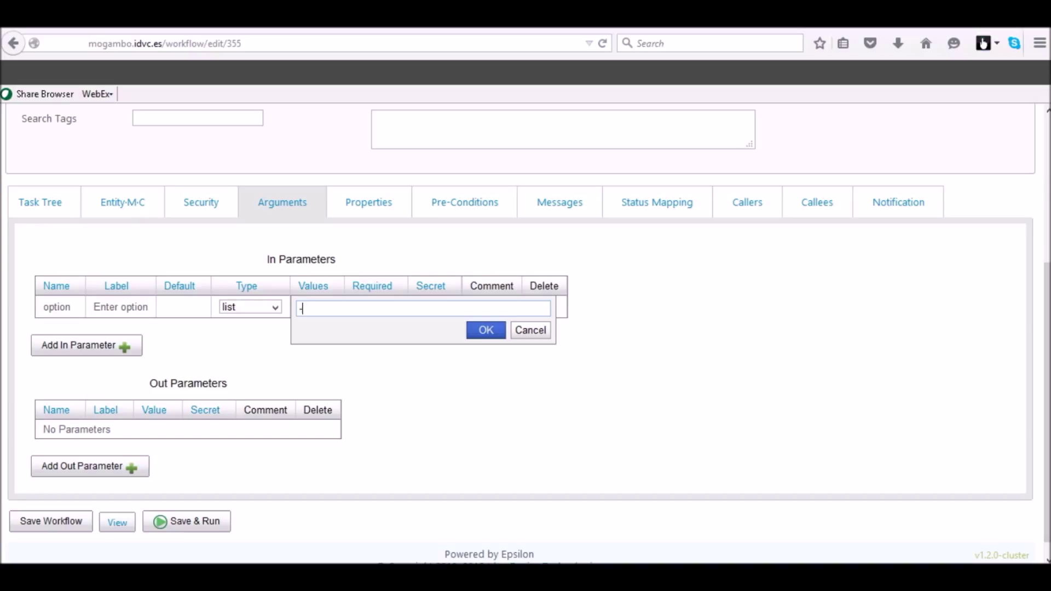
text(f,-s)
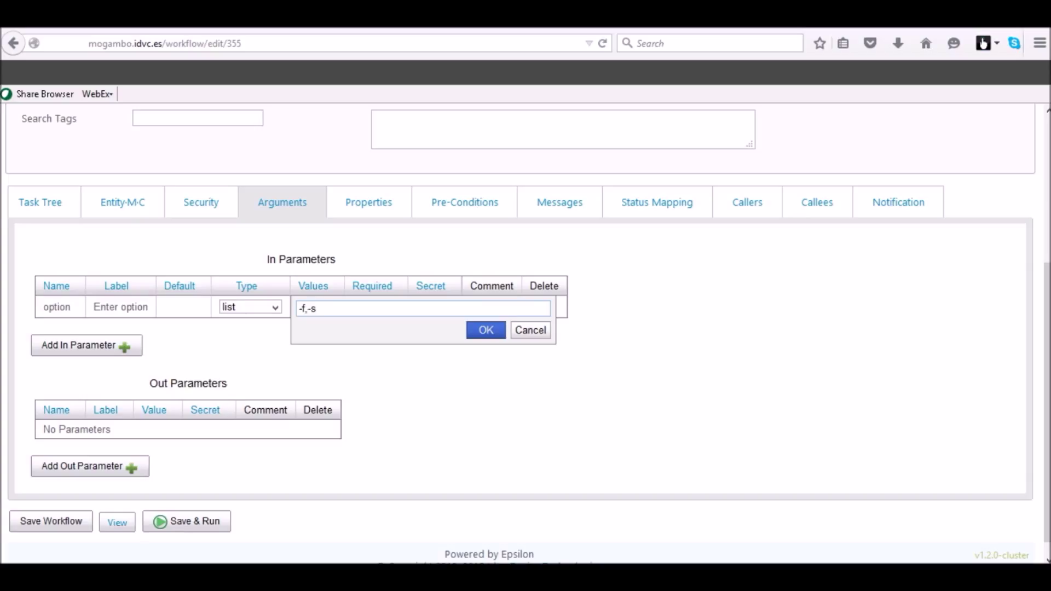
click(485, 330)
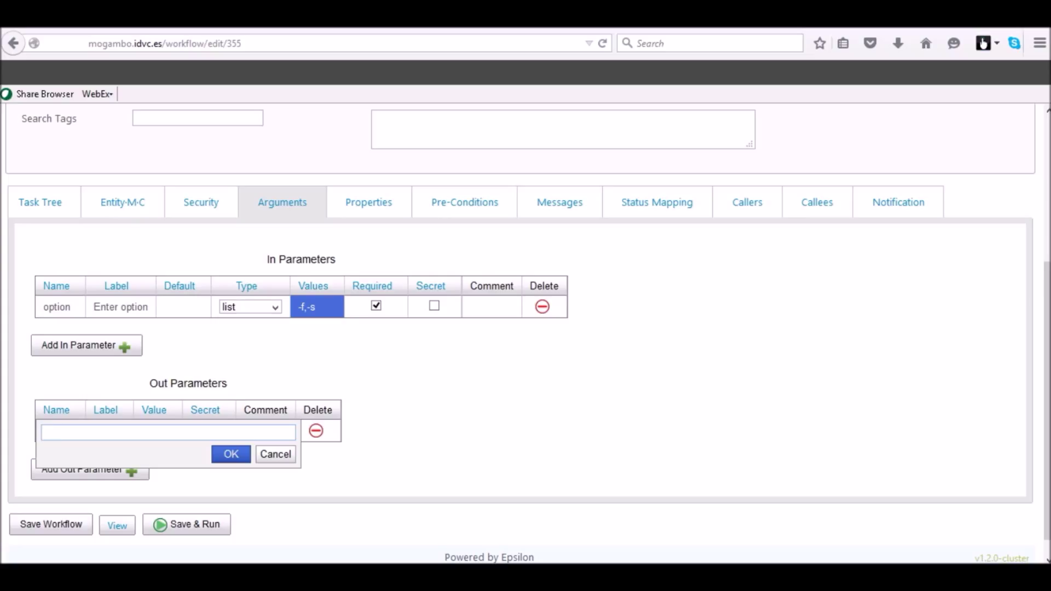
Add an output parameter named hostname to the workflow
text(hostn)
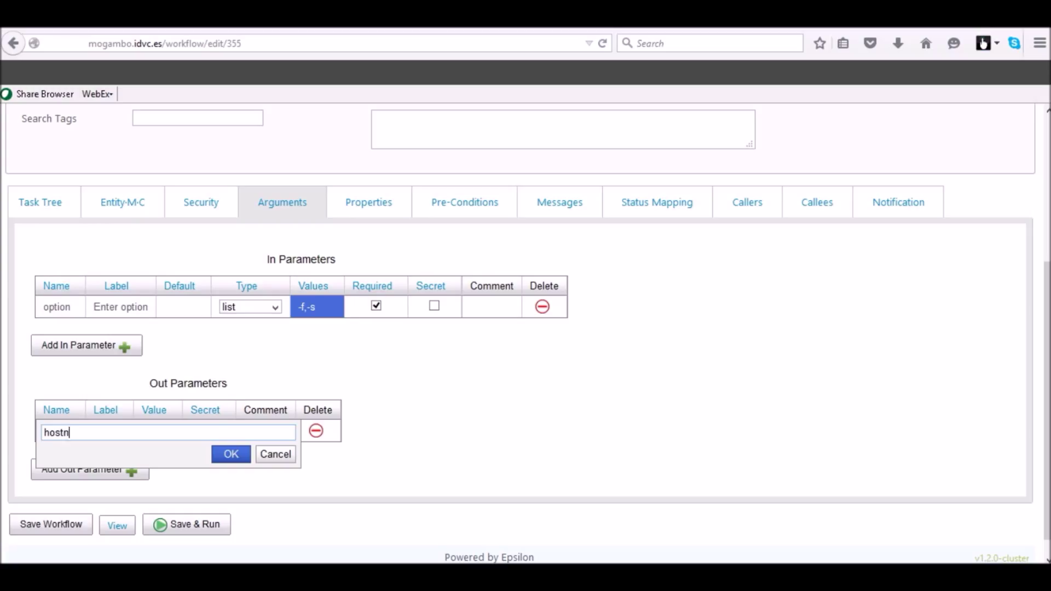
click(231, 453)
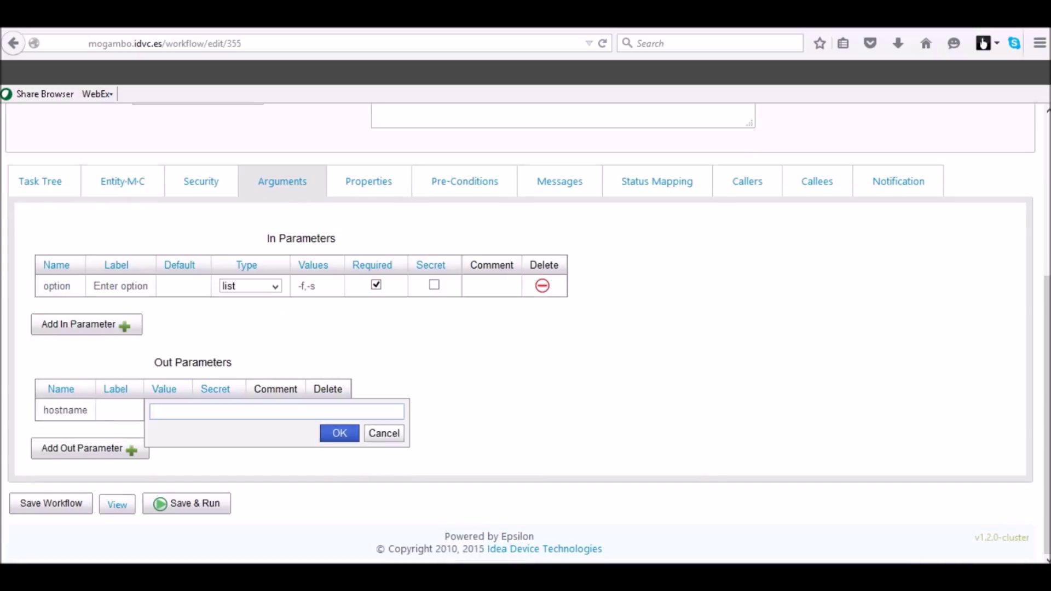
click(276, 411)
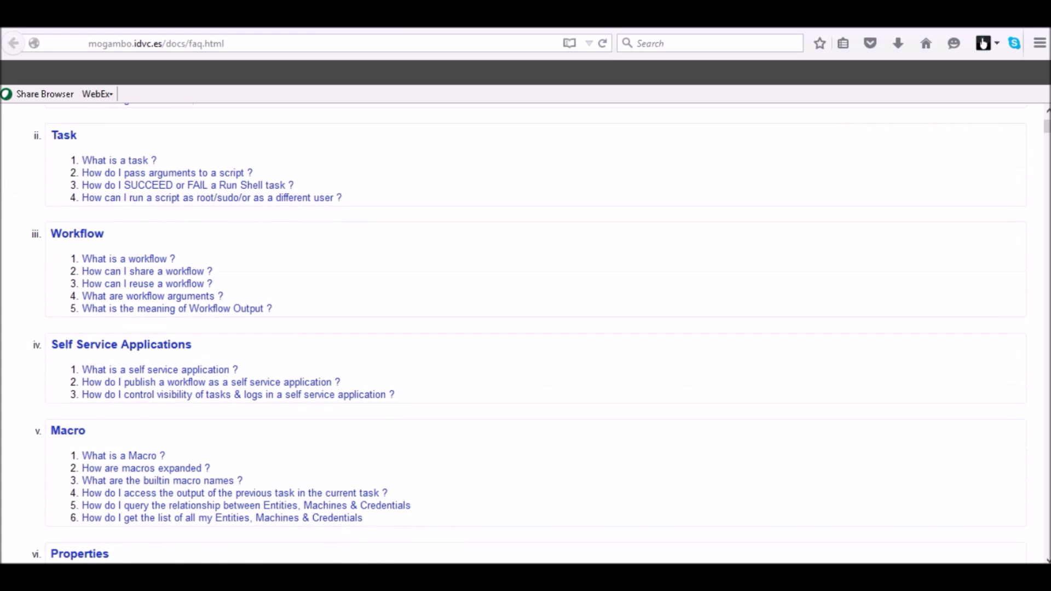
Scroll the FAQ macro section down to the AZ_TASK entry in the built-in macro table
scroll(down, 3)
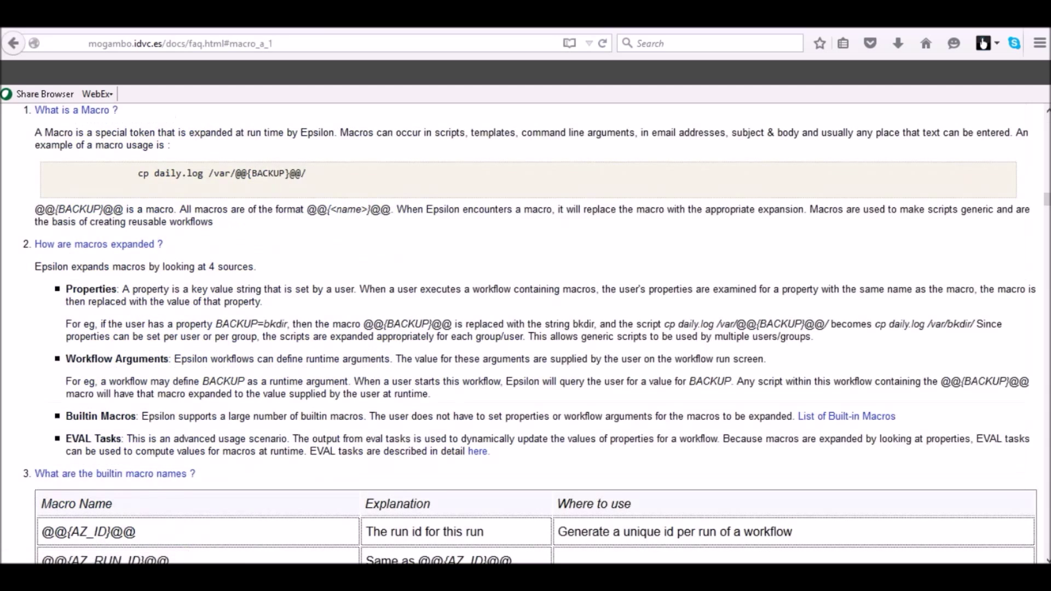
scroll(down, 3)
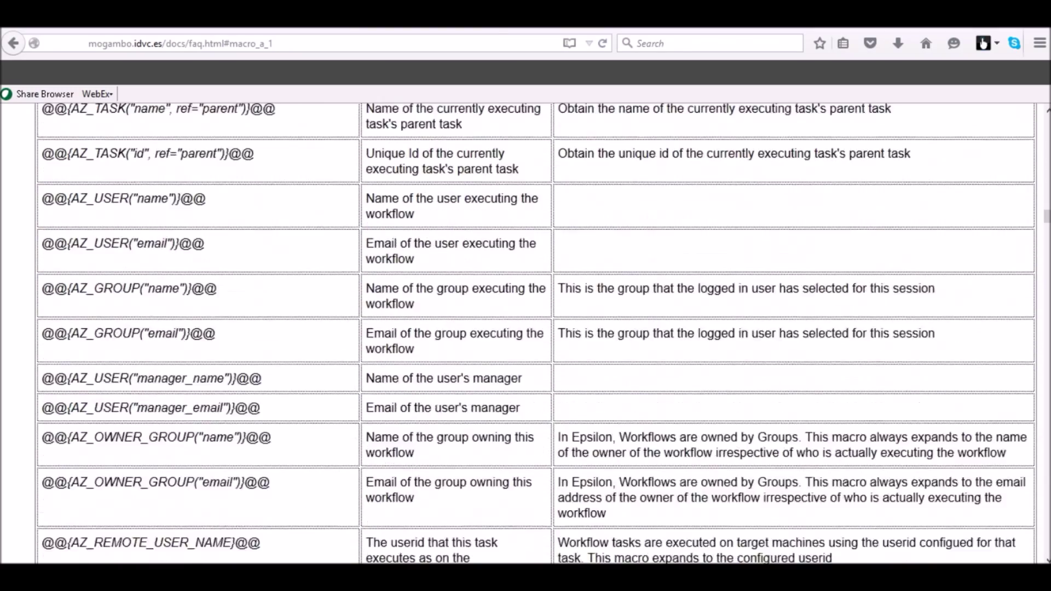
scroll(down, 3)
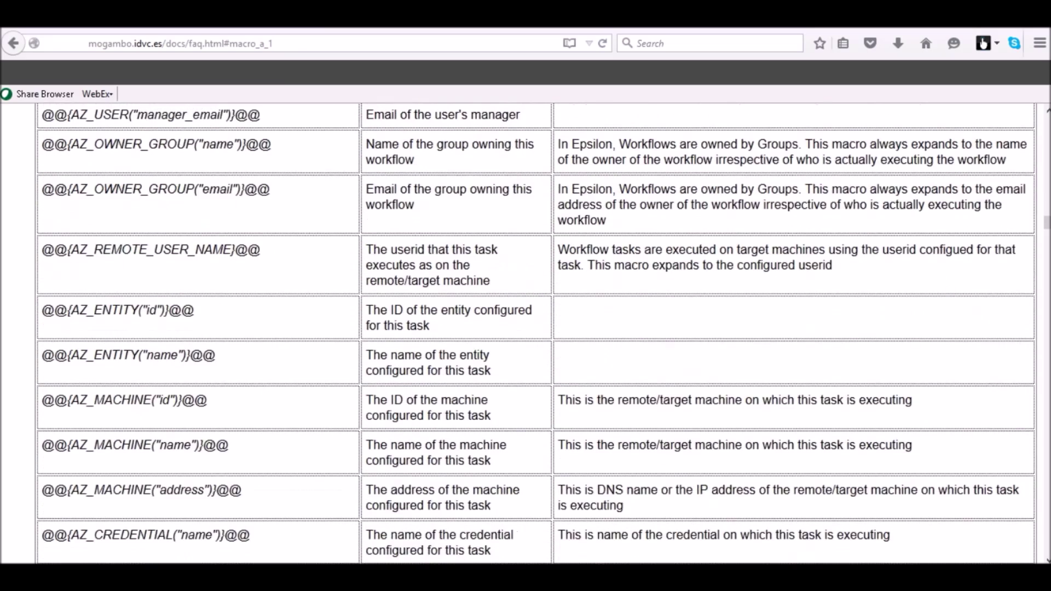
text(AZ_TASK)
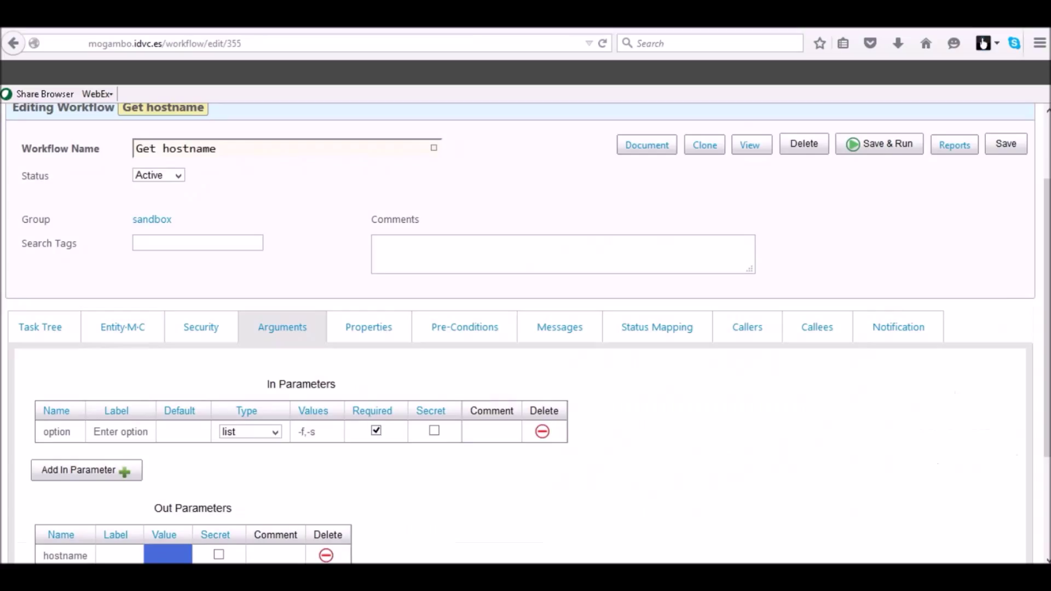
Set hostname's value to @@{AZ_TASK("output_stripped", name="do_hostname")}@@, then save and run
scroll(down, 3)
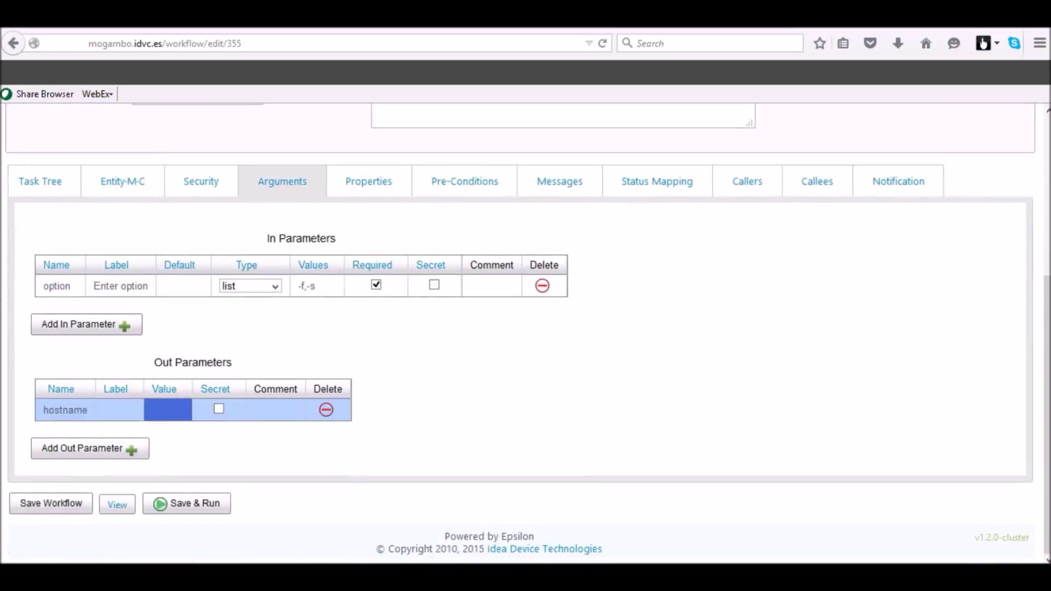
click(167, 410)
text(@@{AZ_TASK("output_stripped", name="do_hostn")}@)
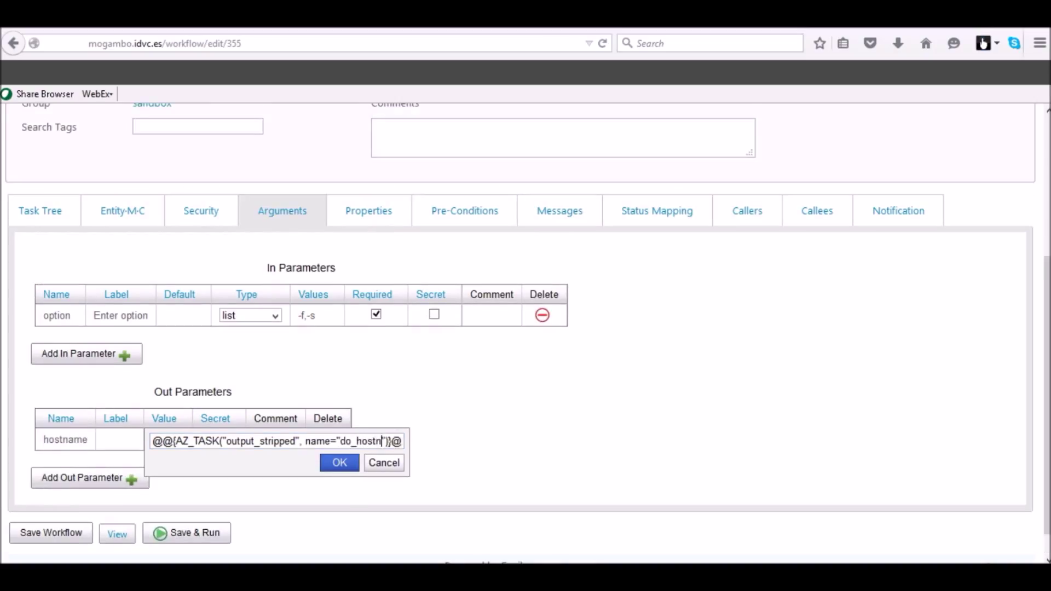
click(339, 462)
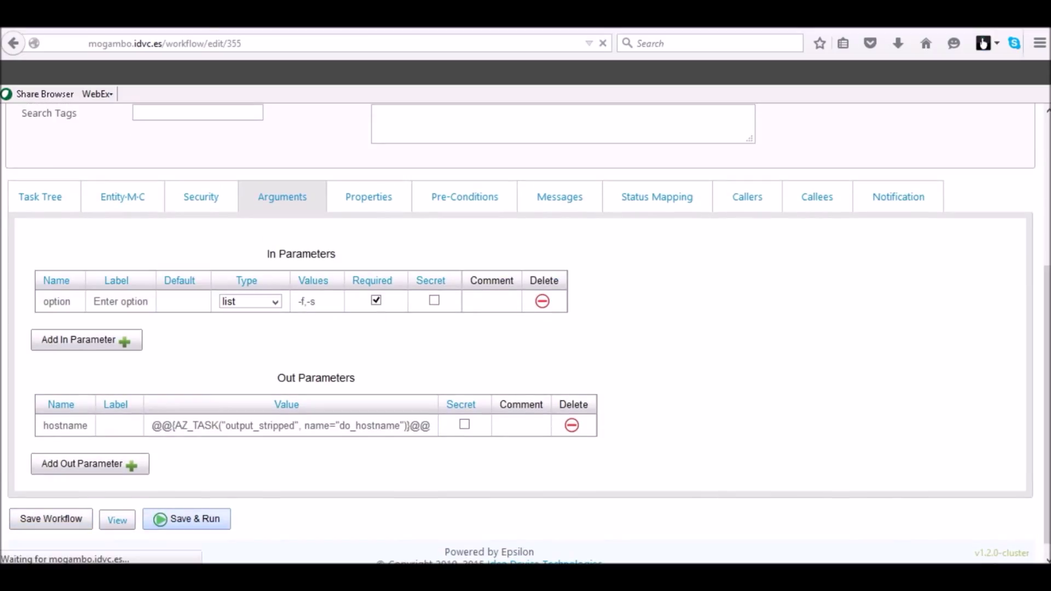
click(187, 518)
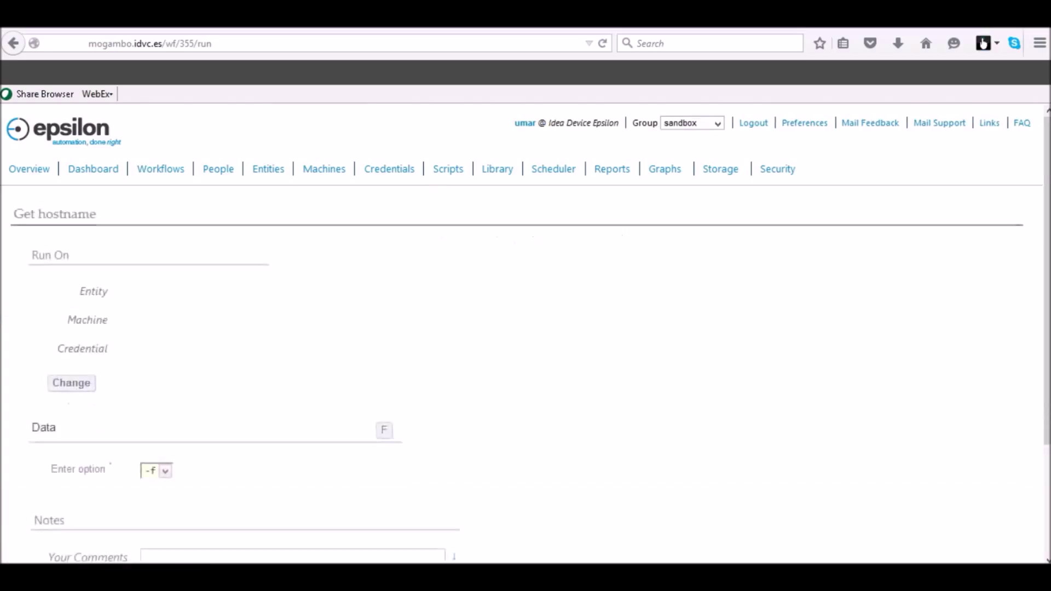
Run Get hostname on Server2 with credential tuser1@Server2 and option -f
click(71, 383)
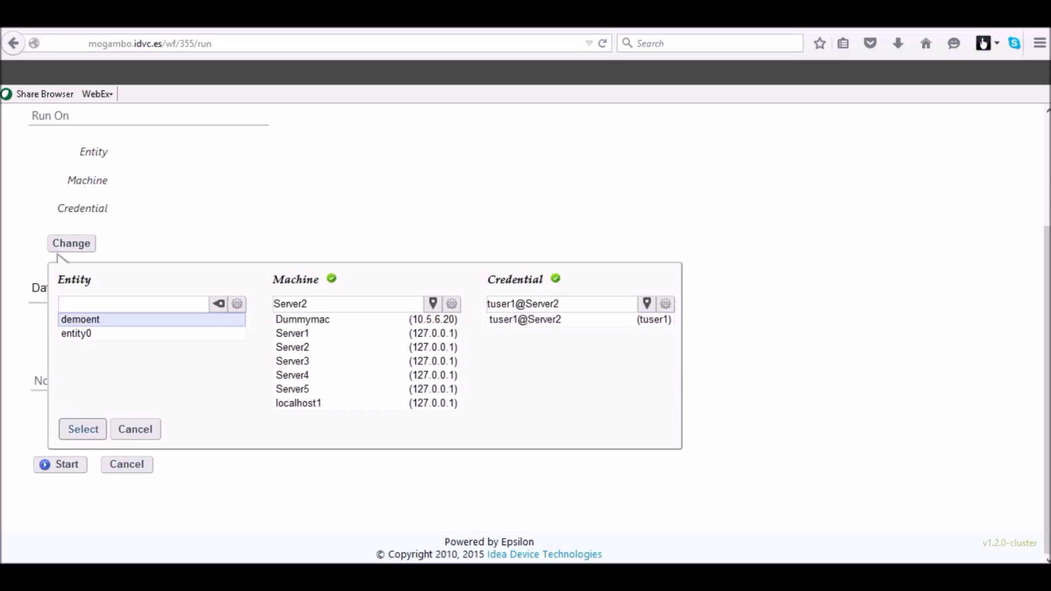
click(82, 429)
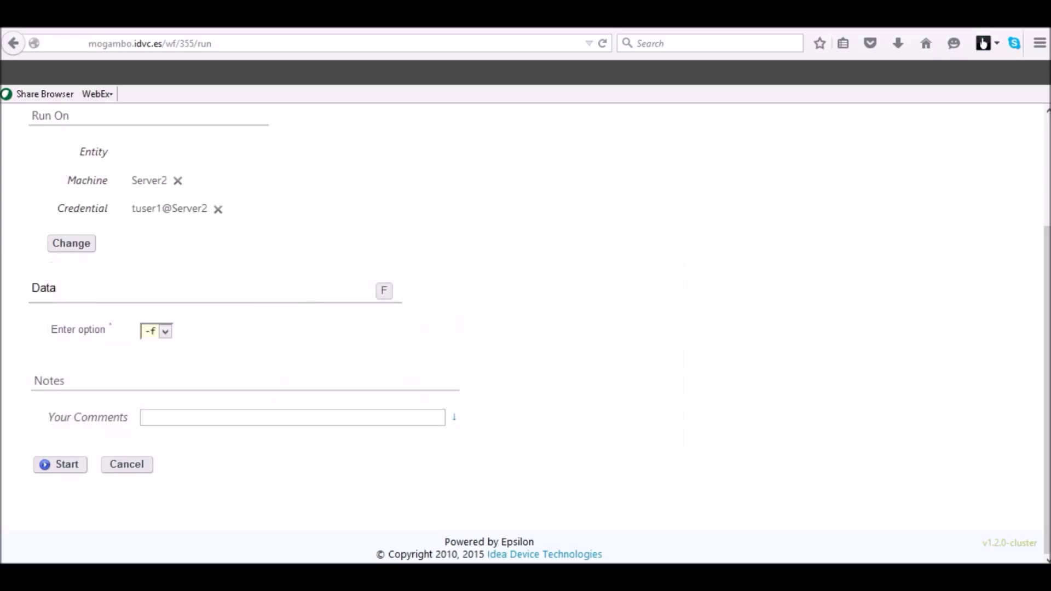
click(164, 331)
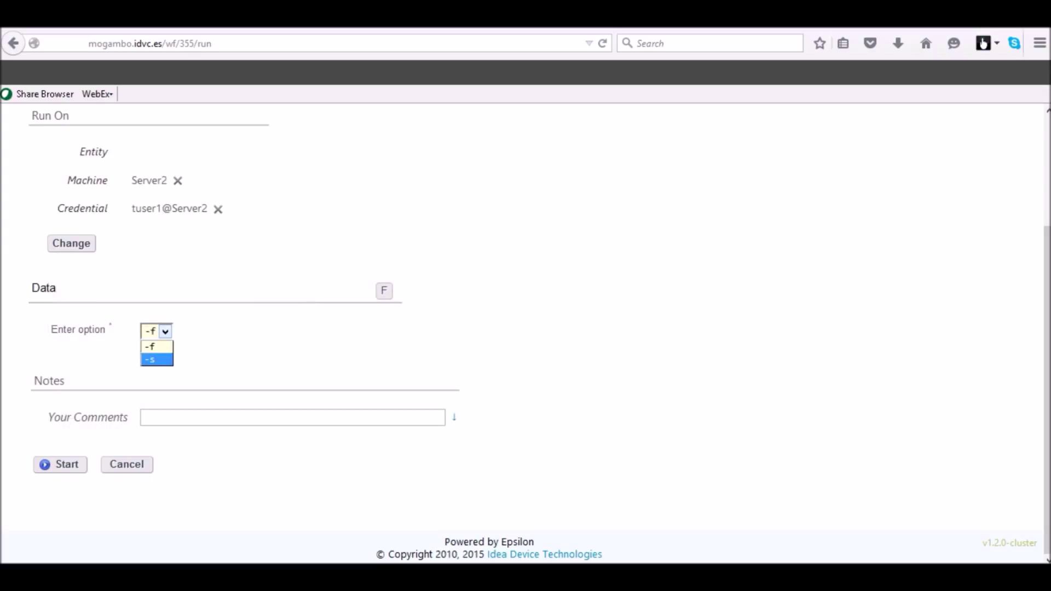
click(150, 347)
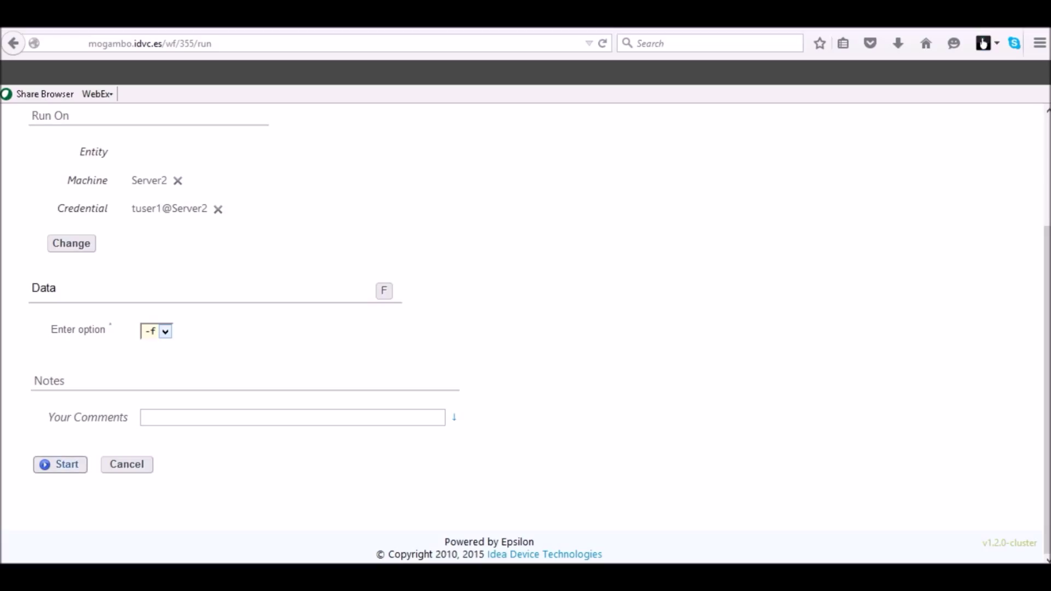
click(60, 464)
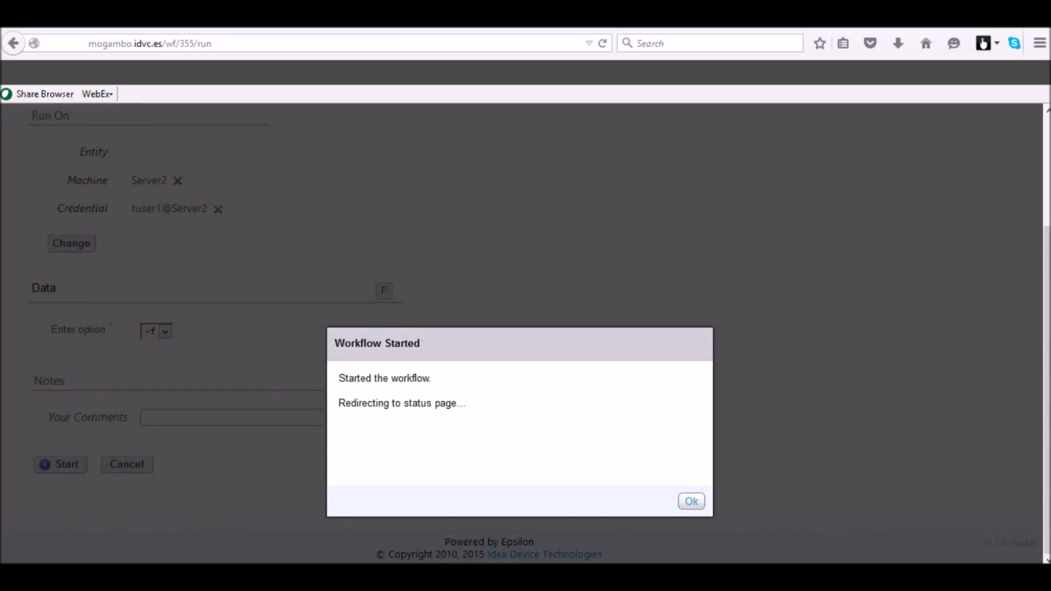
click(691, 501)
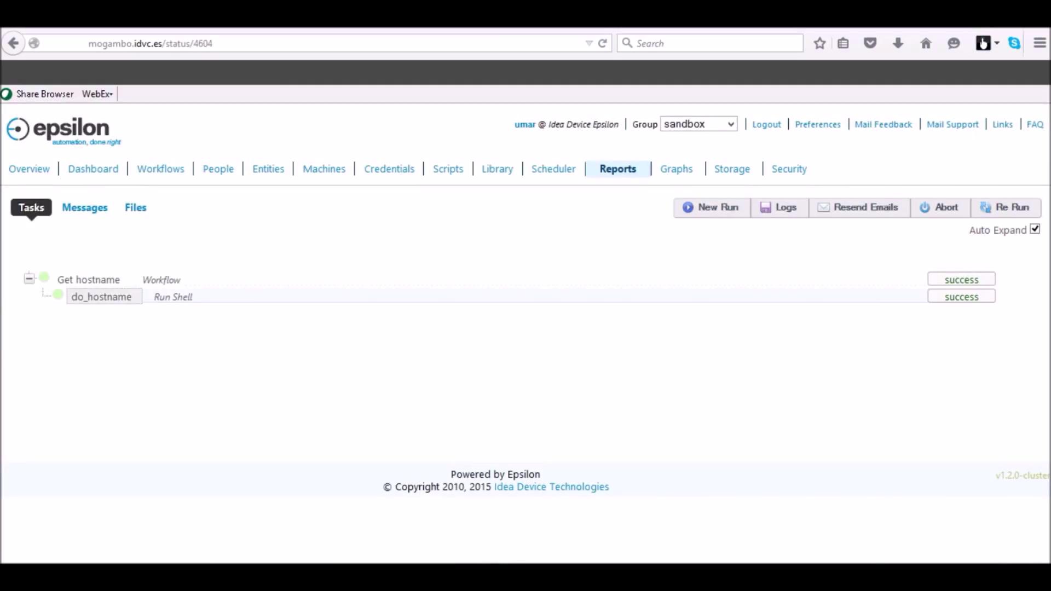
View do_hostname's output mogambo.us.idvc.es and the Get hostname run details
click(103, 297)
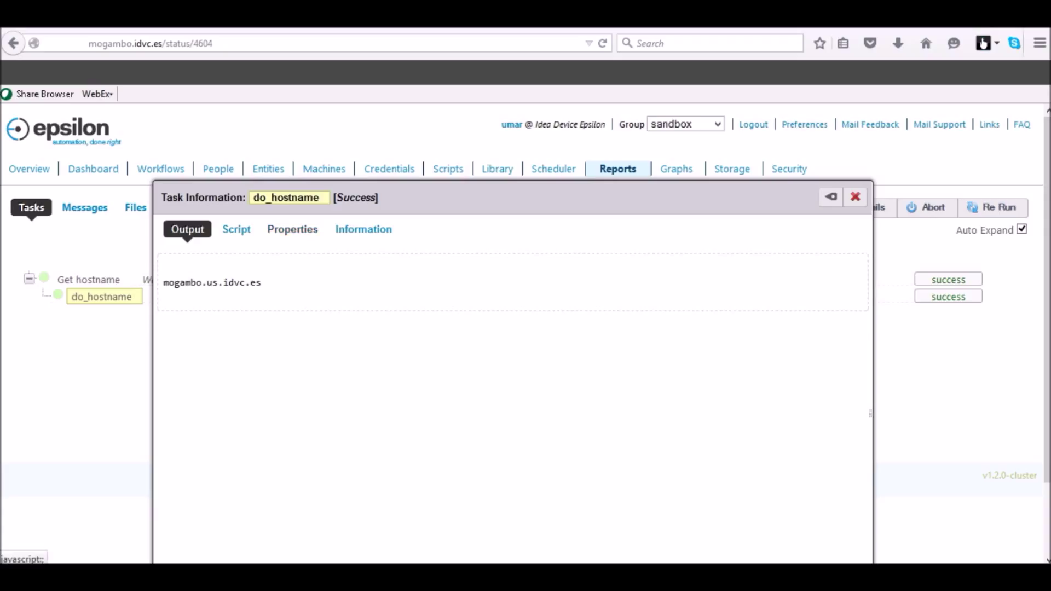
click(89, 279)
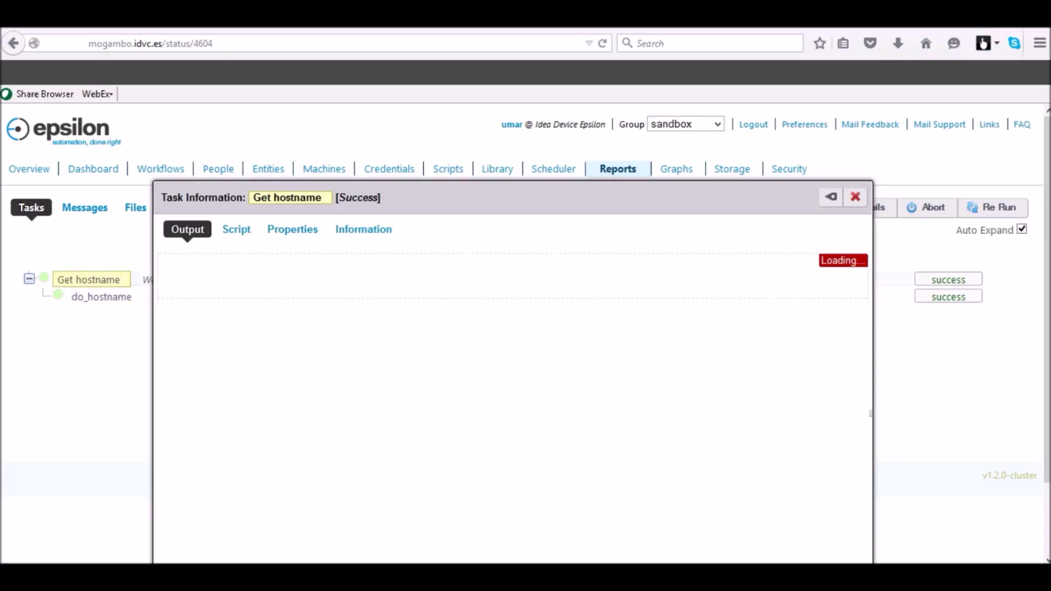
click(293, 229)
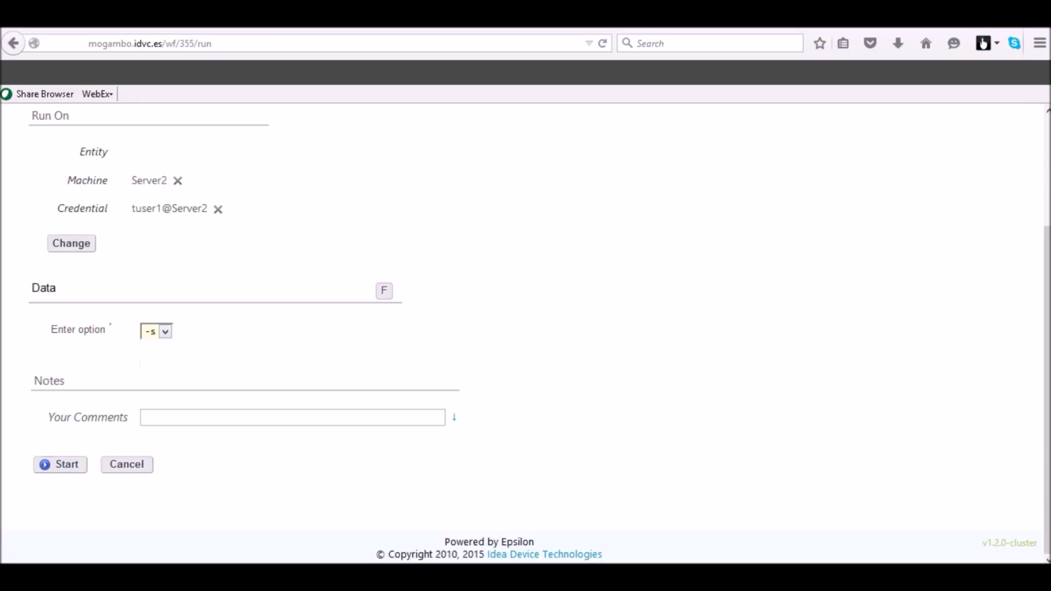
Run again with option -s and view do_hostname's short-name output mogambo
click(60, 465)
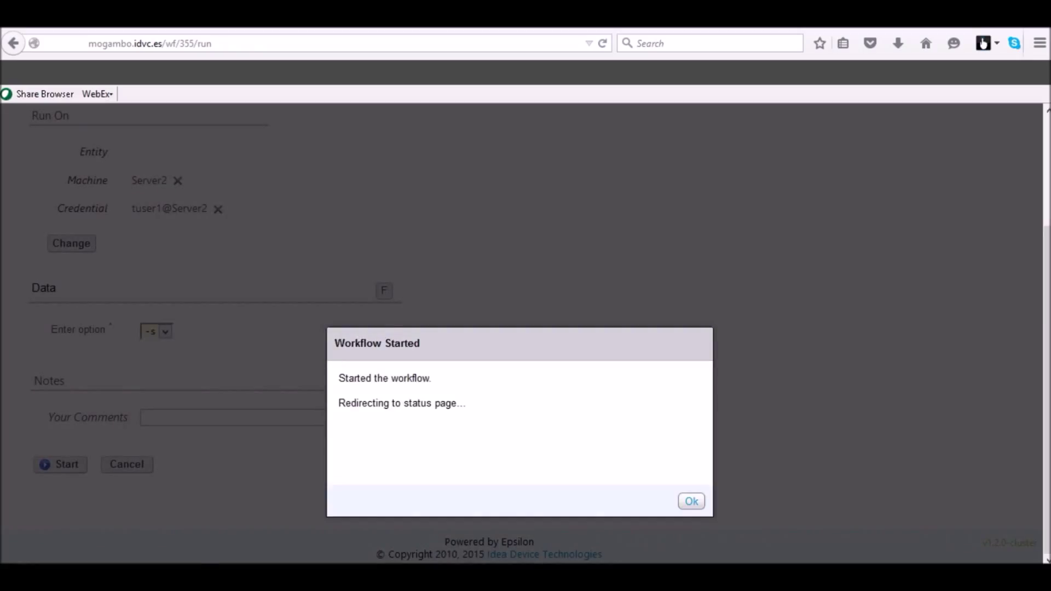
click(690, 501)
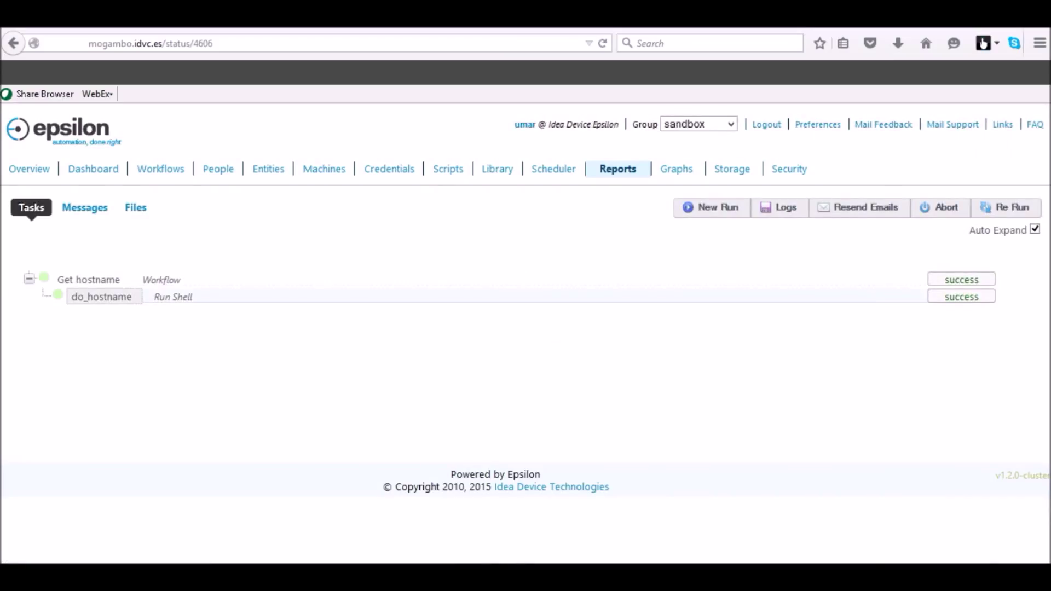
click(103, 296)
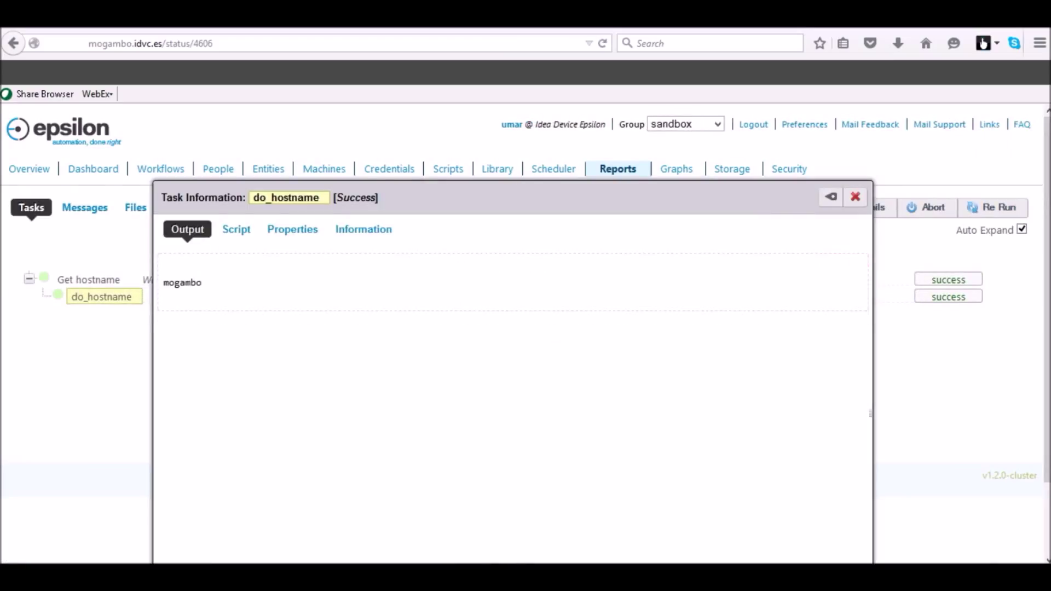
click(855, 197)
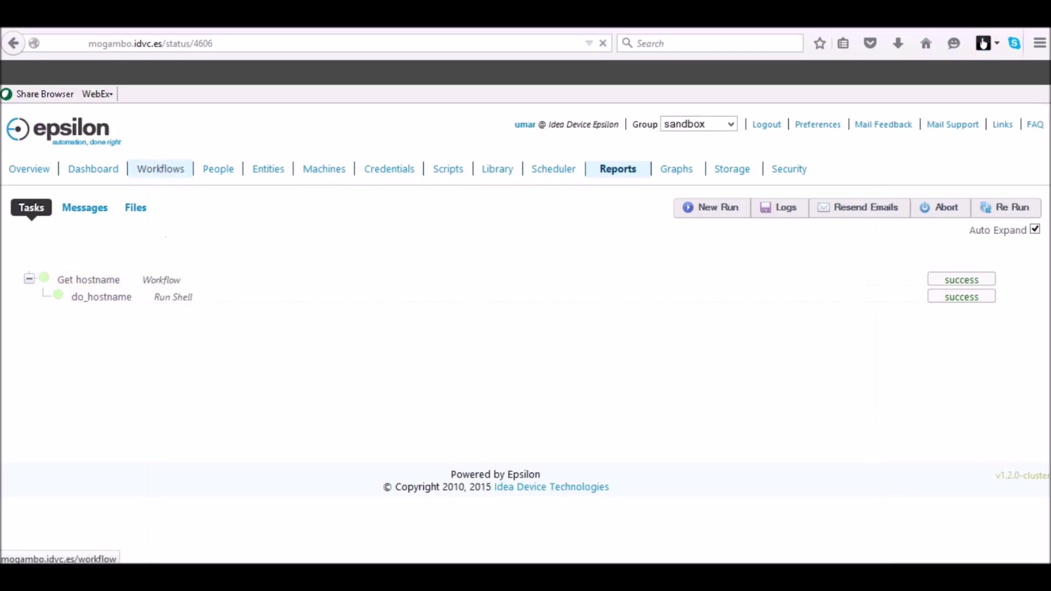
From the Workflows list, create CallWf_with_params and save it to continue editing
click(160, 168)
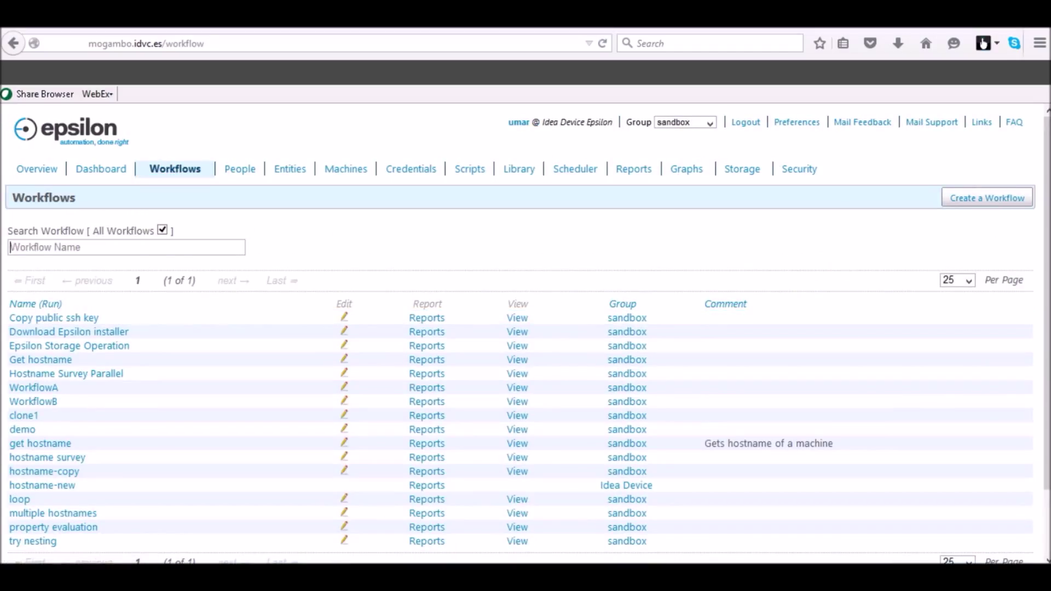
mouse_move(986, 197)
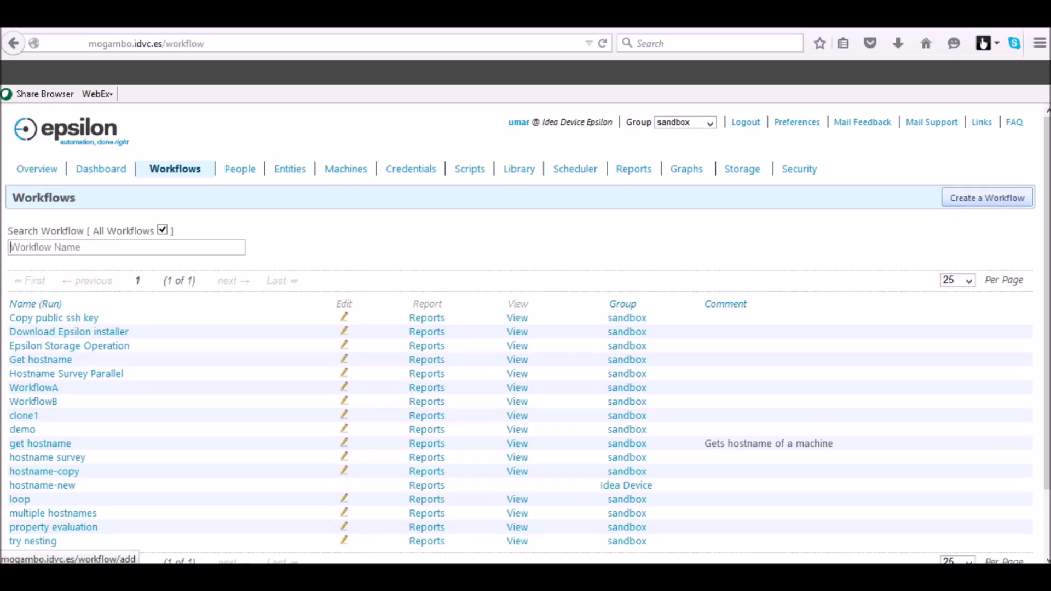
click(987, 196)
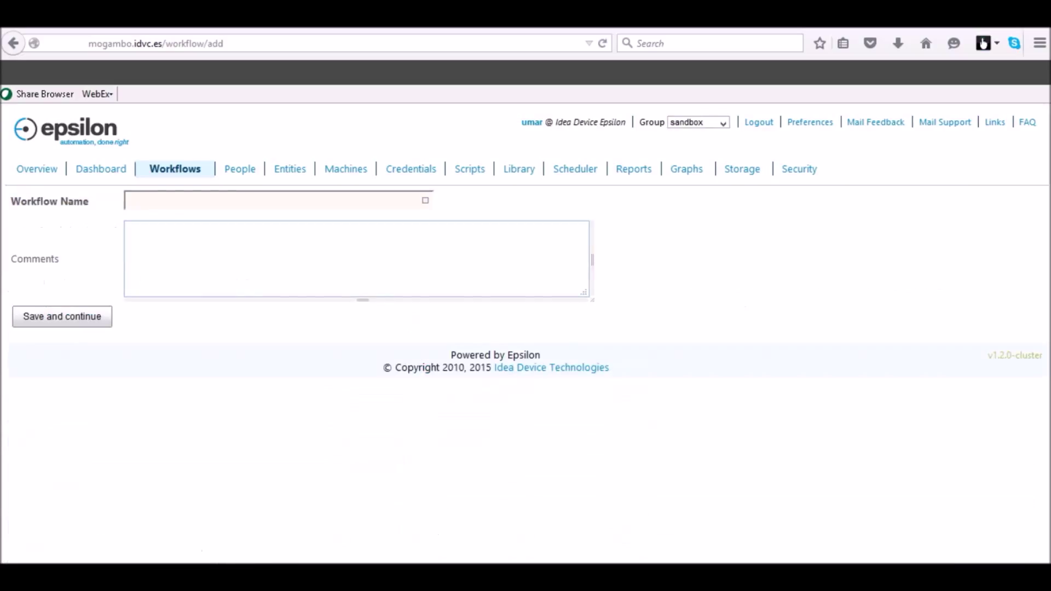
text(CallWf_with_params)
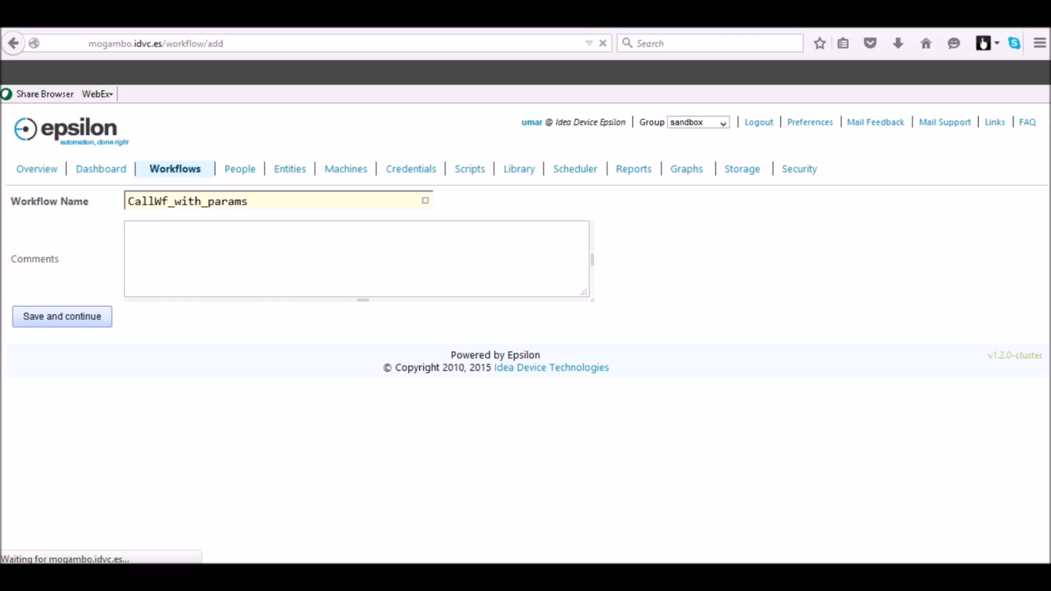
click(62, 316)
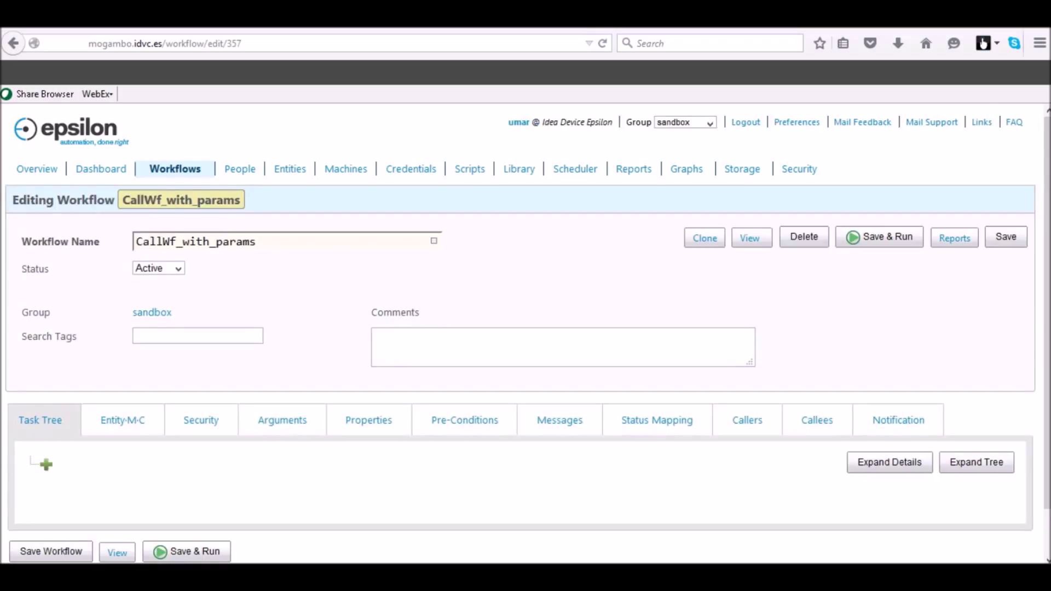
Add a new task of type Call Workflow to the task tree, opening its create form
click(44, 464)
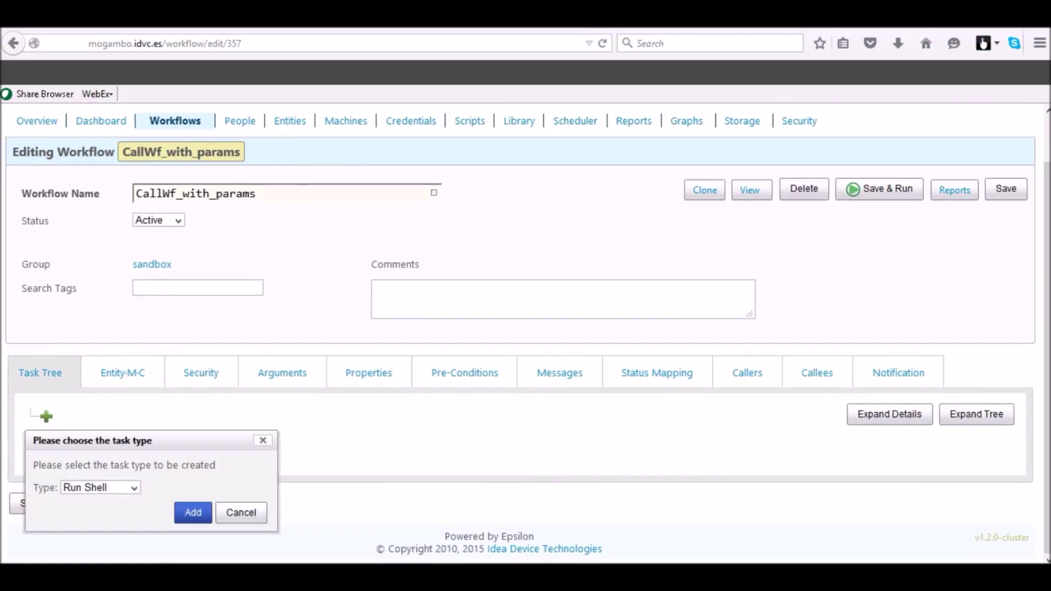
click(100, 488)
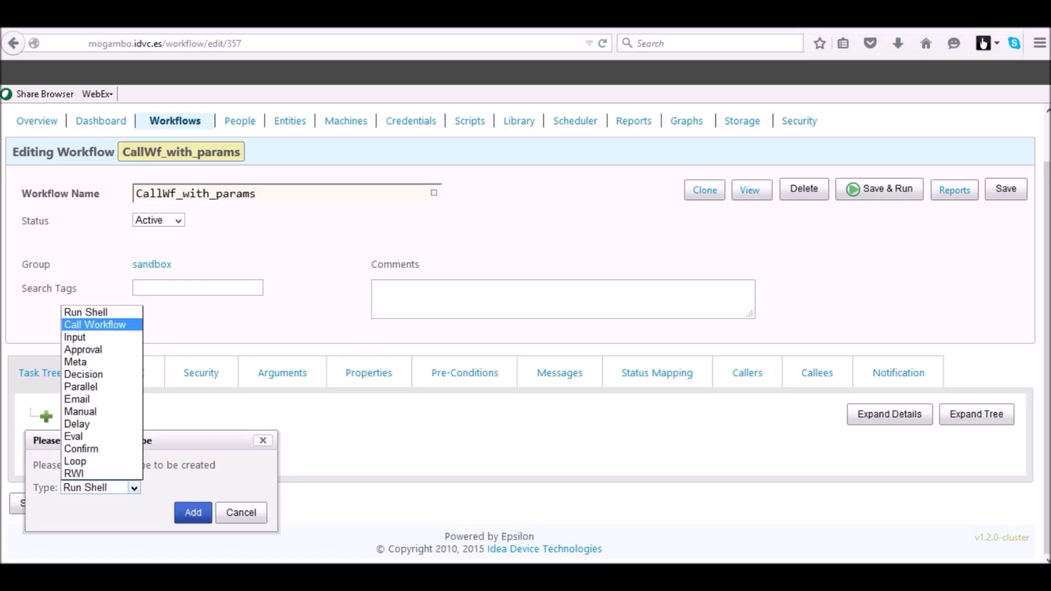
click(94, 324)
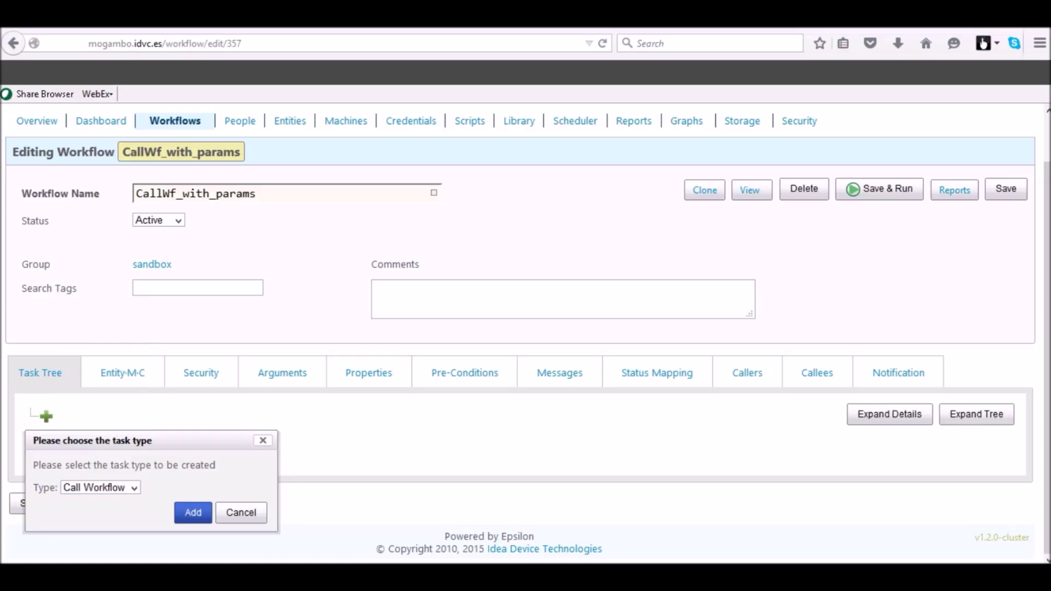
click(192, 512)
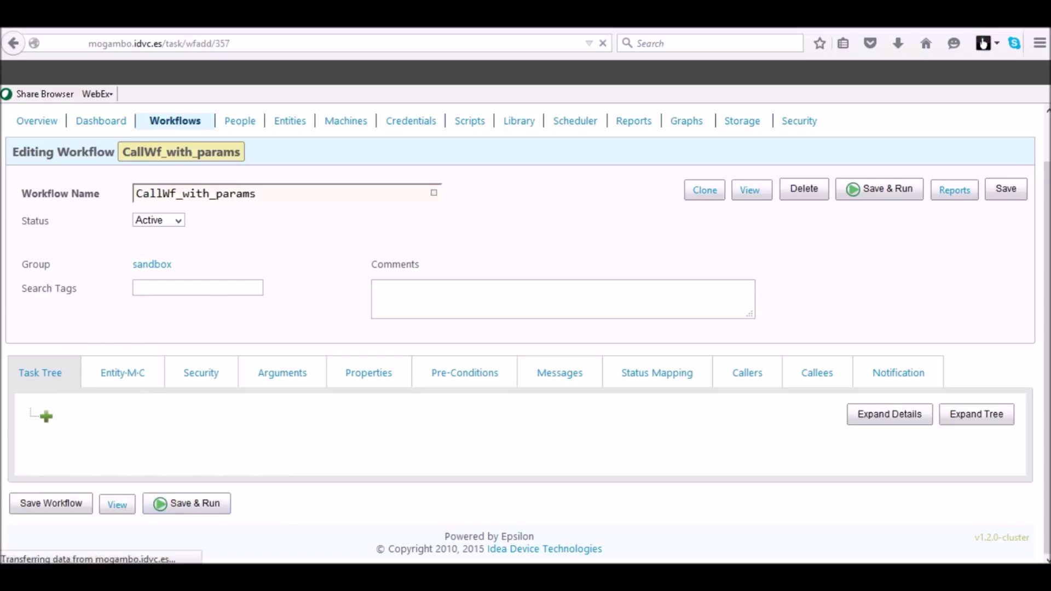
click(44, 415)
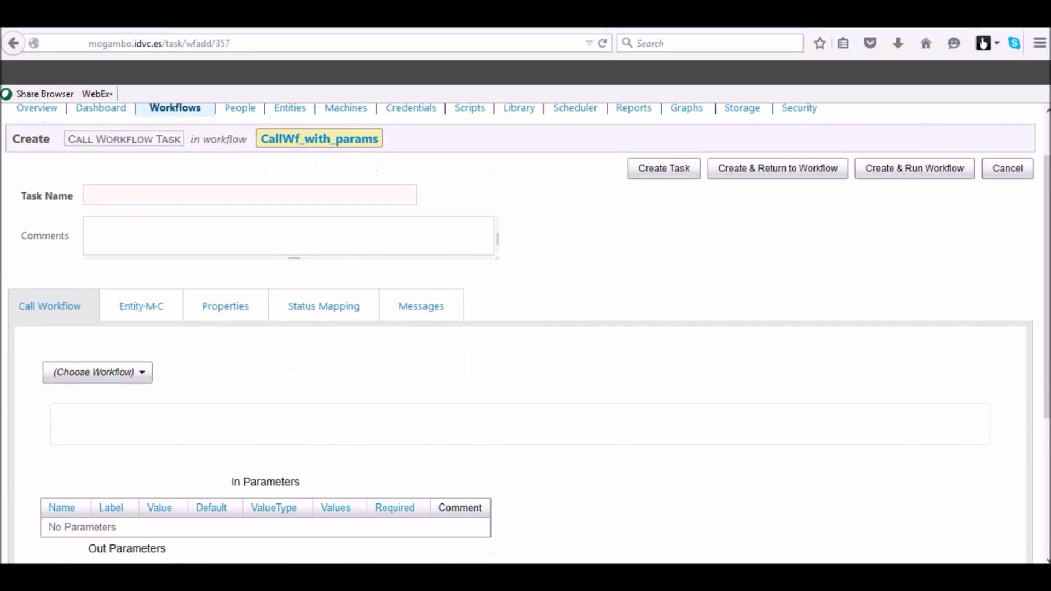
Choose Get hostname as the called workflow and name the task 'Callwf get host'
scroll(down, 3)
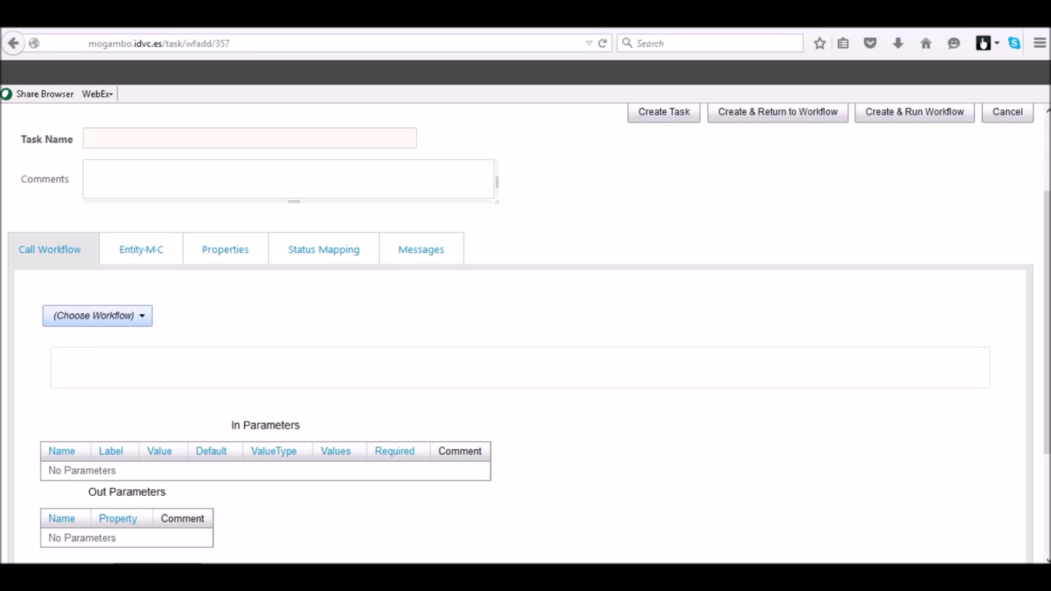
click(97, 316)
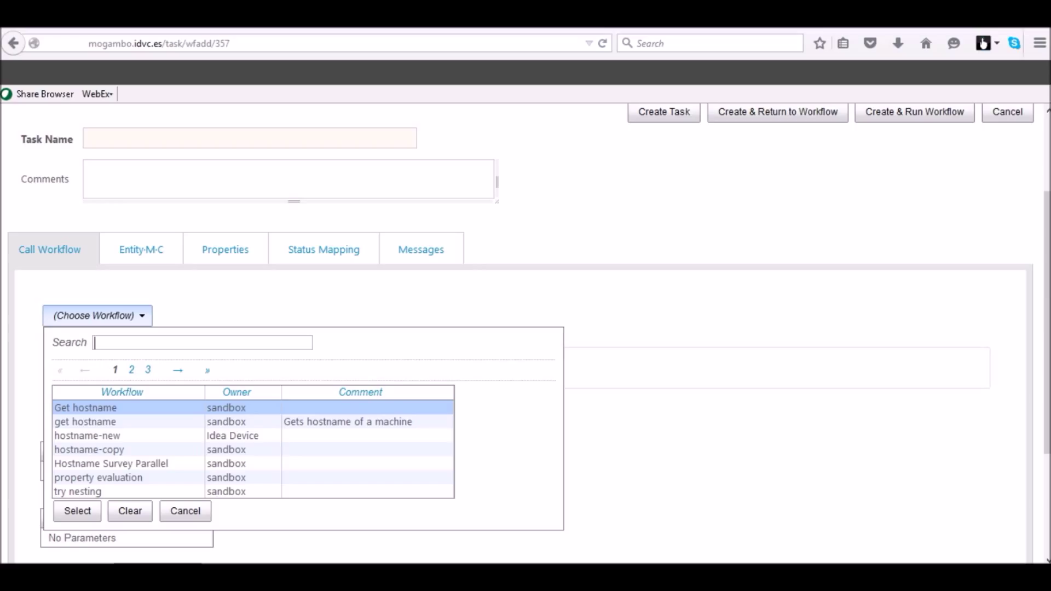
click(77, 511)
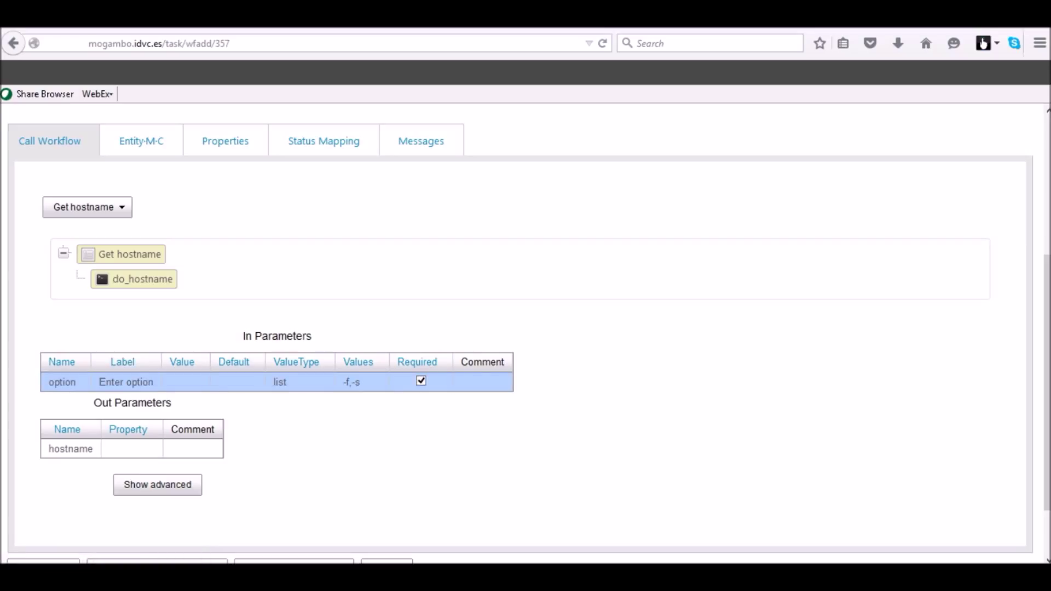
click(69, 449)
text(Call)
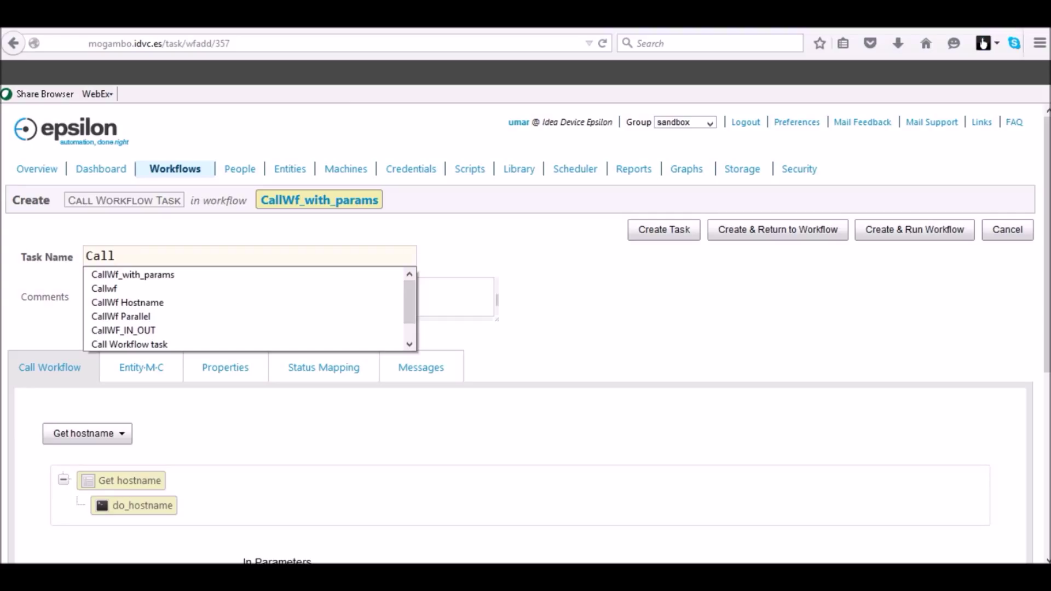
text(wf get host)
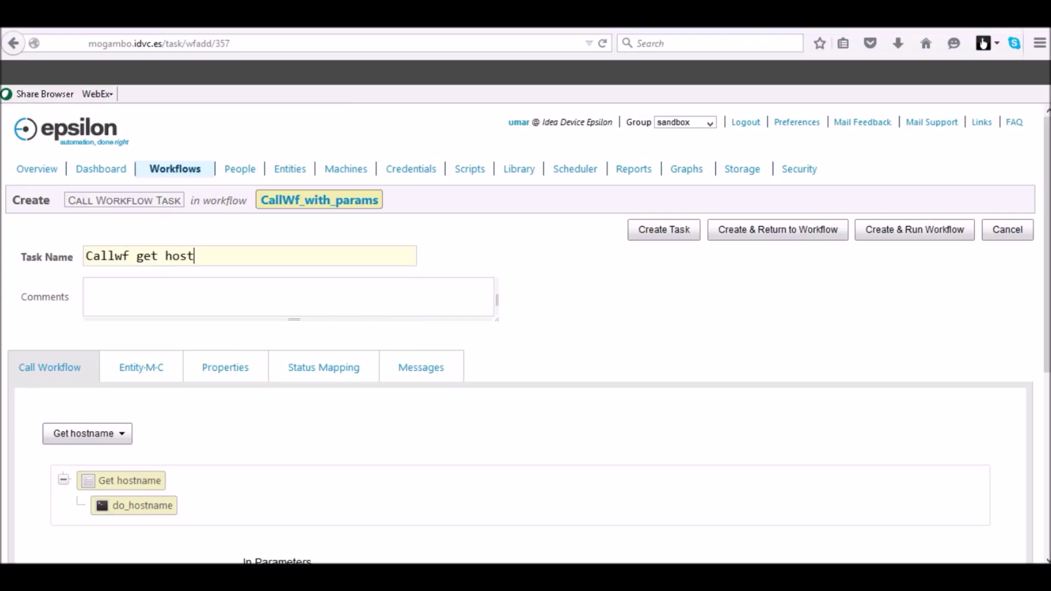
scroll(down, 3)
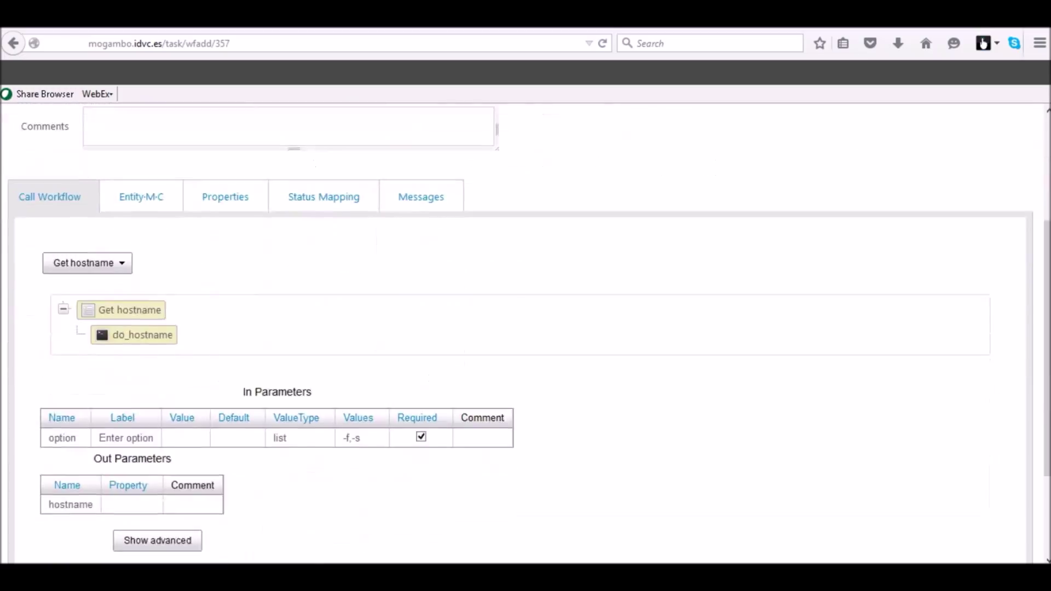
Set the option in parameter's value to @@{option}@@
click(182, 437)
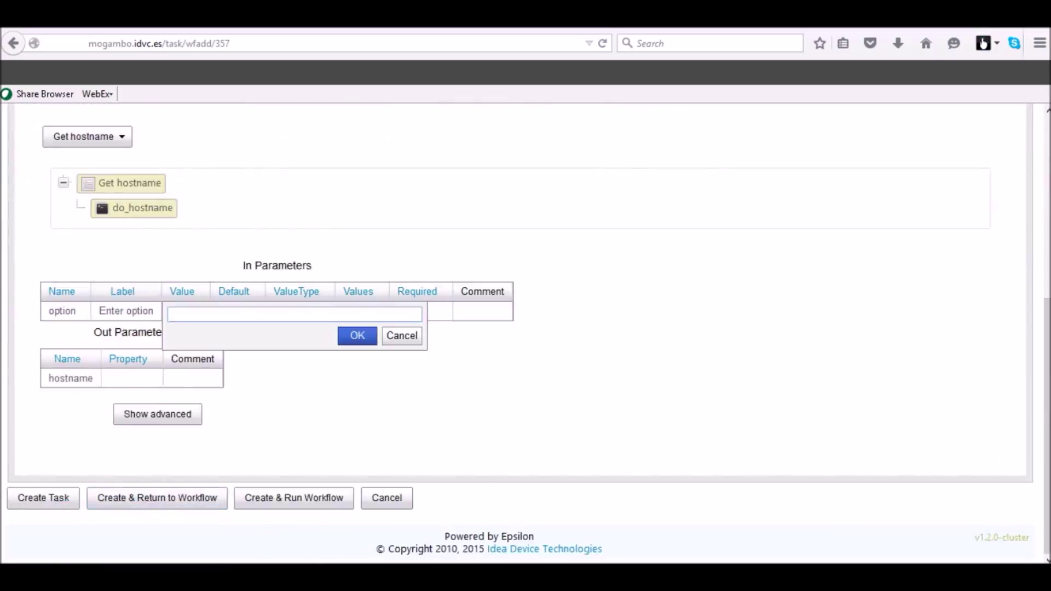
click(293, 315)
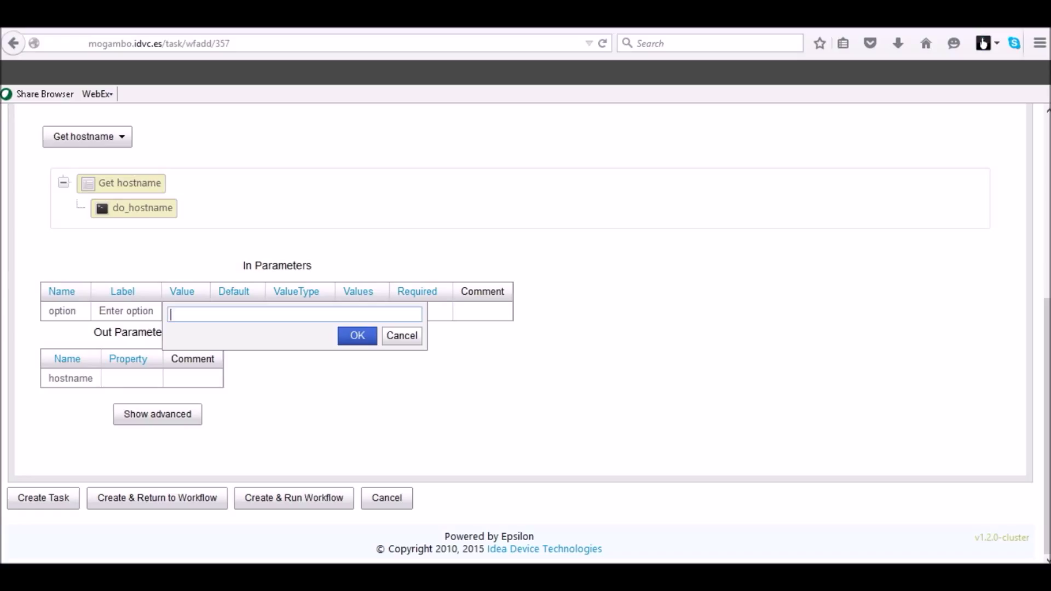
text(@@)
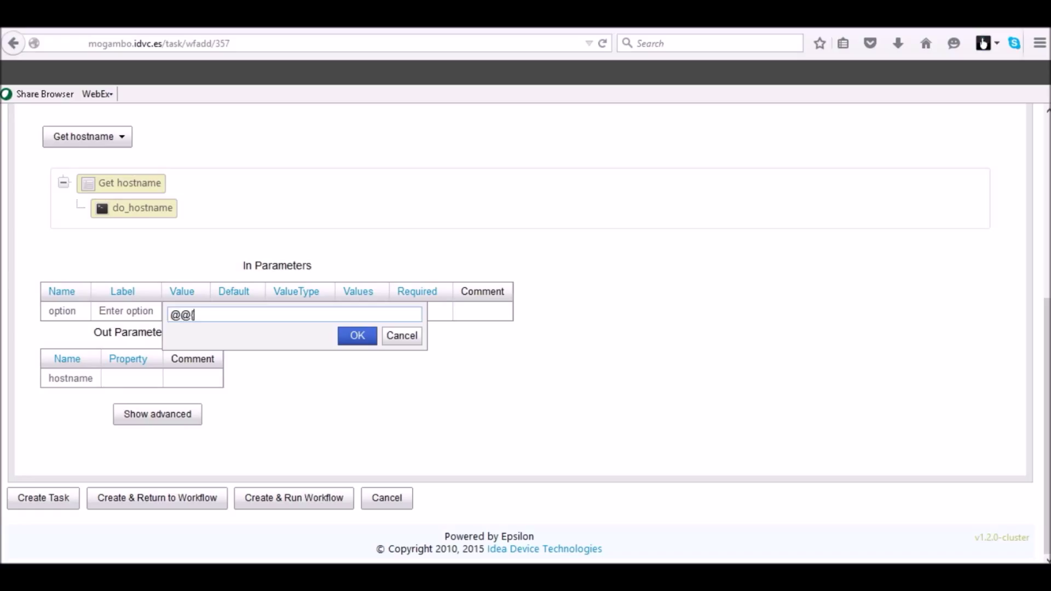
text({option)
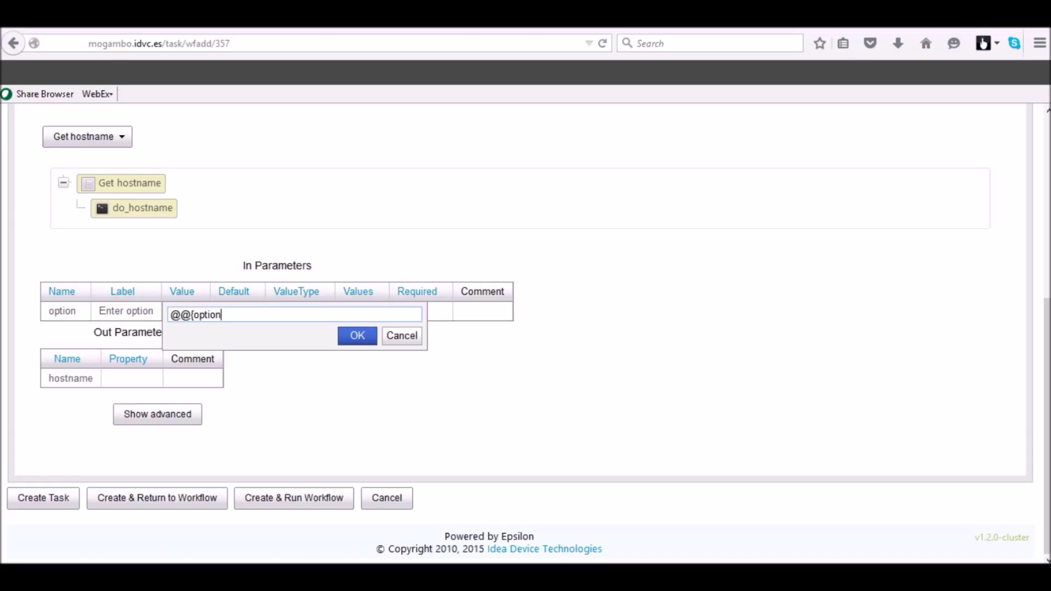
text(}@@)
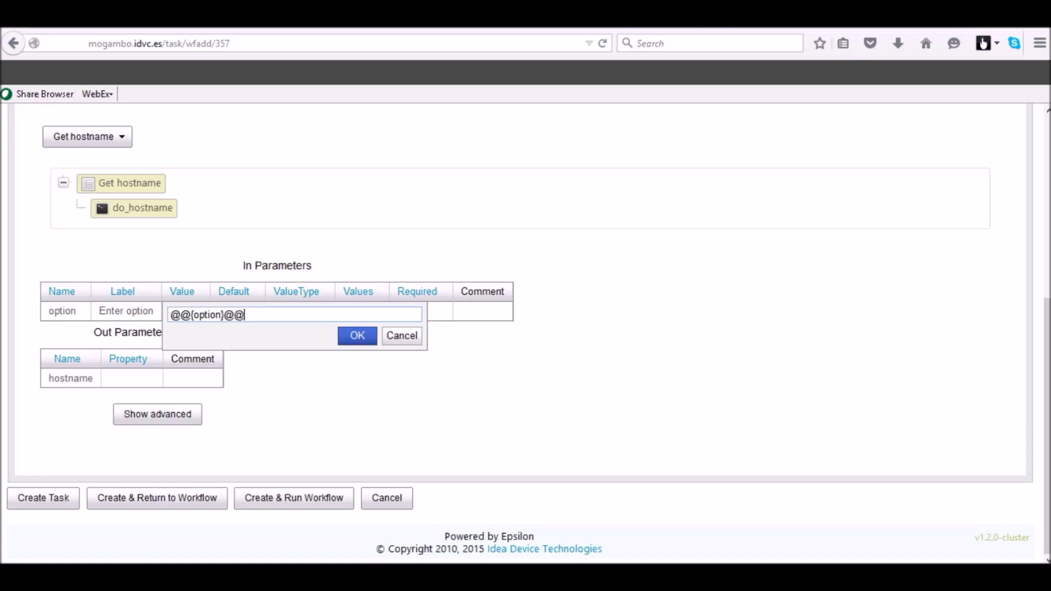
click(357, 335)
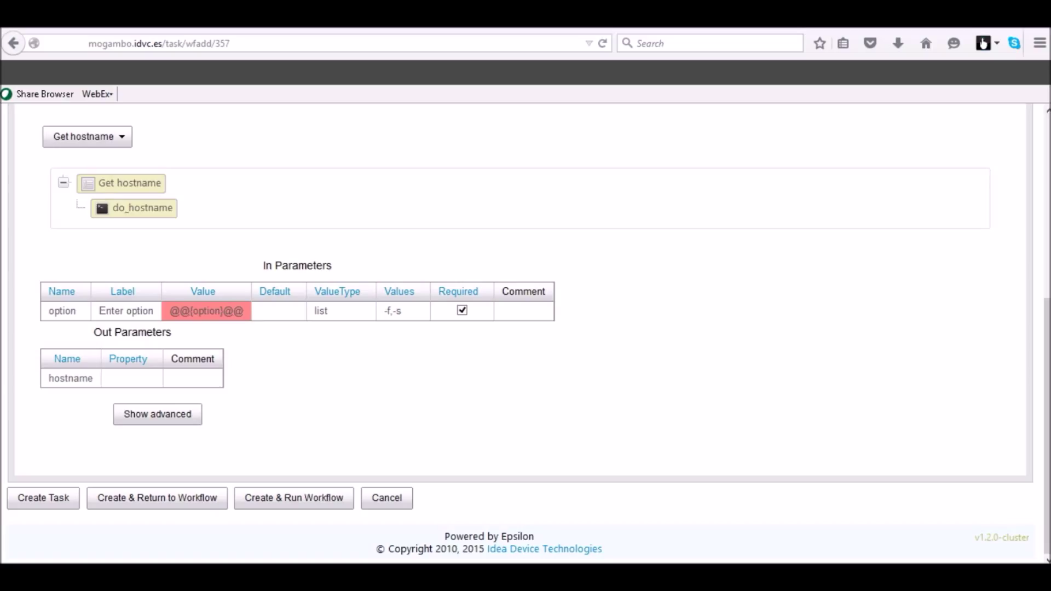
Map the hostname out parameter to the property host
click(69, 378)
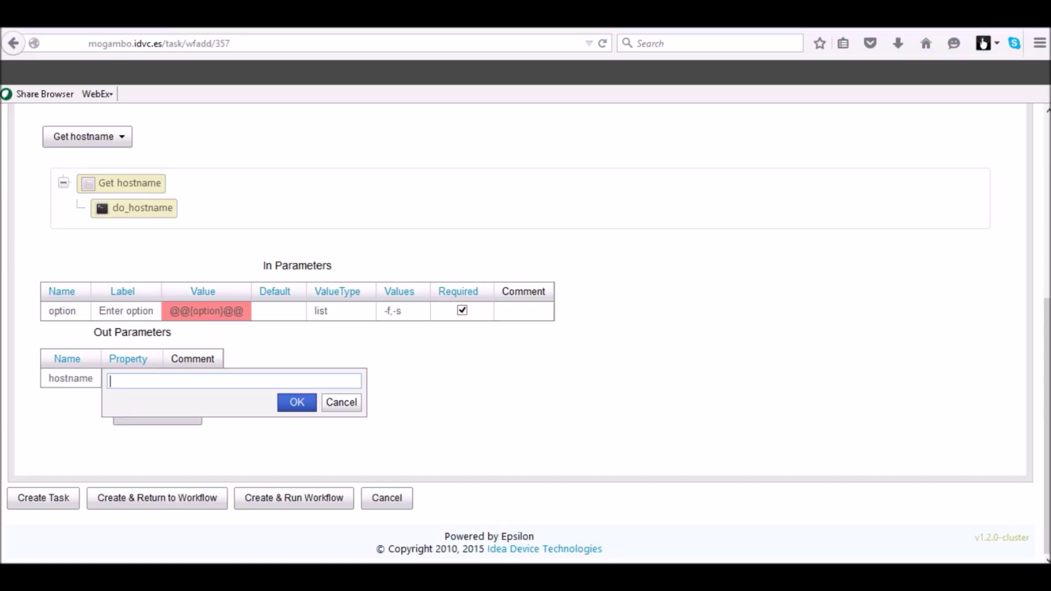
text(host)
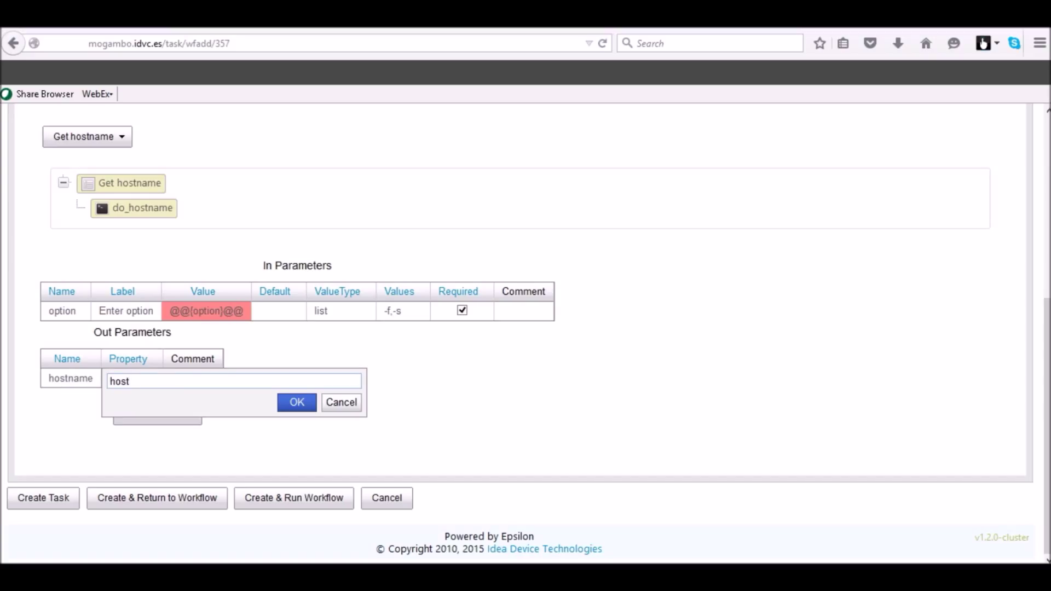
click(296, 402)
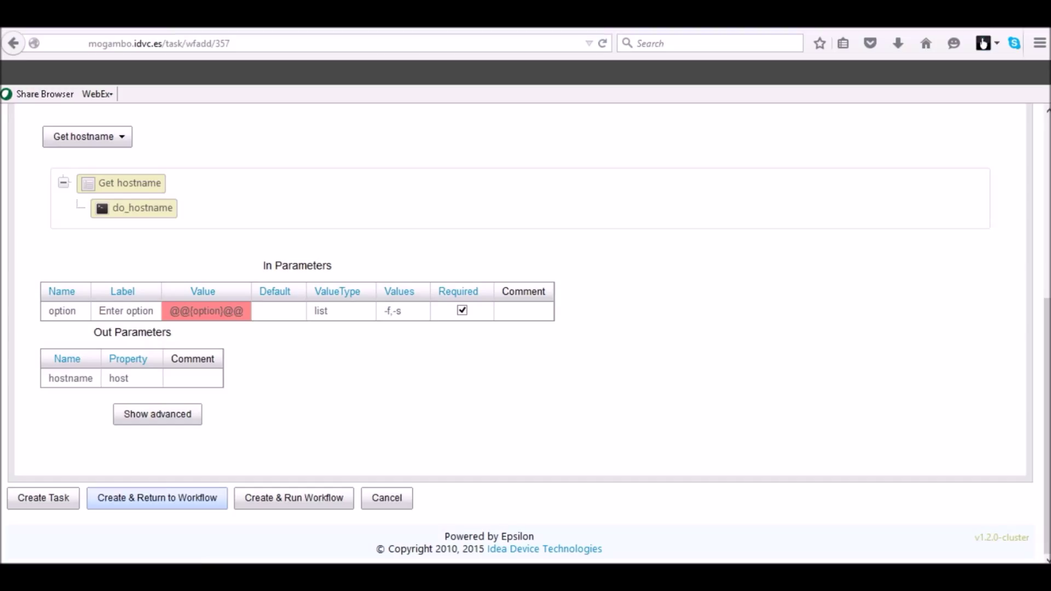
Create Callwf get host back into the workflow and expand its Get hostname subtree
click(157, 498)
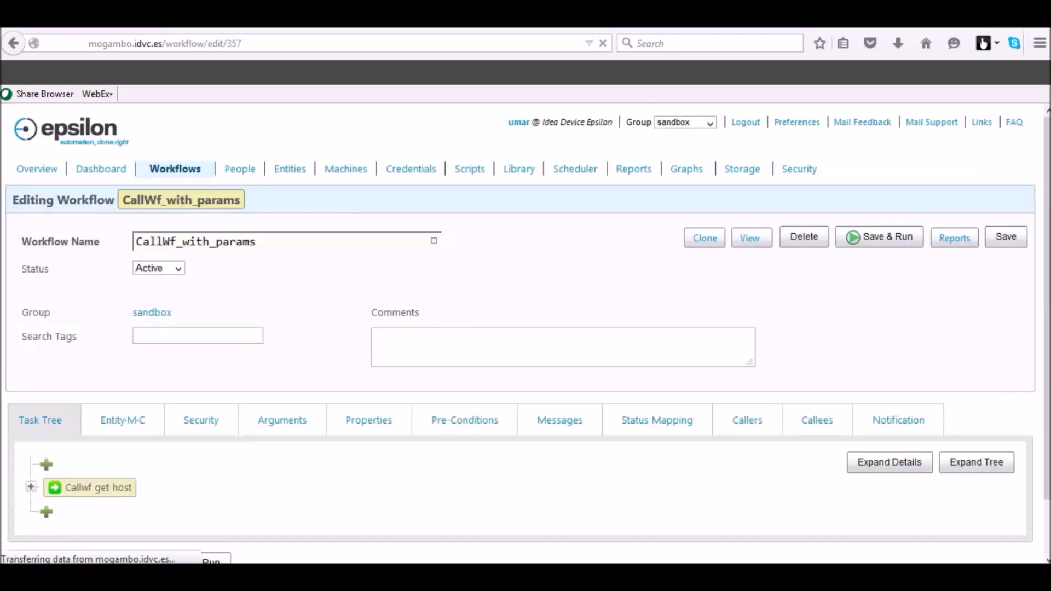
click(31, 488)
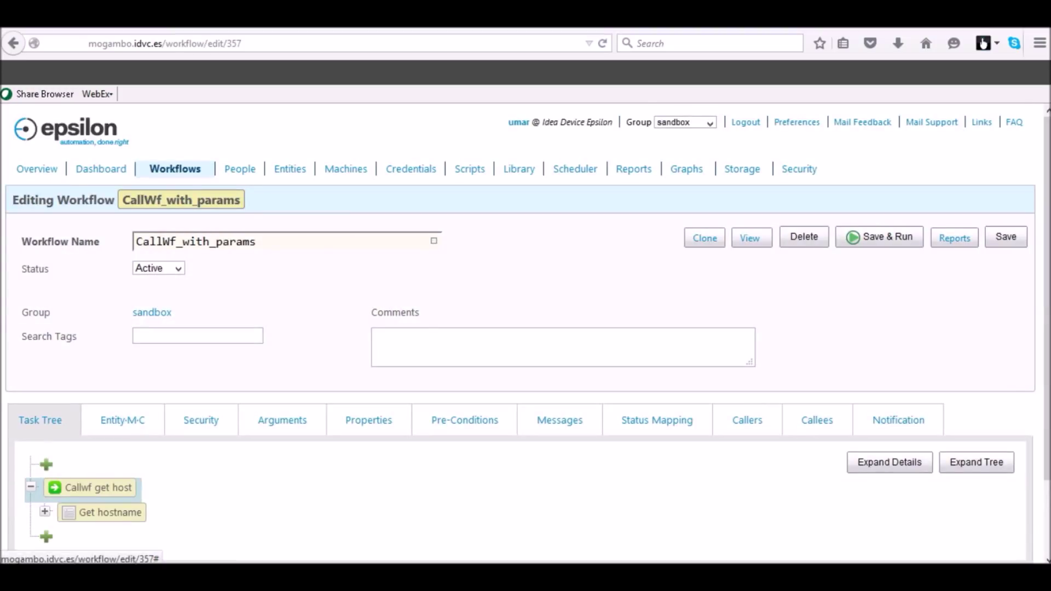
click(45, 512)
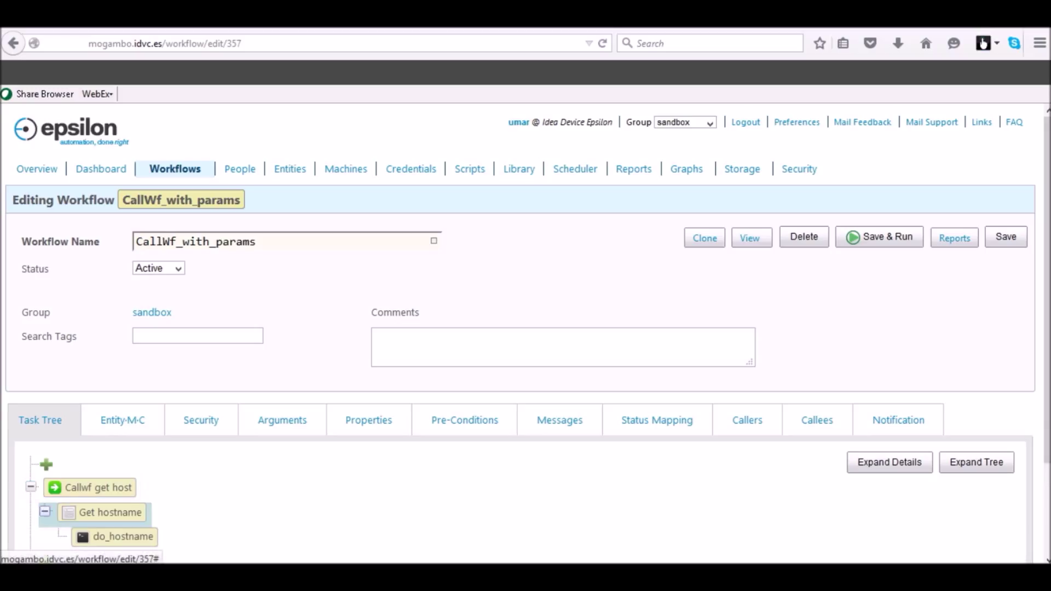
scroll(down, 3)
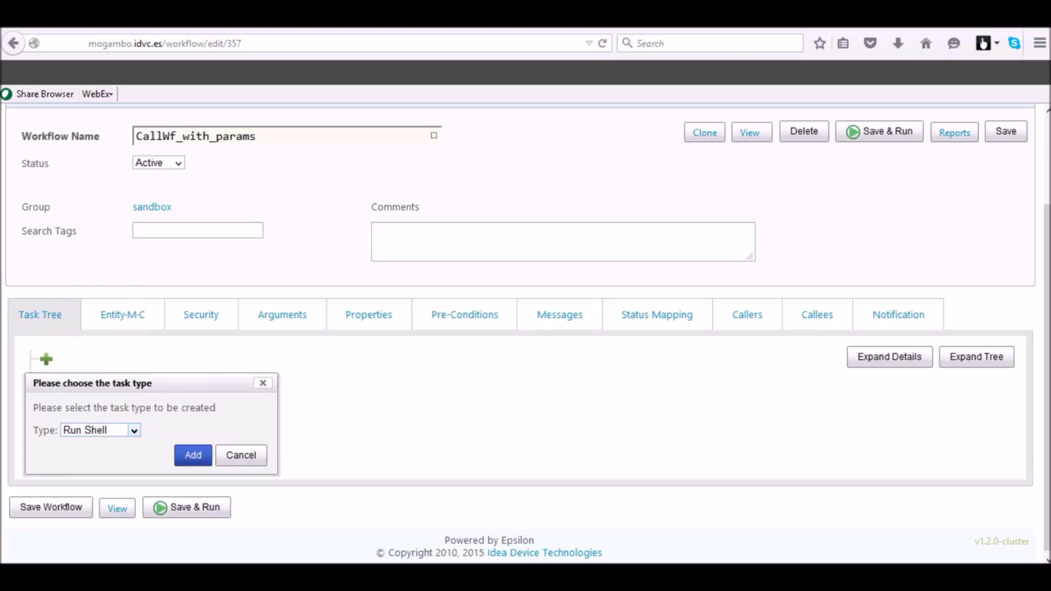
Add an Input task and name it 'Input param'
click(192, 456)
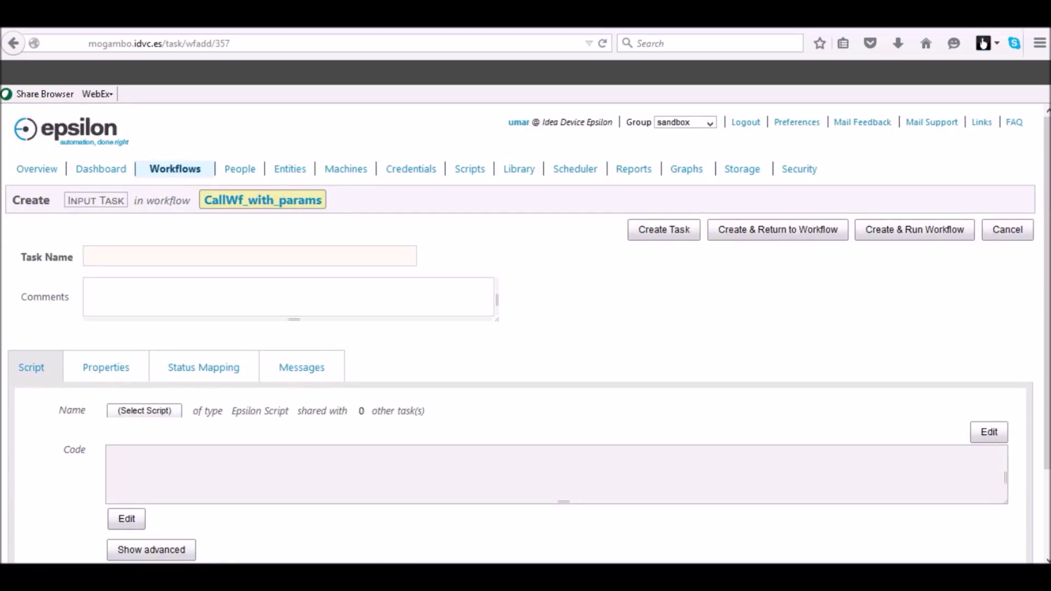
text(Input param)
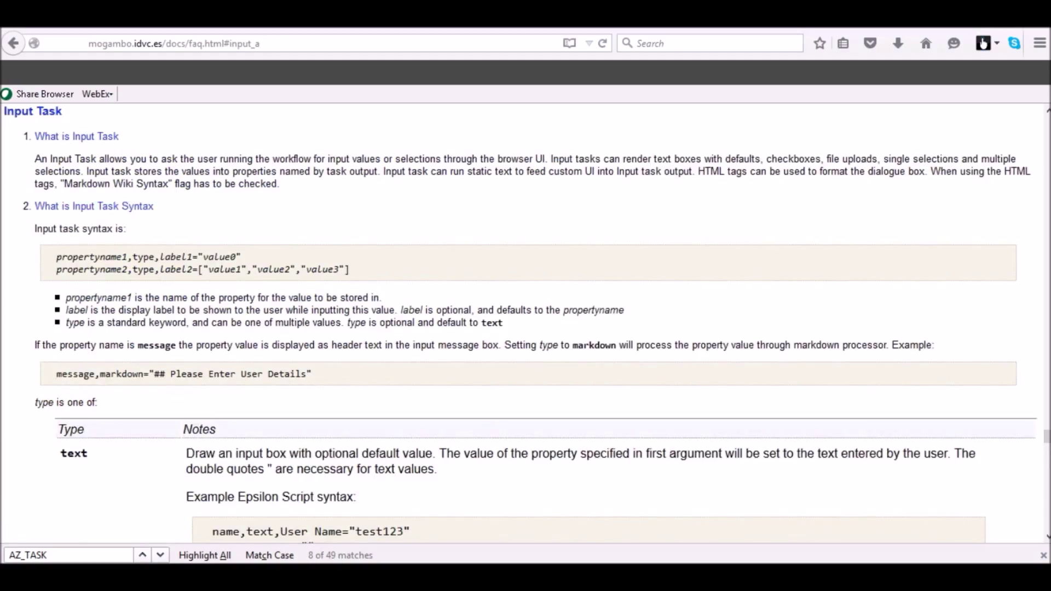
Scroll the Input Task FAQ down to the select type example and highlight it
scroll(down, 3)
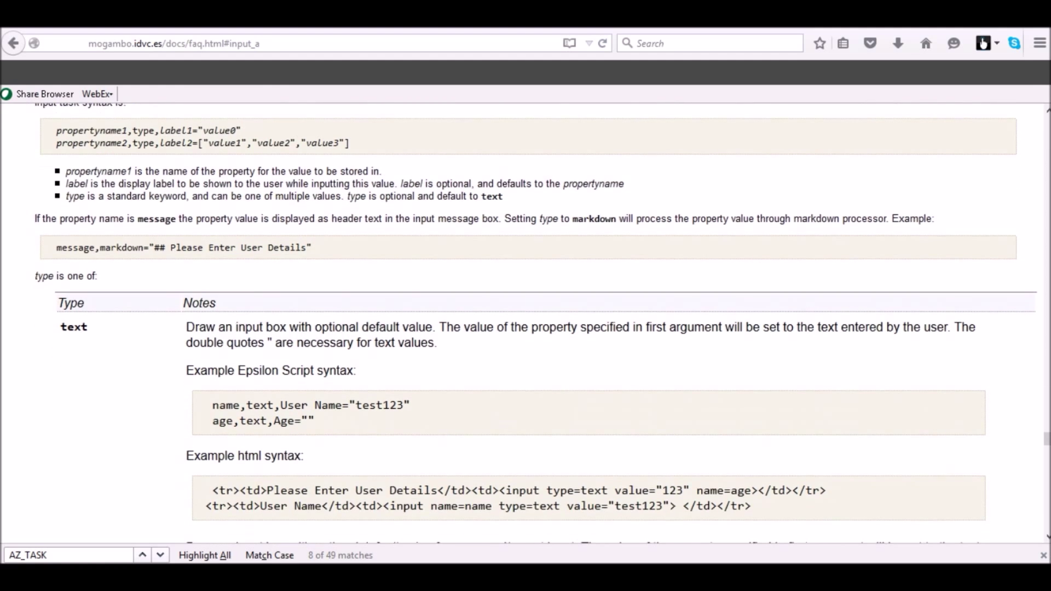
scroll(down, 3)
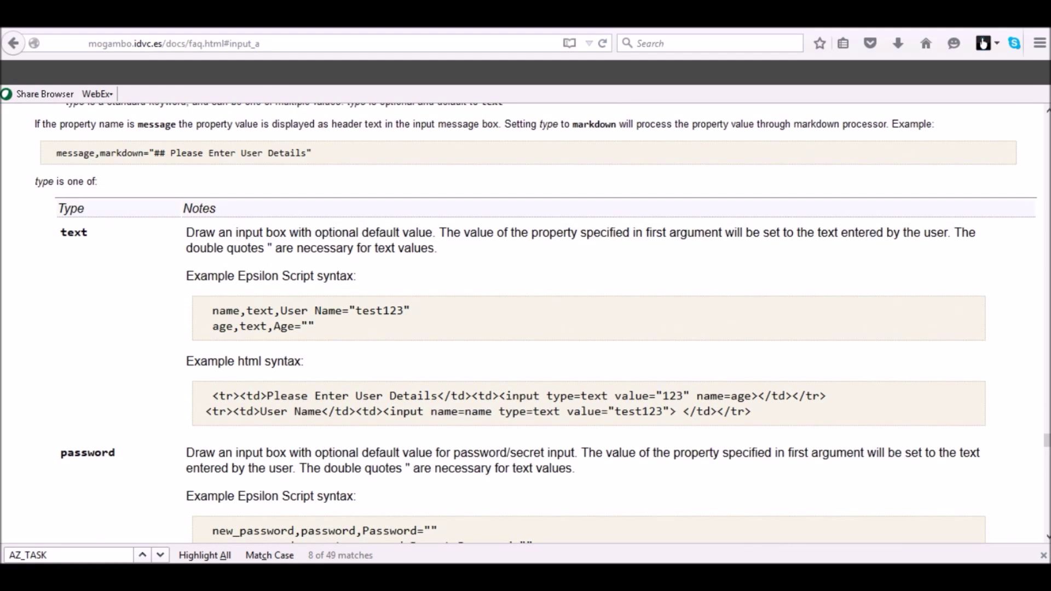
scroll(down, 3)
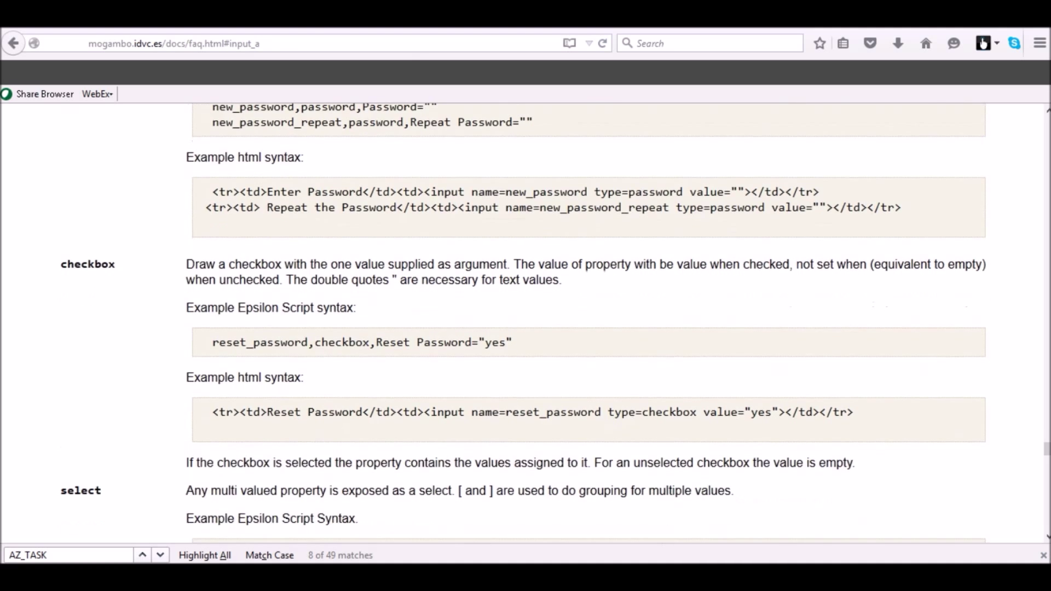
scroll(down, 3)
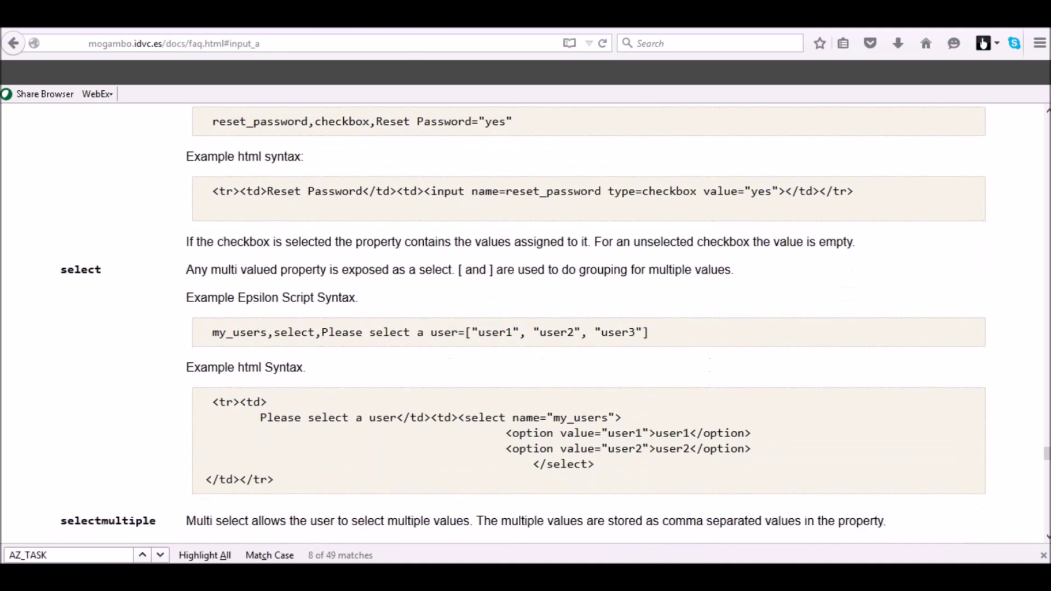
scroll(down, 3)
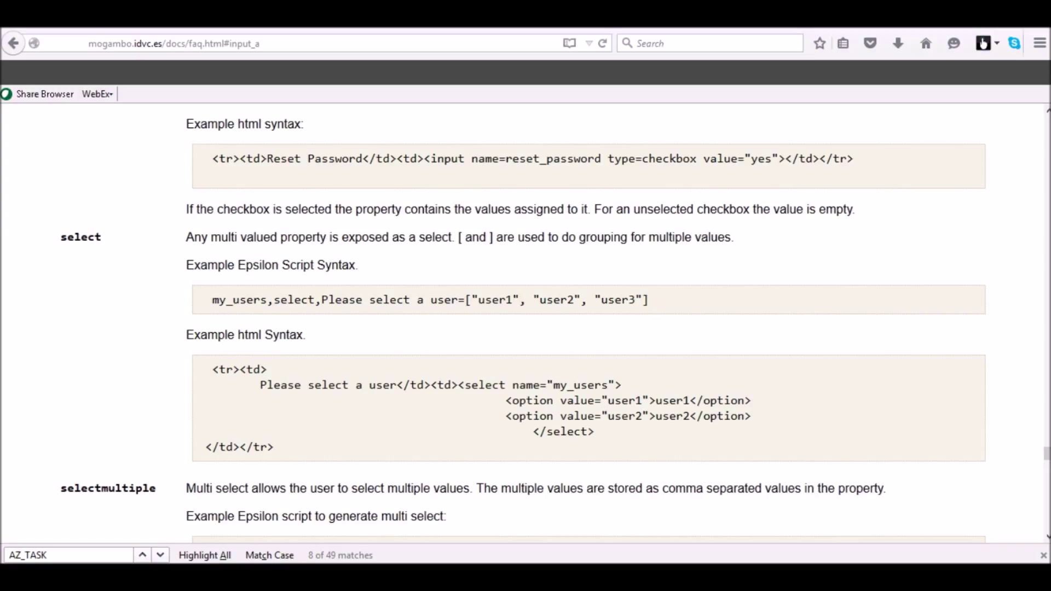
drag(211, 299, 646, 299)
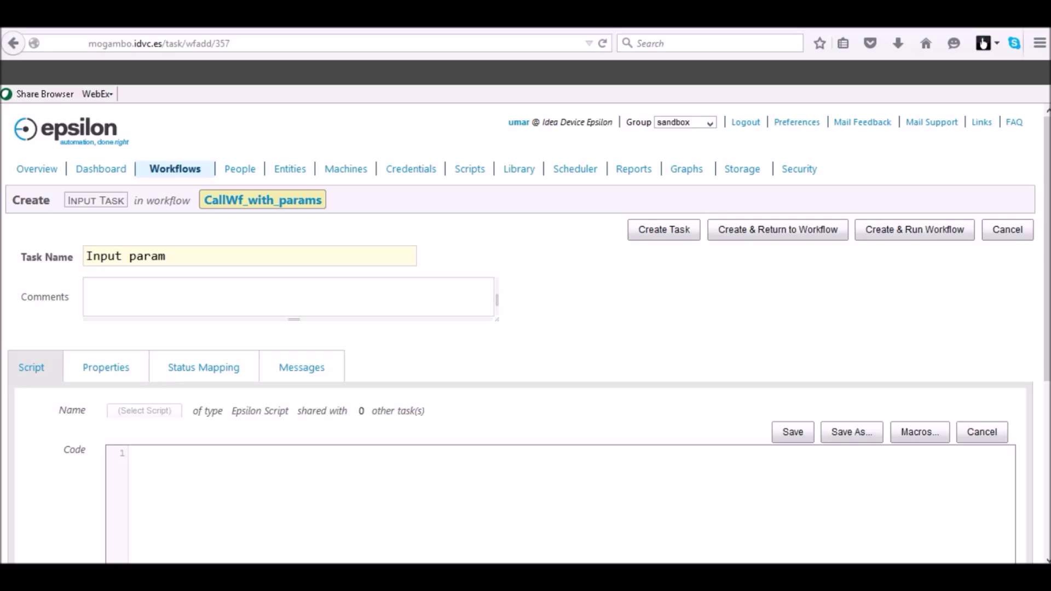
Enter the option select script offering -f or -s, save it as 'Input param', and create the task
scroll(down, 3)
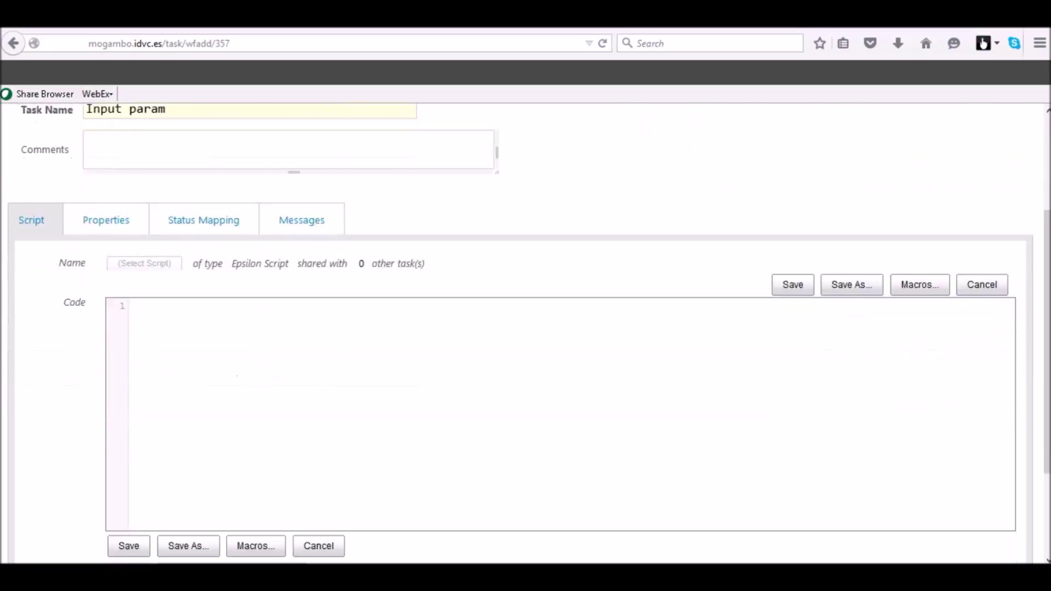
text(option,select,Select the option for host=["-f","-s)
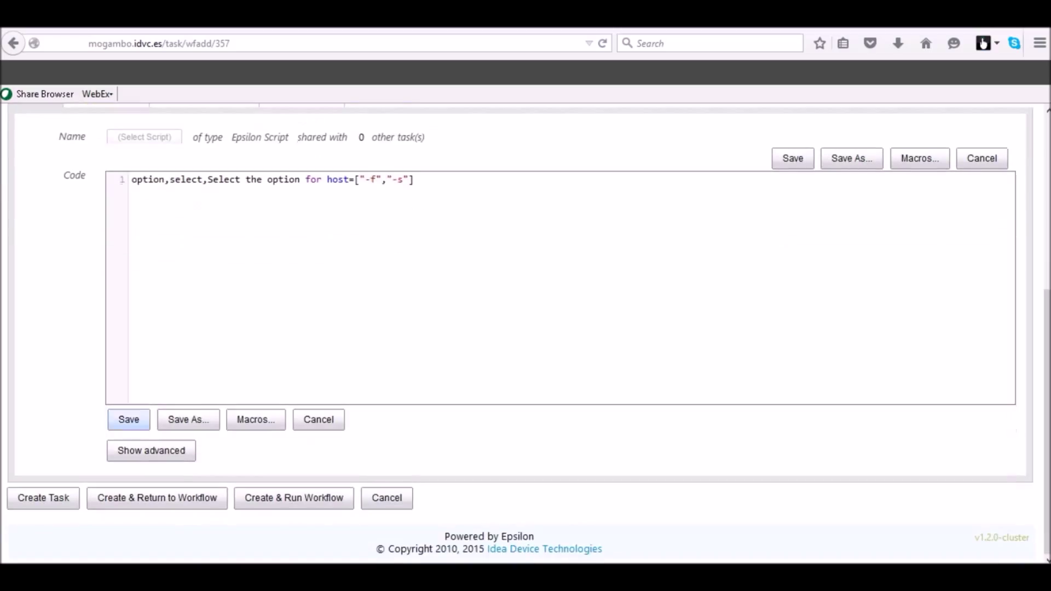
click(188, 419)
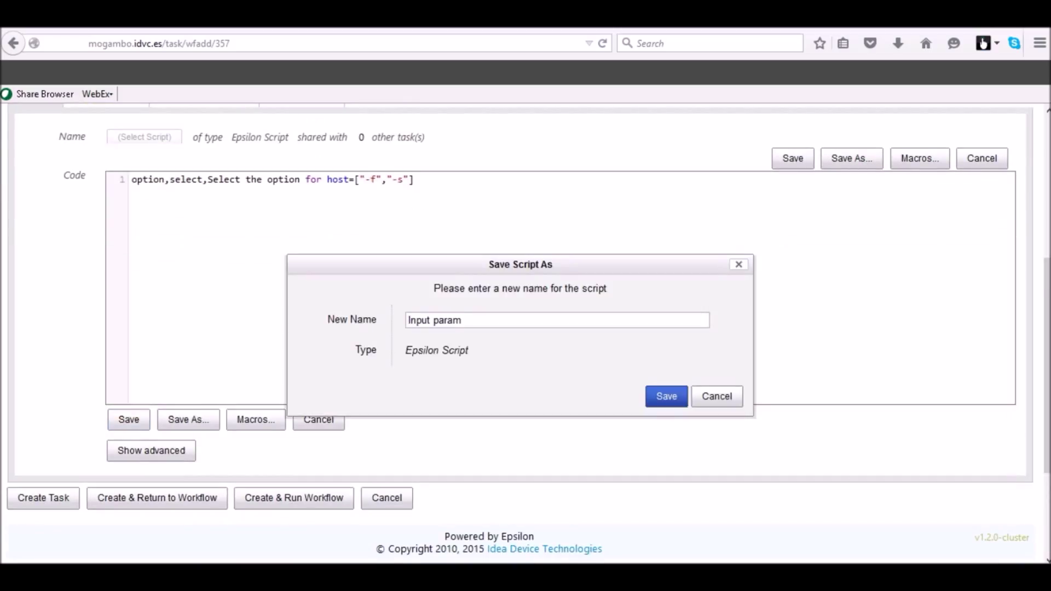
click(666, 396)
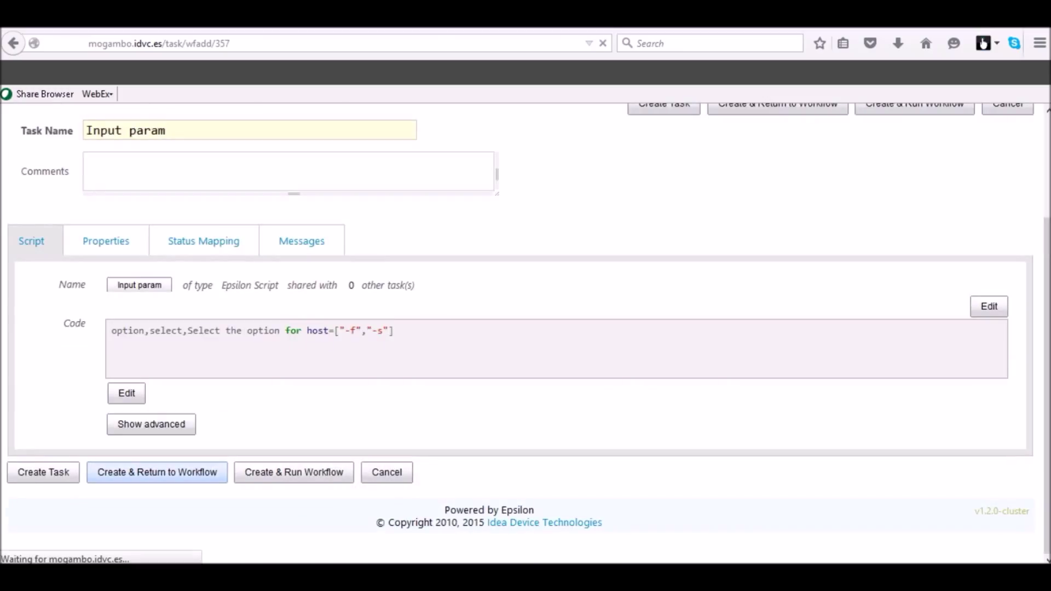
click(157, 472)
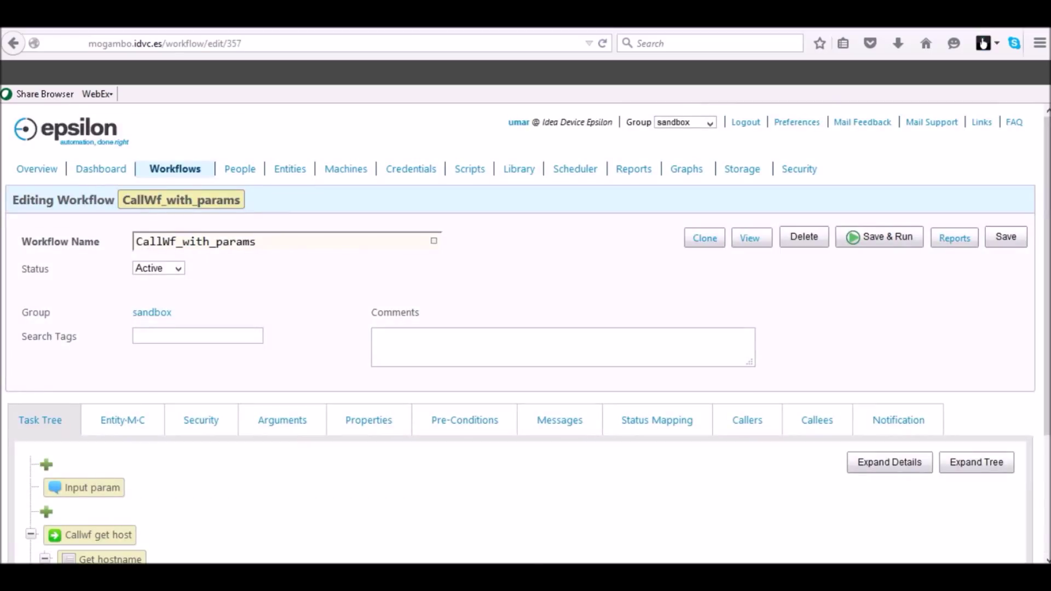
scroll(down, 3)
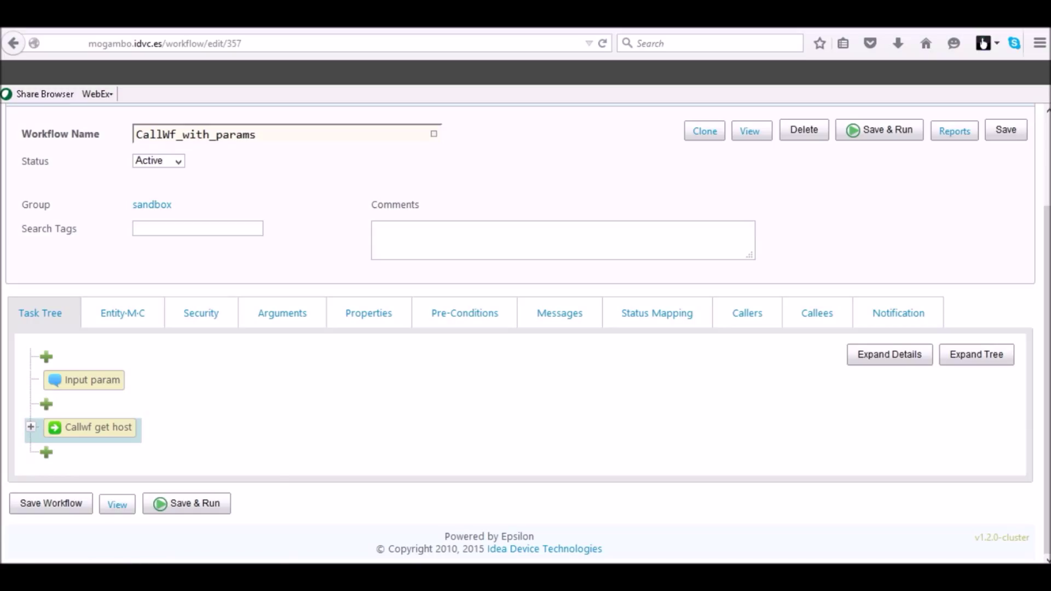
Add a shell script task after Callwf get host and name it Outparam
click(47, 449)
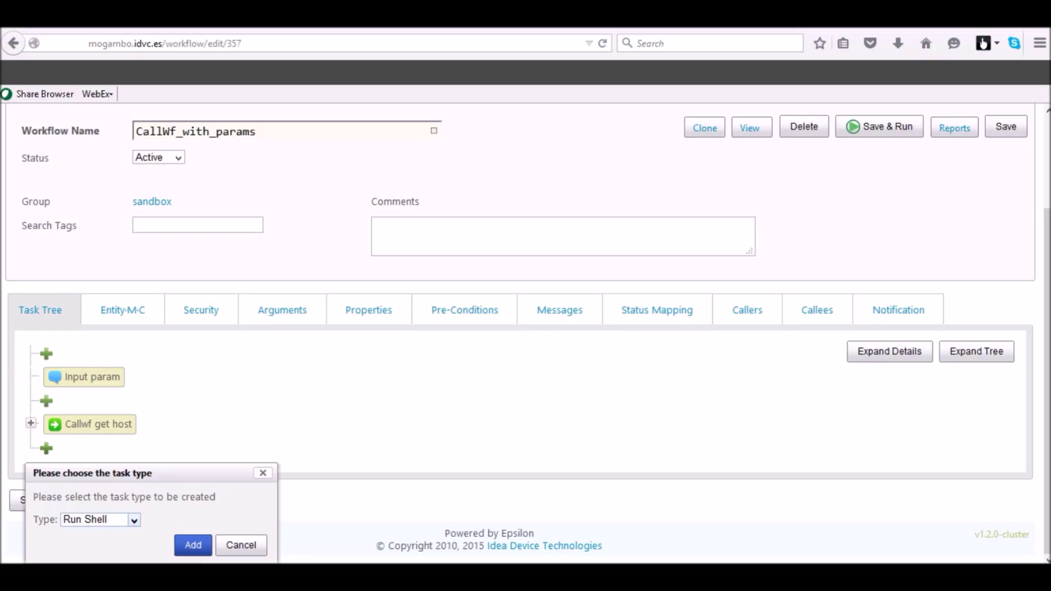
click(192, 545)
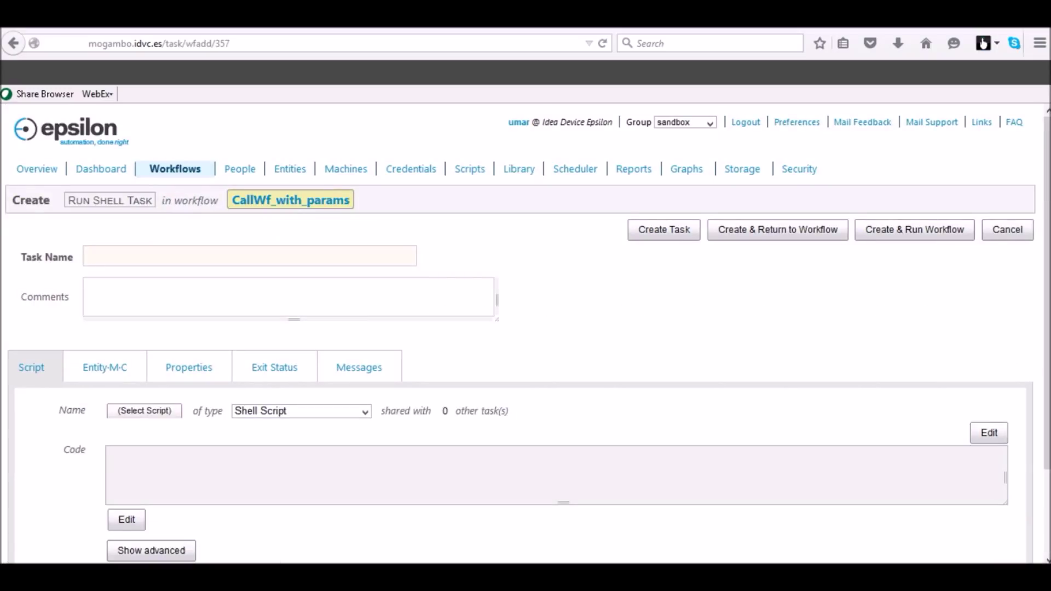
click(301, 411)
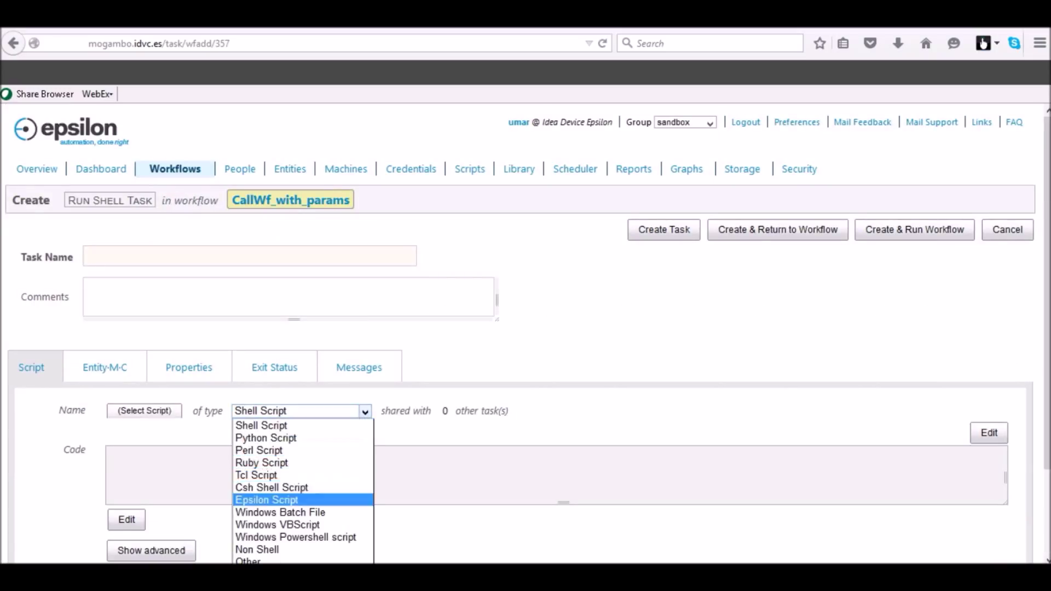
click(266, 499)
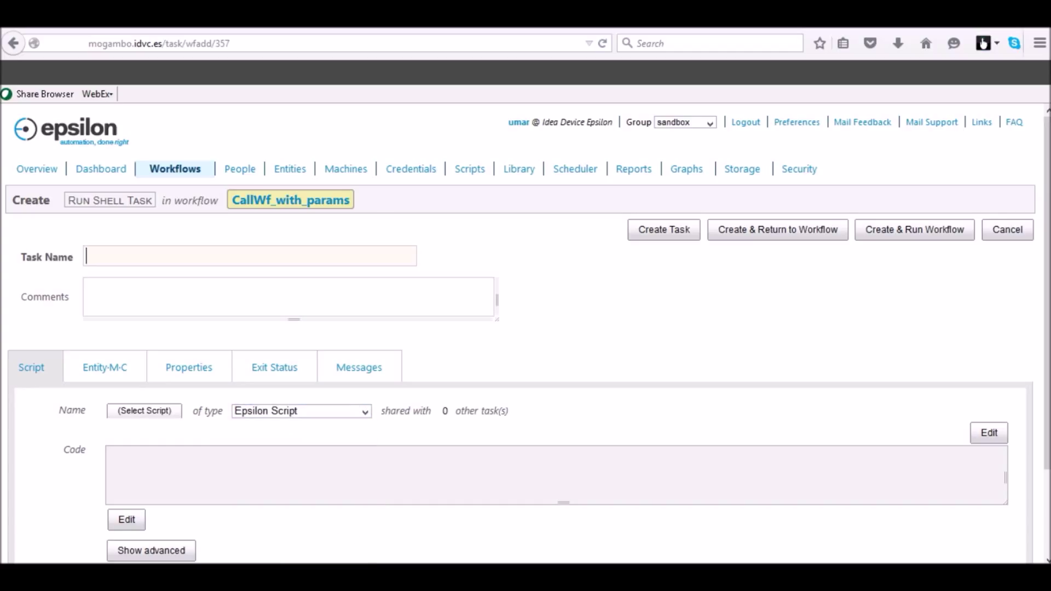
text(Outparam)
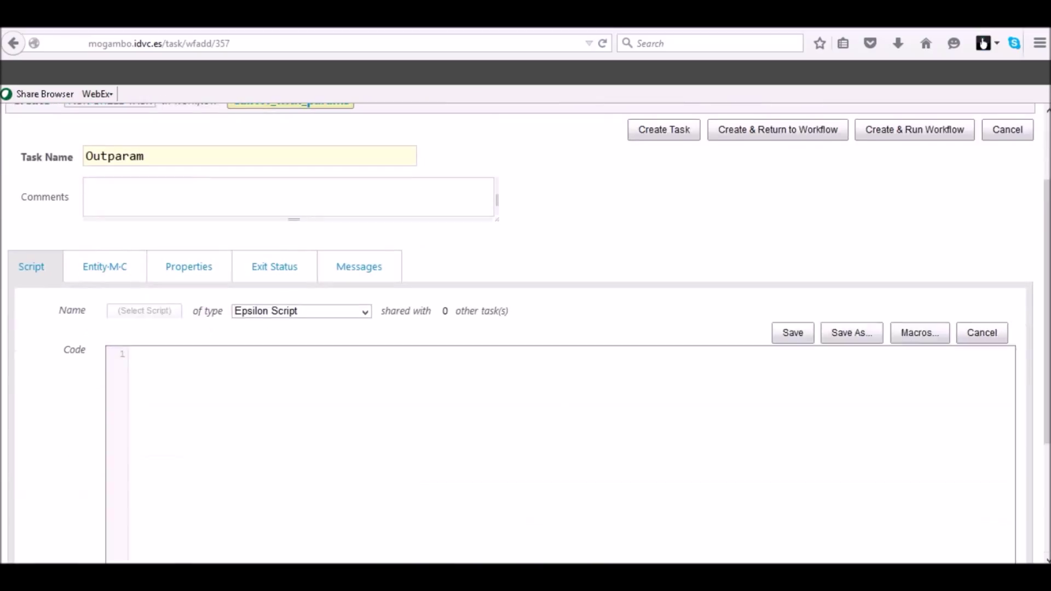
Give Outparam the script print "@@{host}@@" and create it back into the workflow
text(print ")
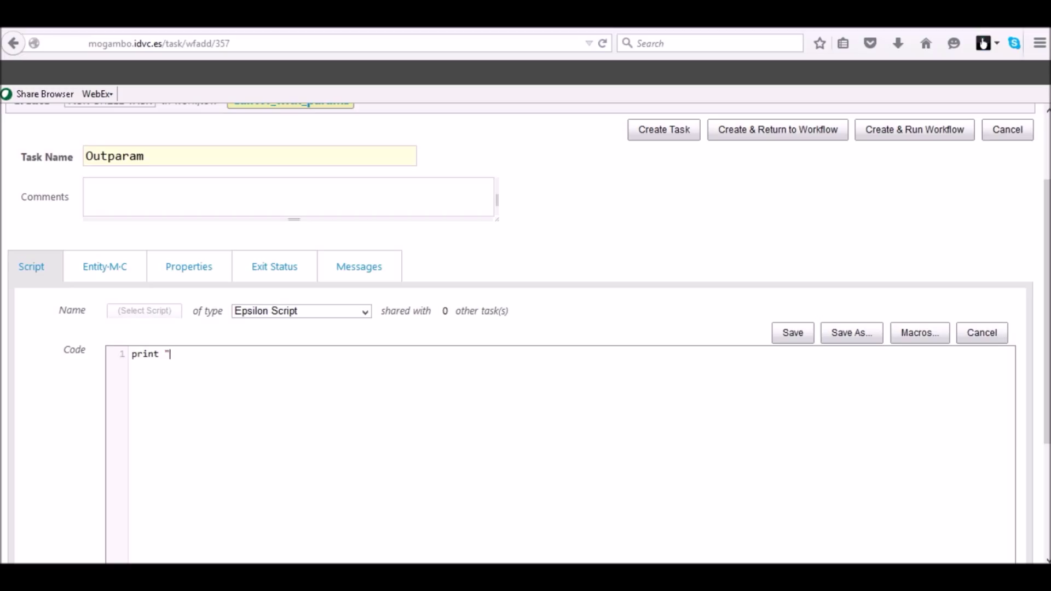
text(@@{host}@@")
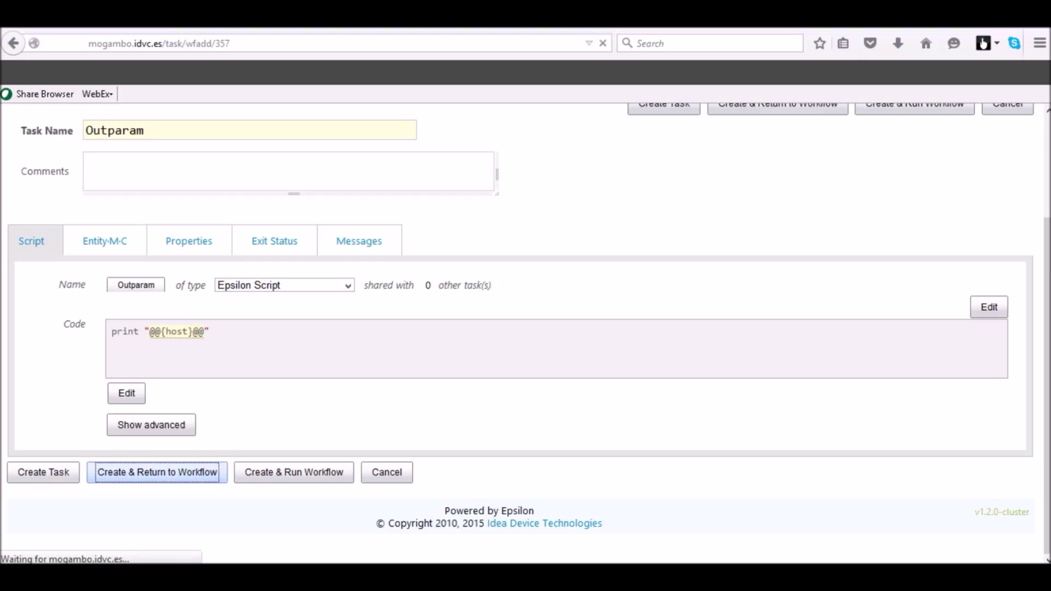
click(157, 472)
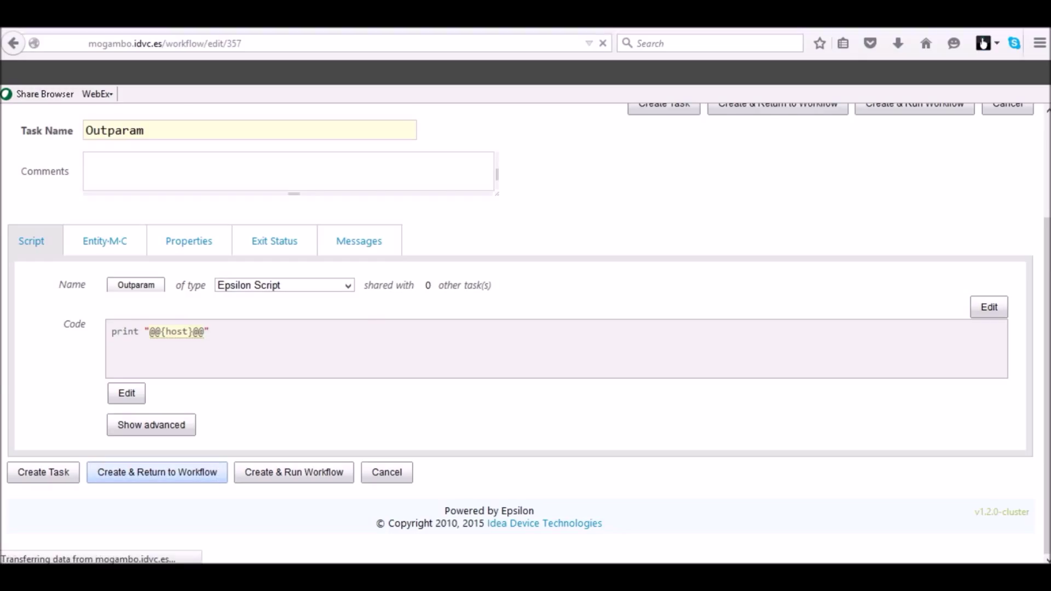
click(157, 472)
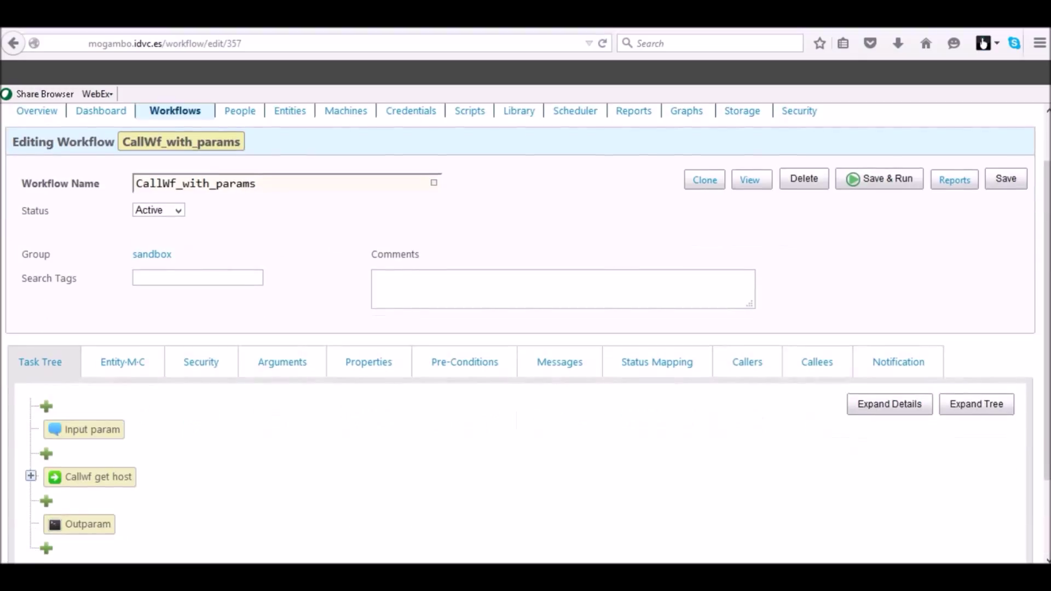
Save & Run the workflow, targeting Server1 with the tuser0@Server1 credential
click(879, 179)
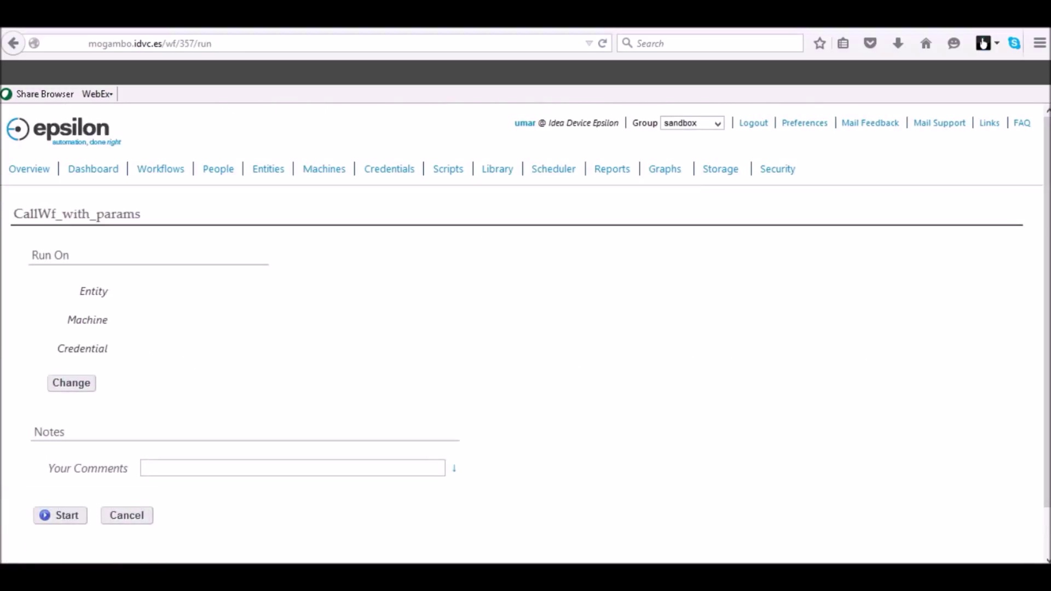
click(71, 383)
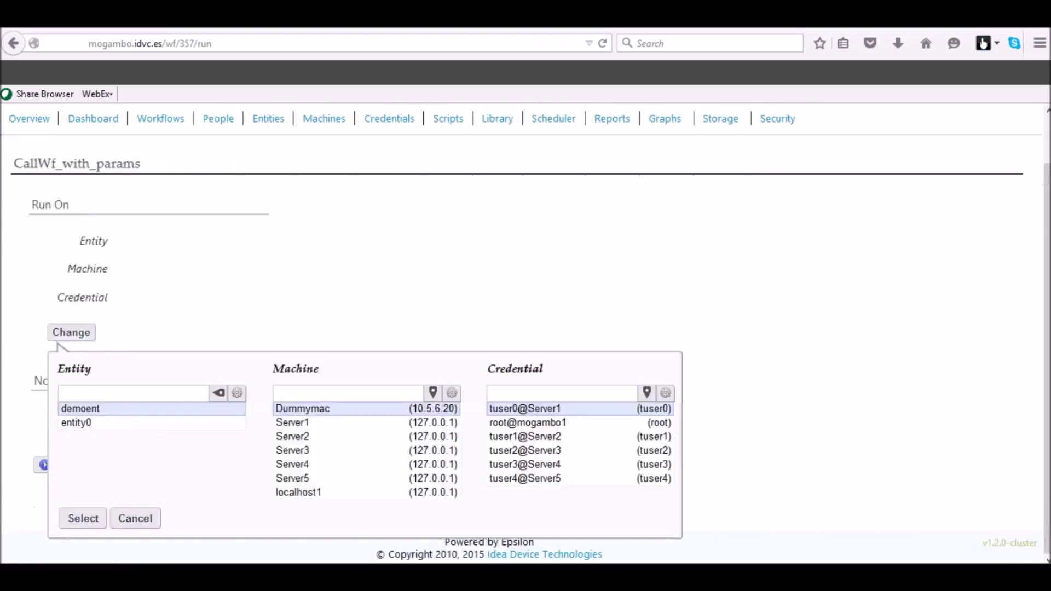
click(292, 423)
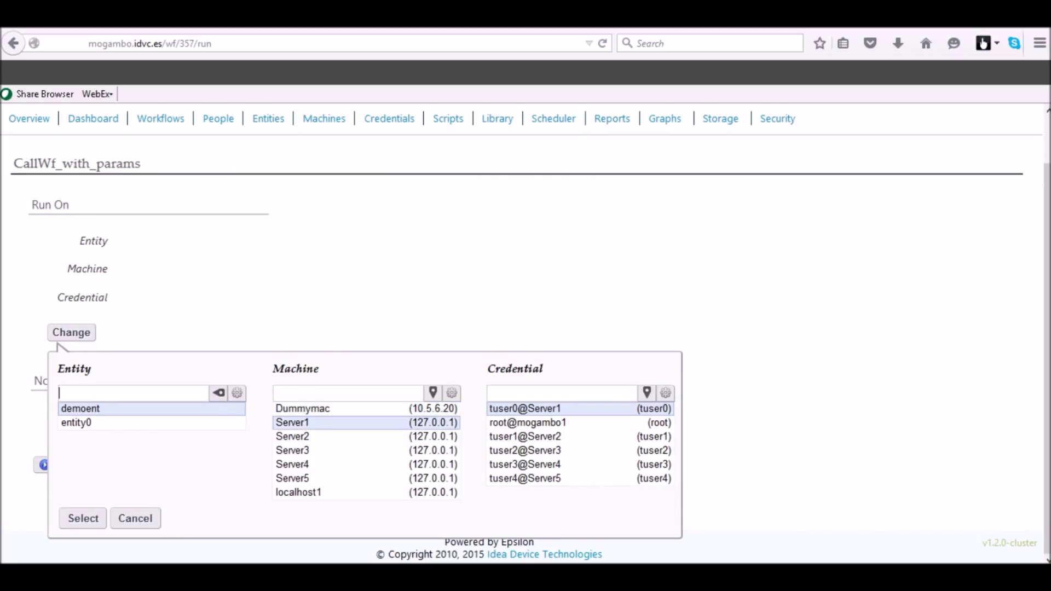
click(292, 422)
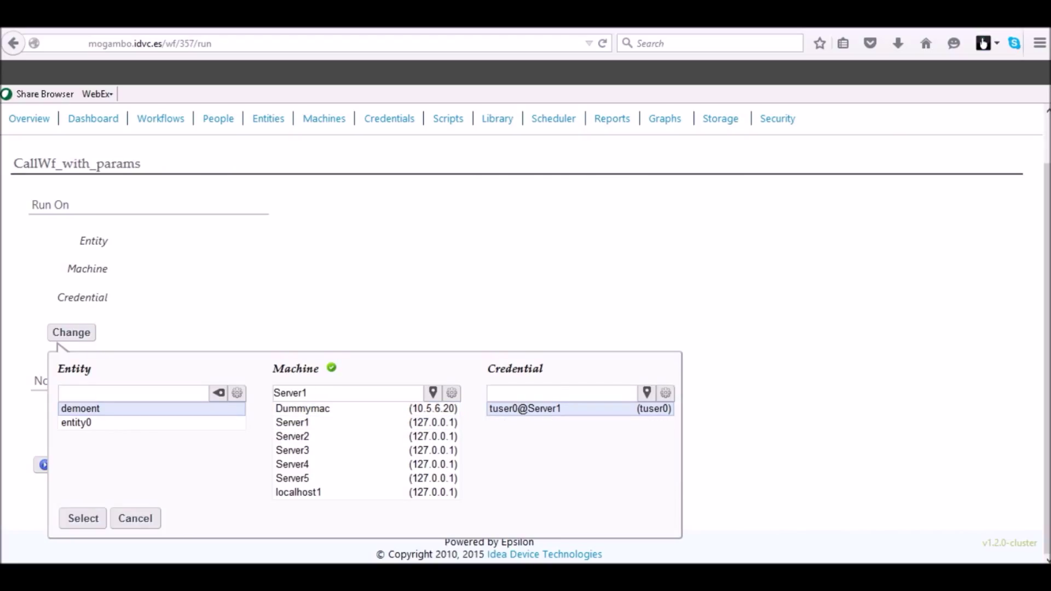
click(523, 409)
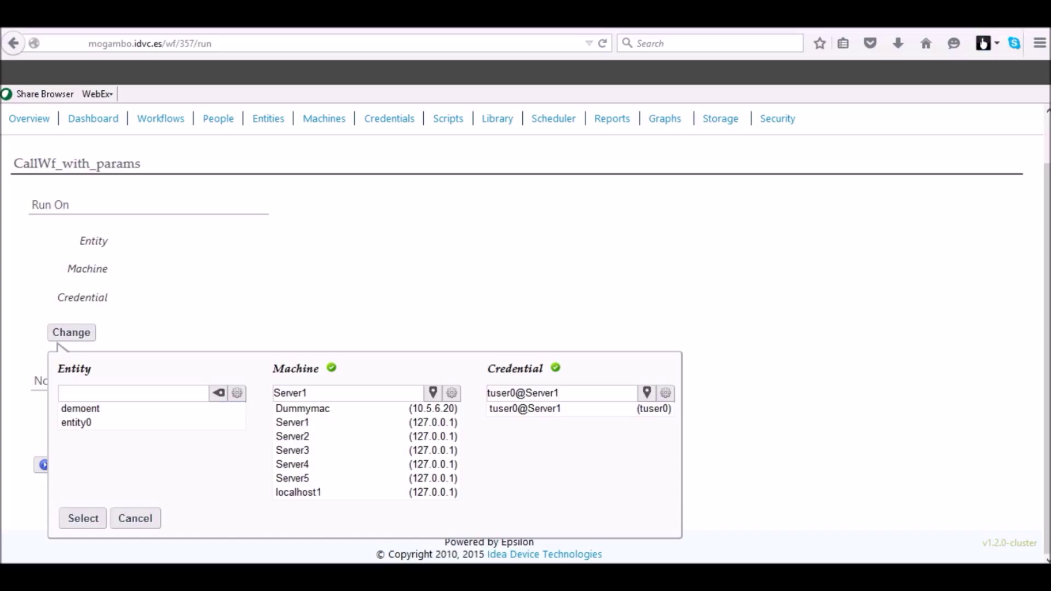
click(82, 517)
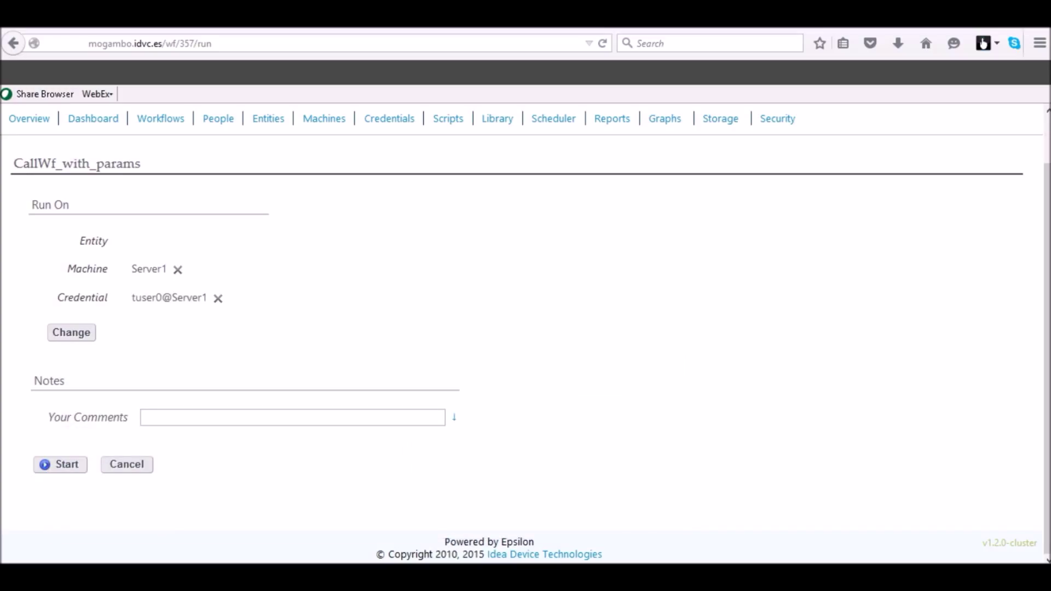
Start the run and move to its status page
click(59, 464)
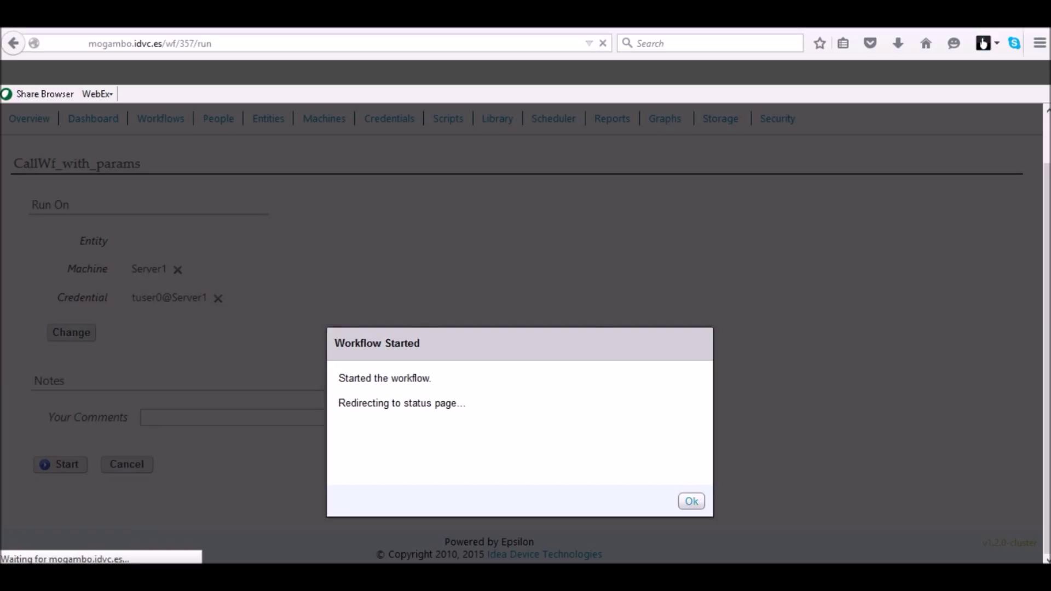
click(691, 501)
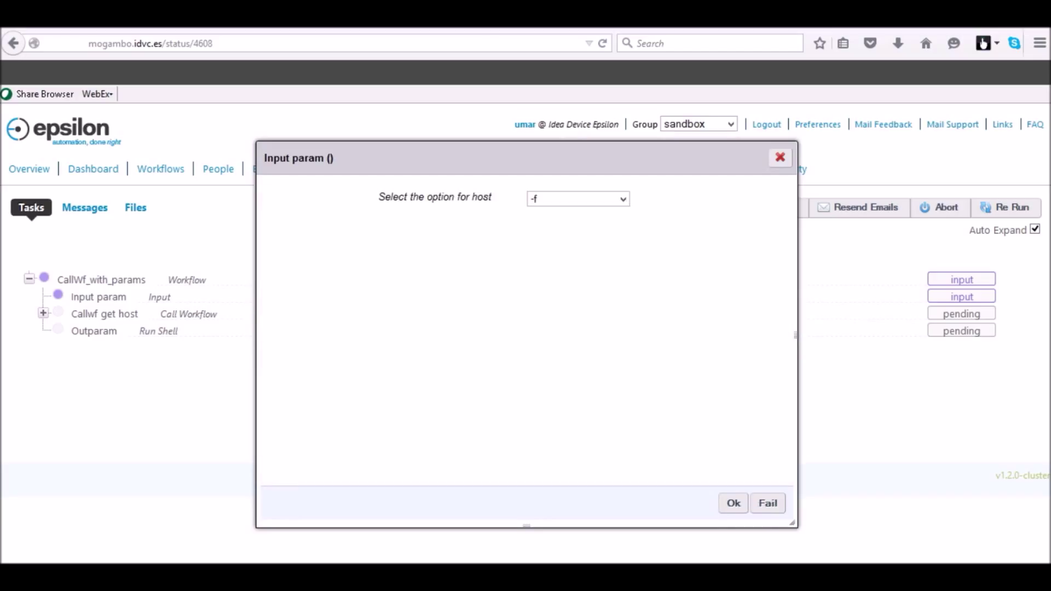
Submit -f for the host option and inspect do_hostname's hostname output and properties
click(577, 198)
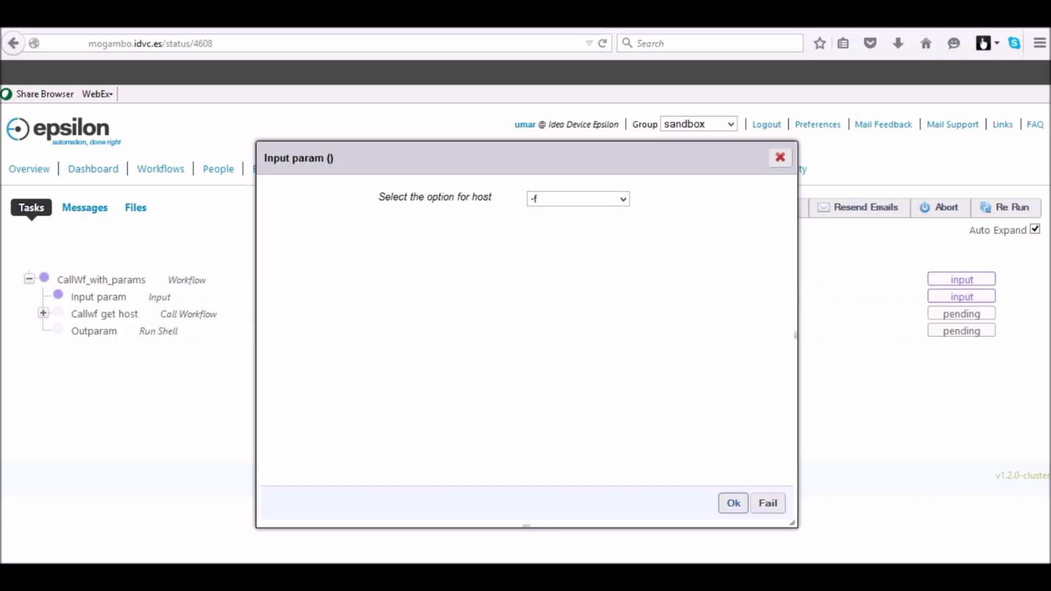
click(733, 503)
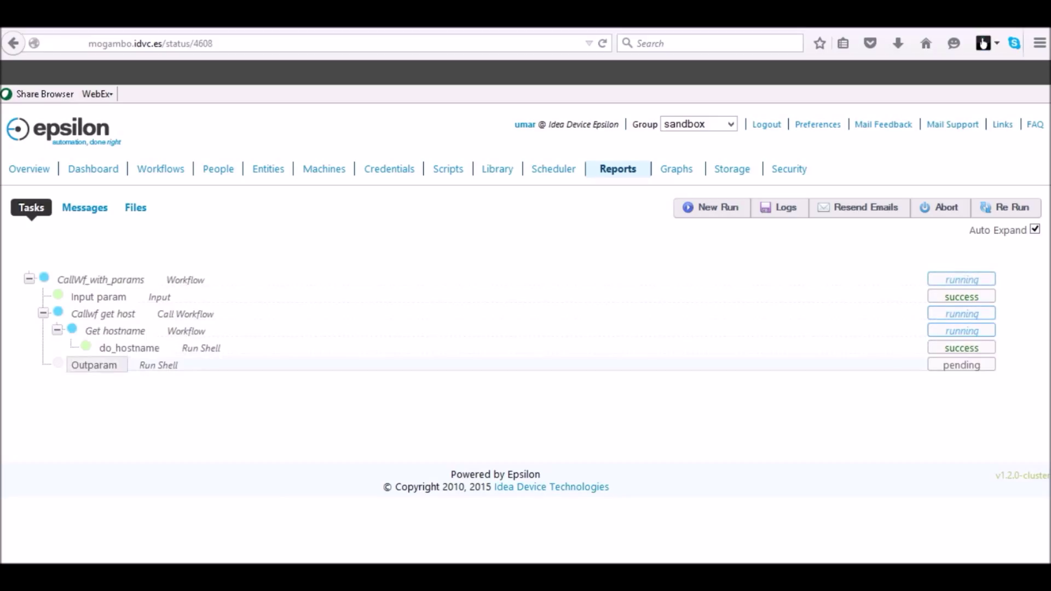
click(128, 348)
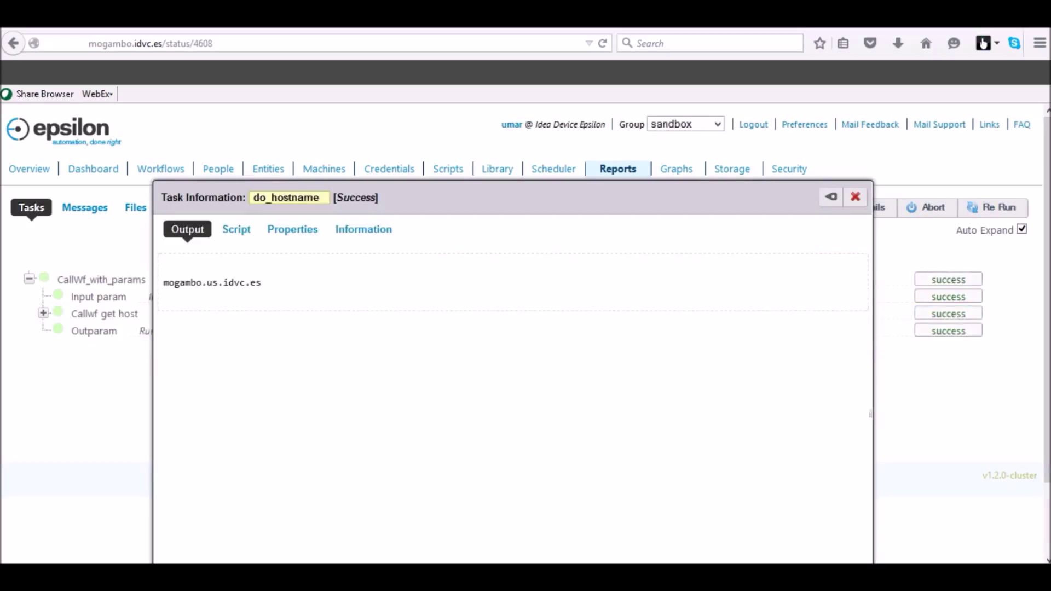
double_click(211, 282)
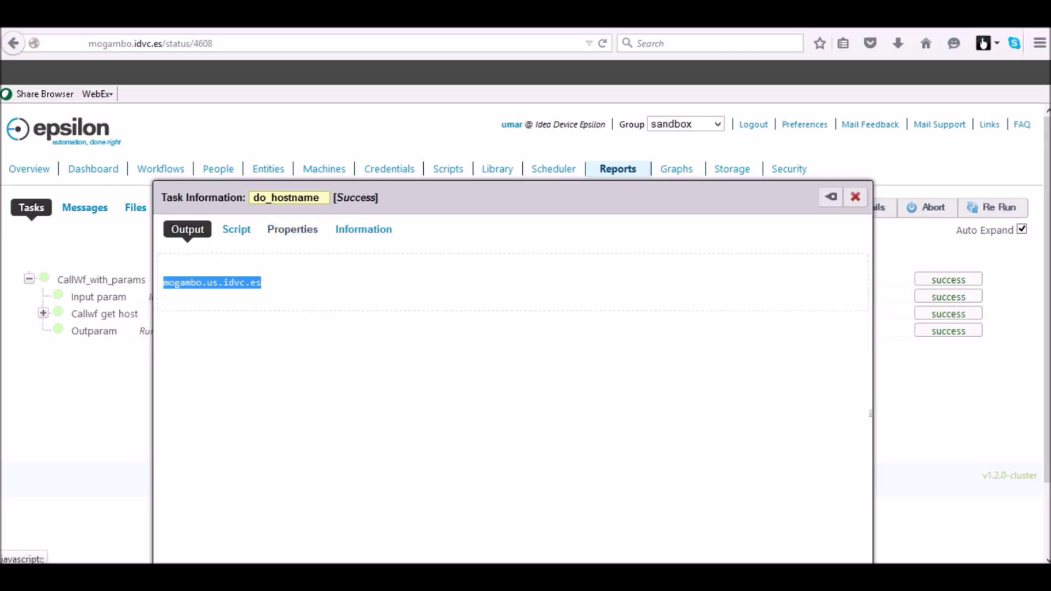
click(293, 229)
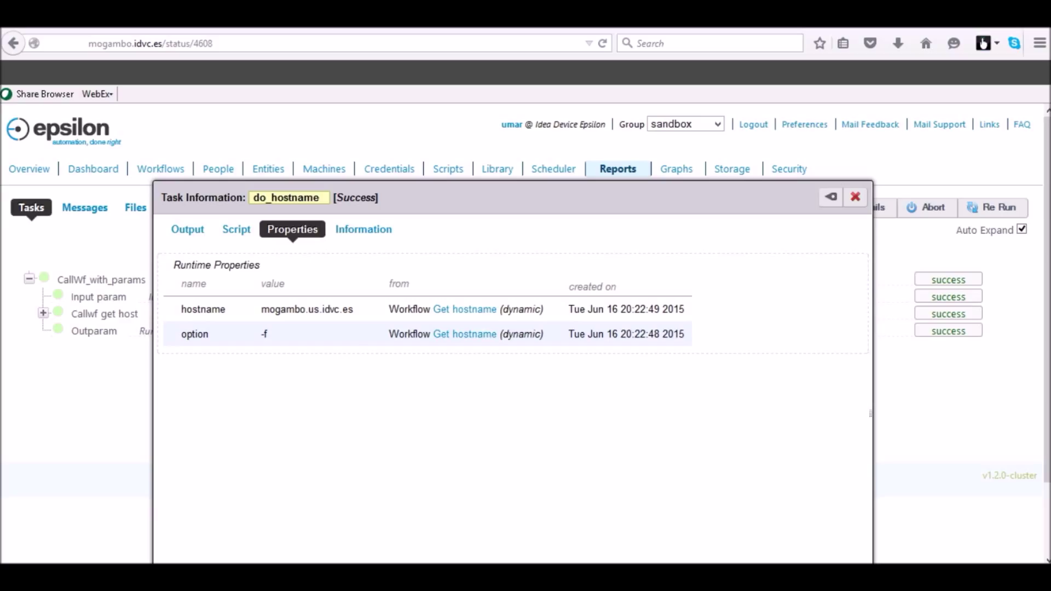
Confirm Outparam received host mogambo.us.idvc.es, then launch another run
click(94, 331)
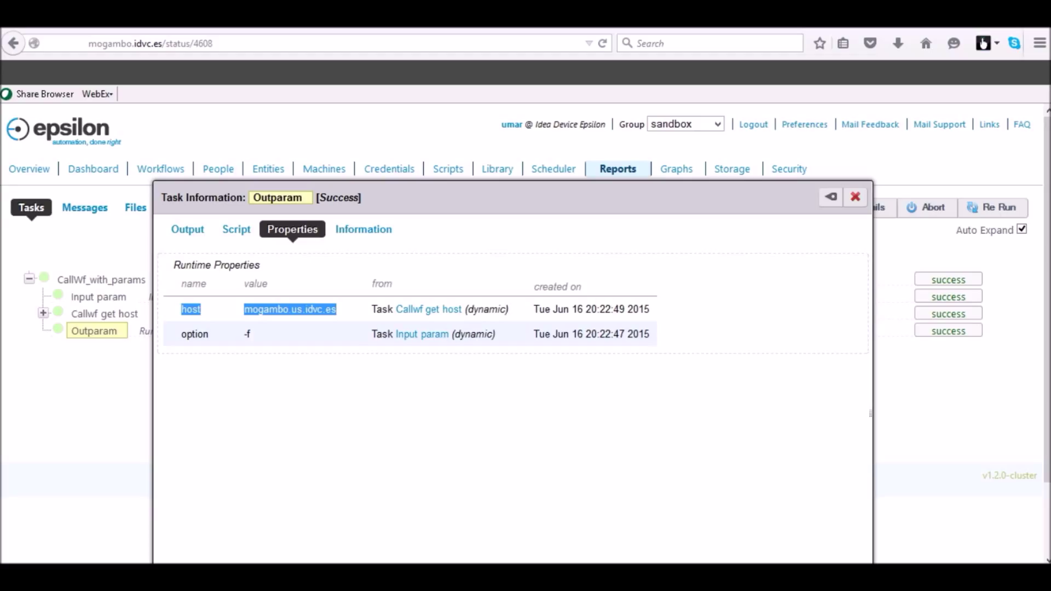
click(44, 313)
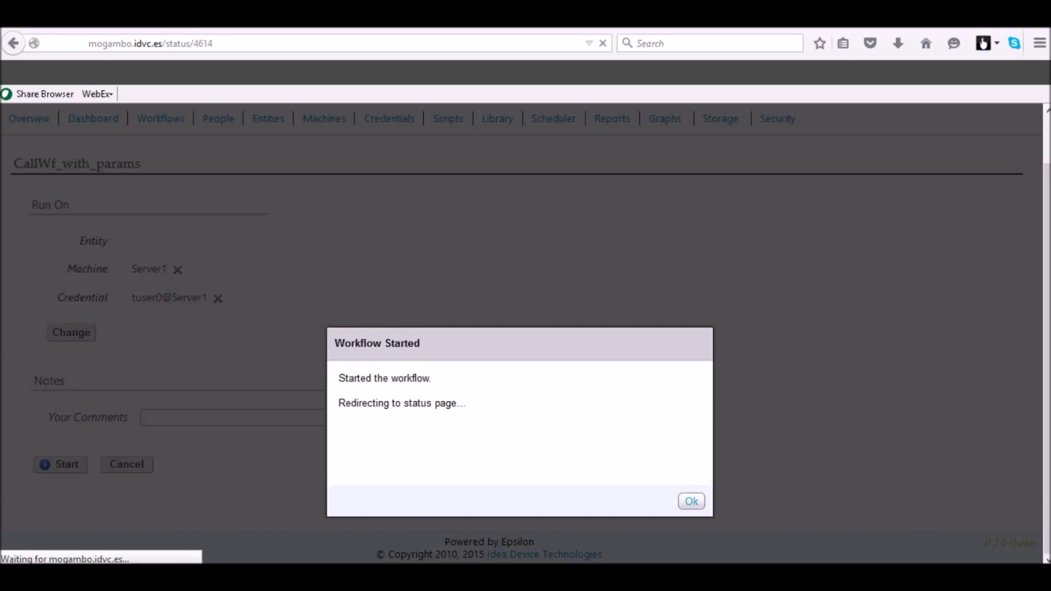
Start a new run and answer the host option request with -s
click(693, 501)
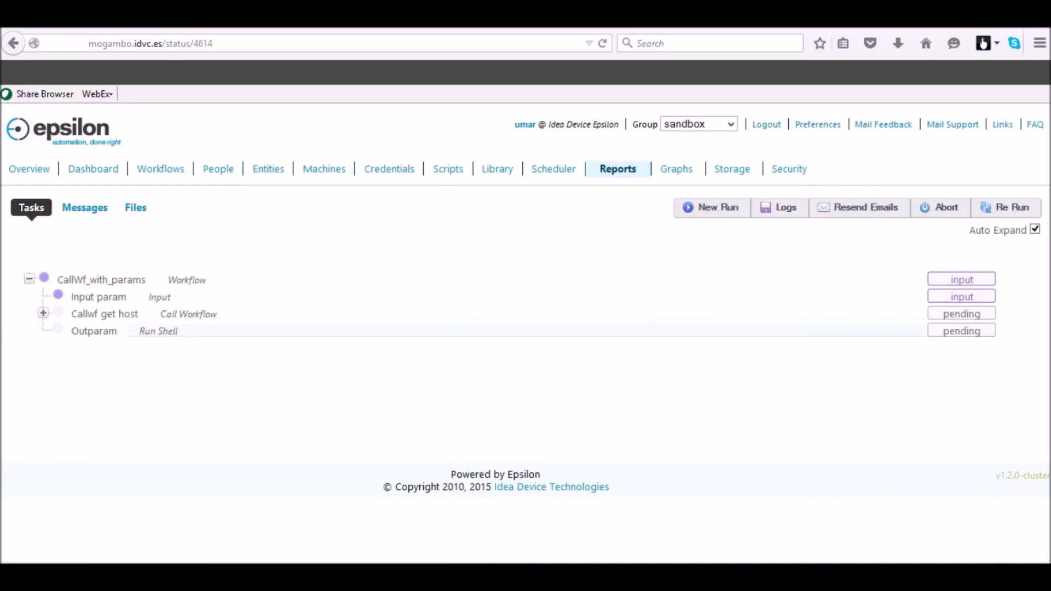
click(961, 278)
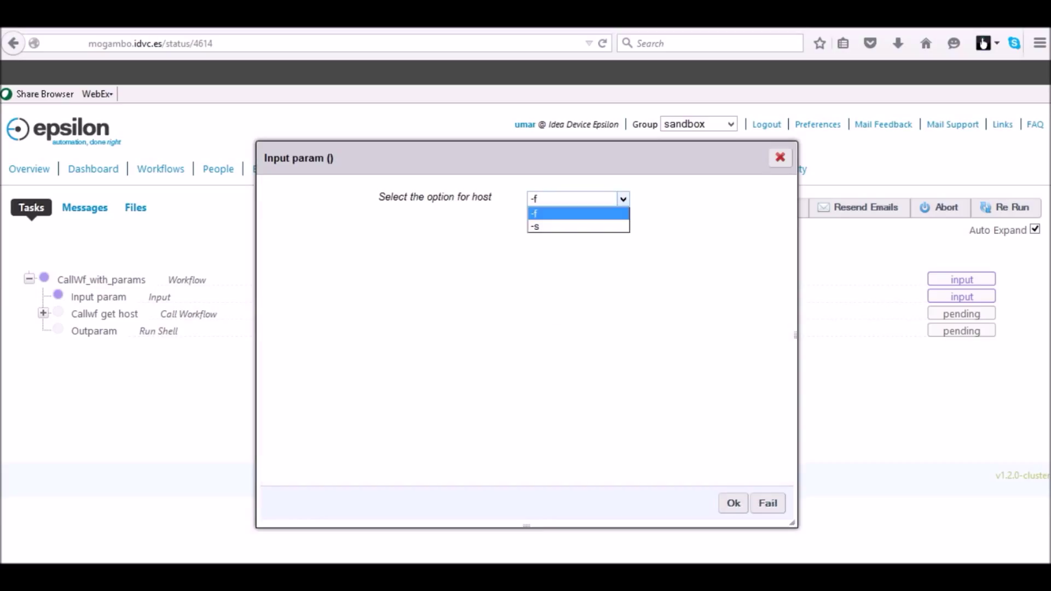
click(535, 226)
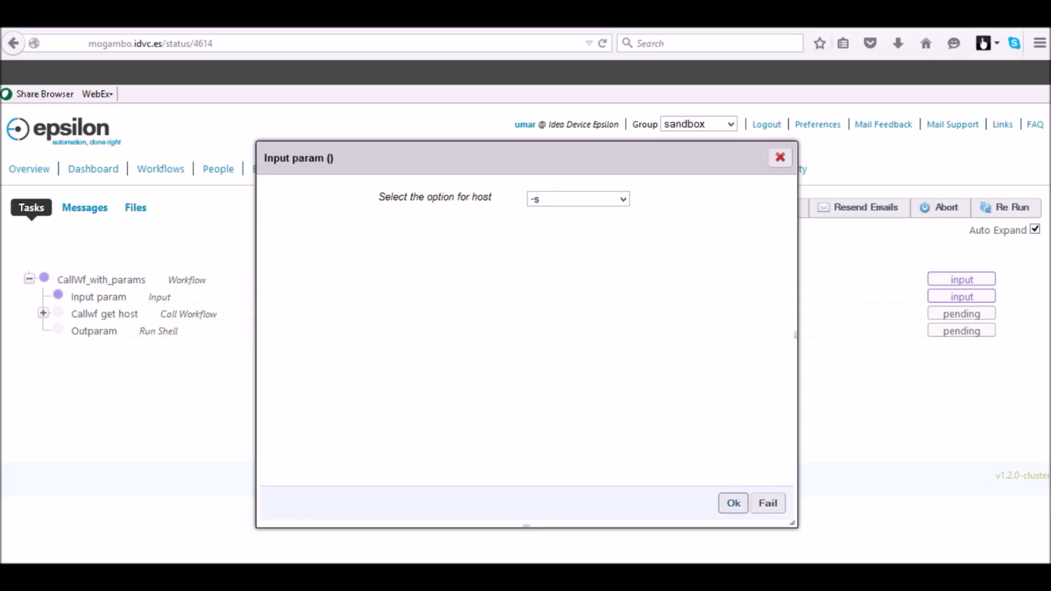
click(732, 503)
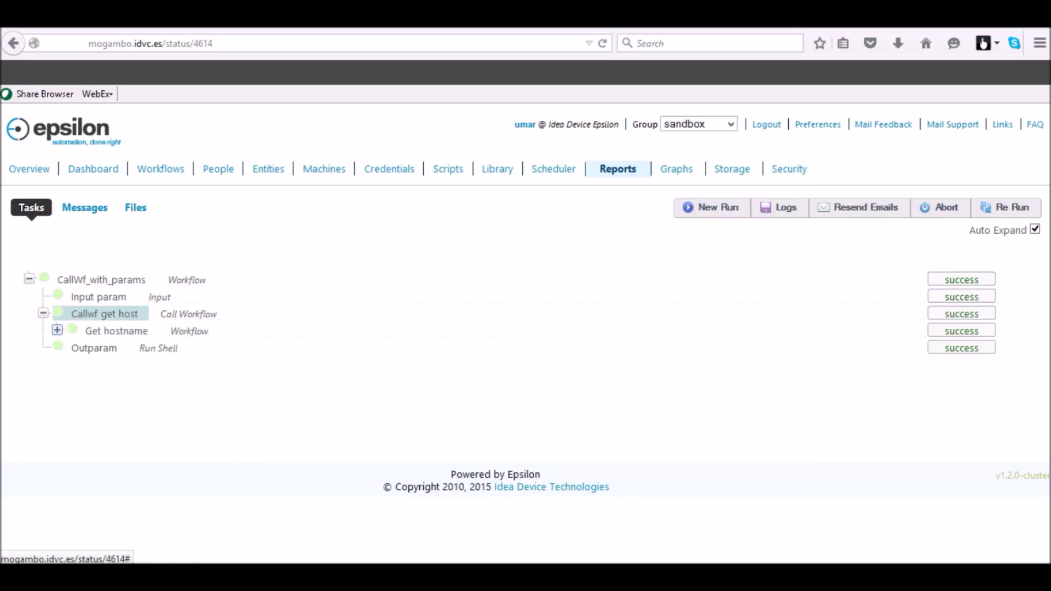
Inspect Callwf get host and do_hostname properties showing short hostname mogambo
click(57, 330)
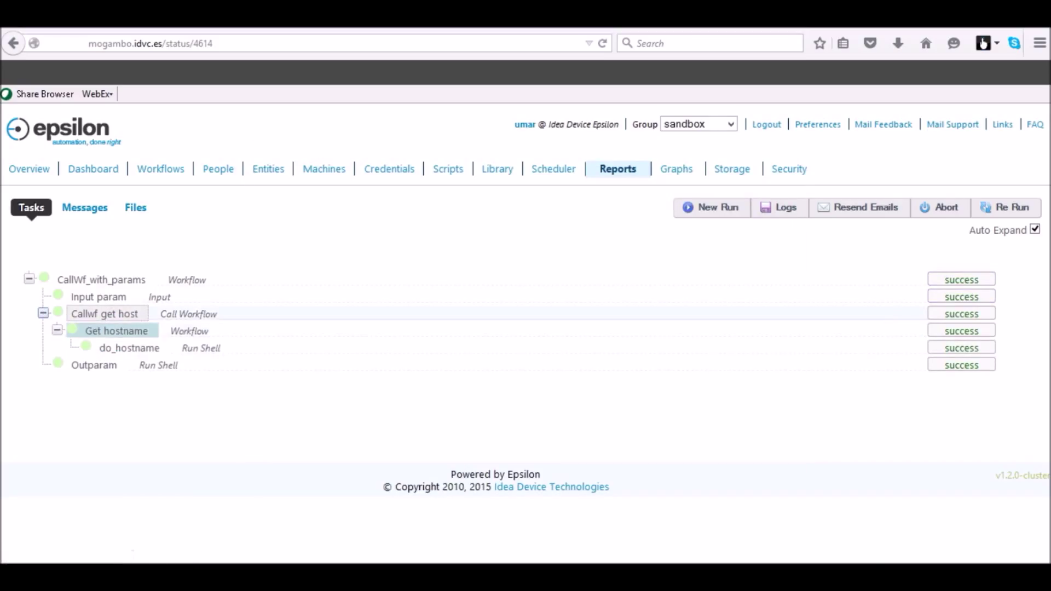
click(105, 314)
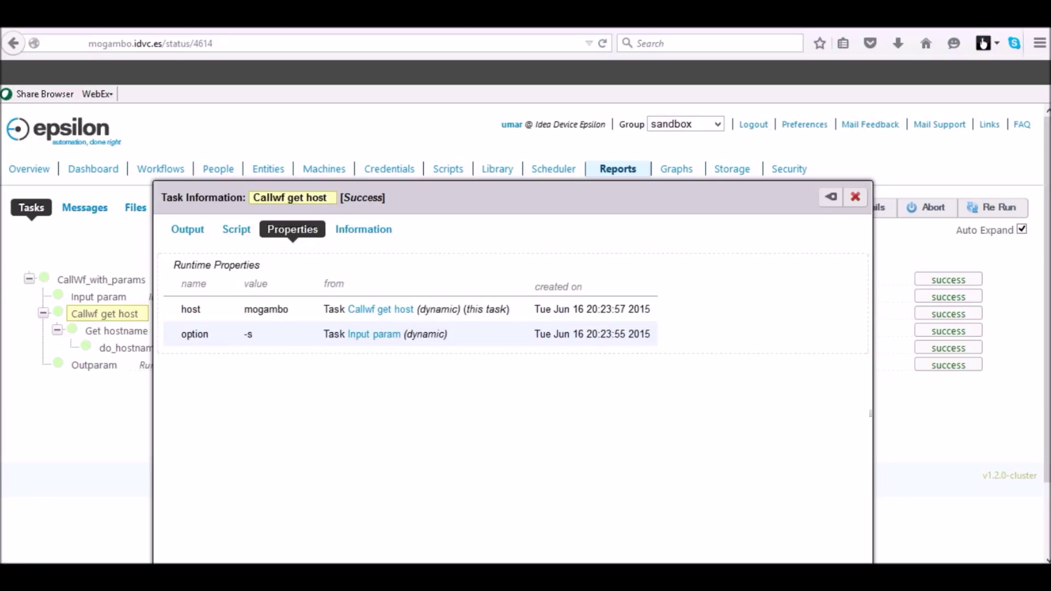
double_click(194, 334)
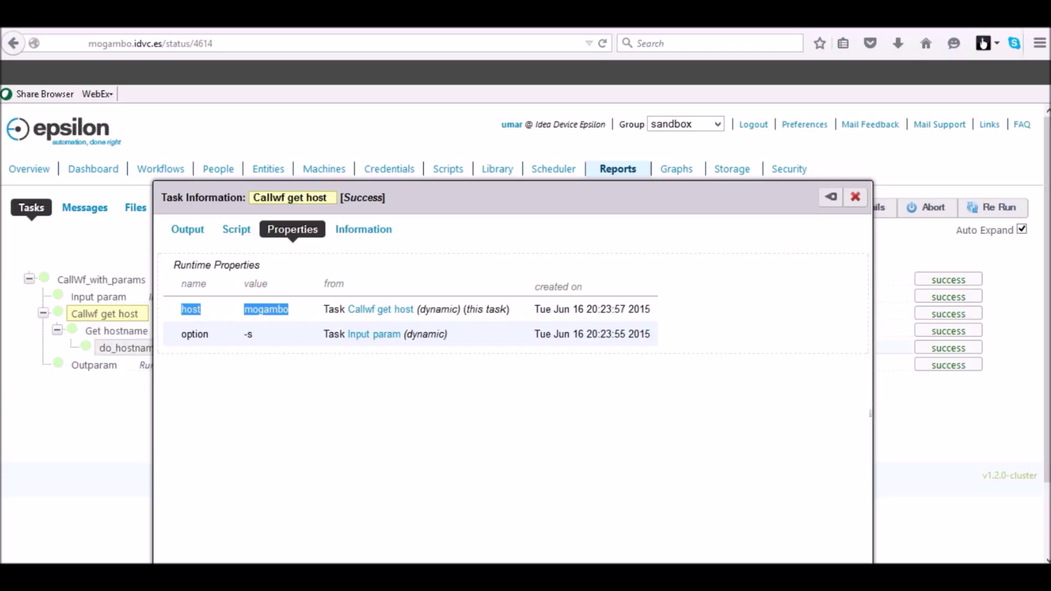
click(124, 348)
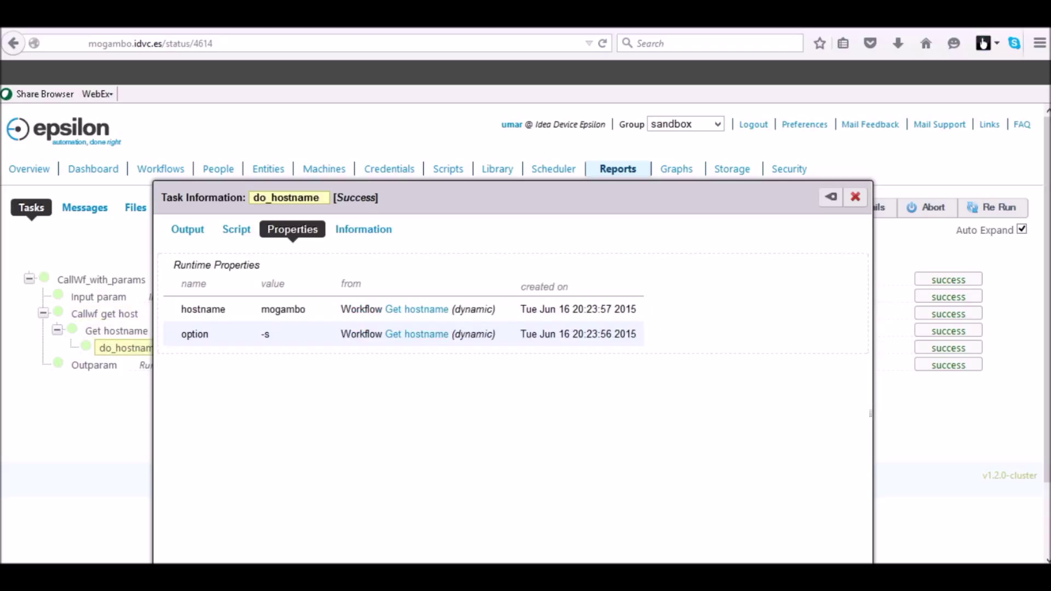